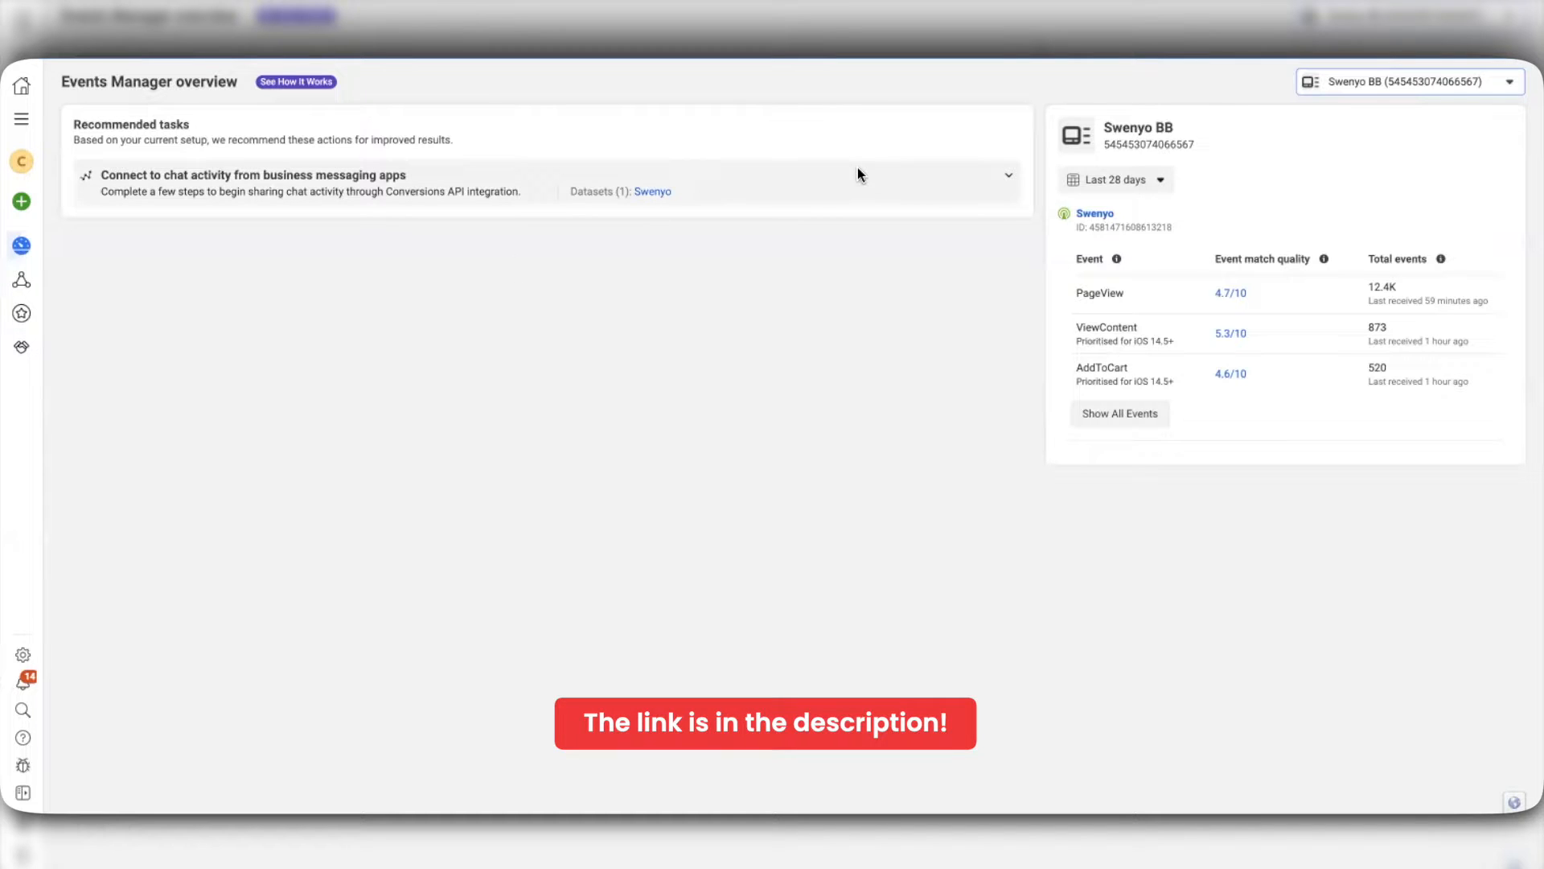
mouse_move(1300, 138)
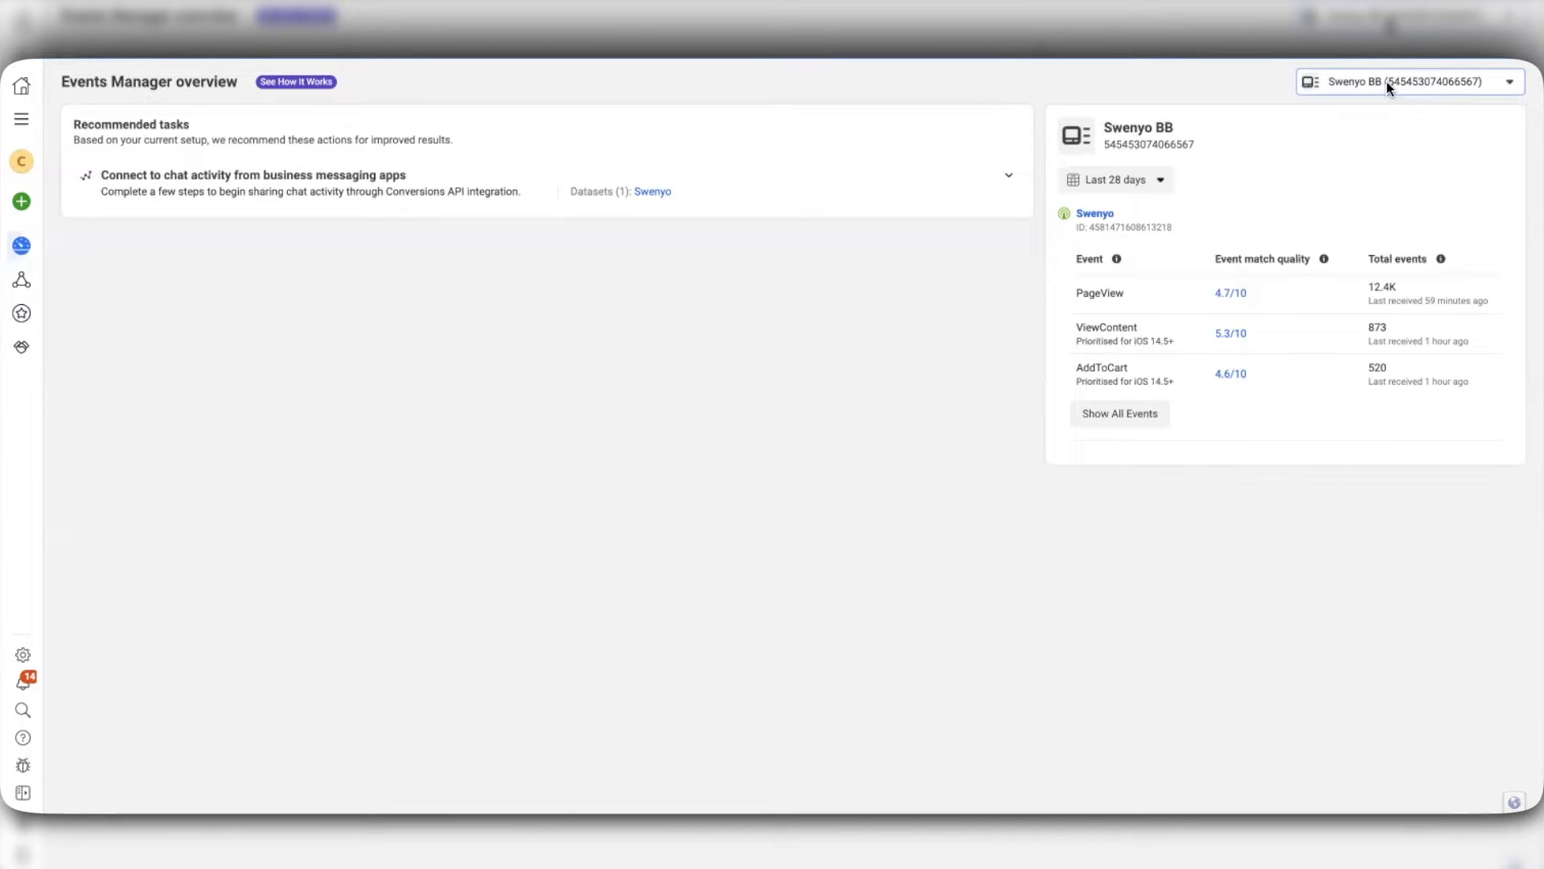
mouse_move(37, 230)
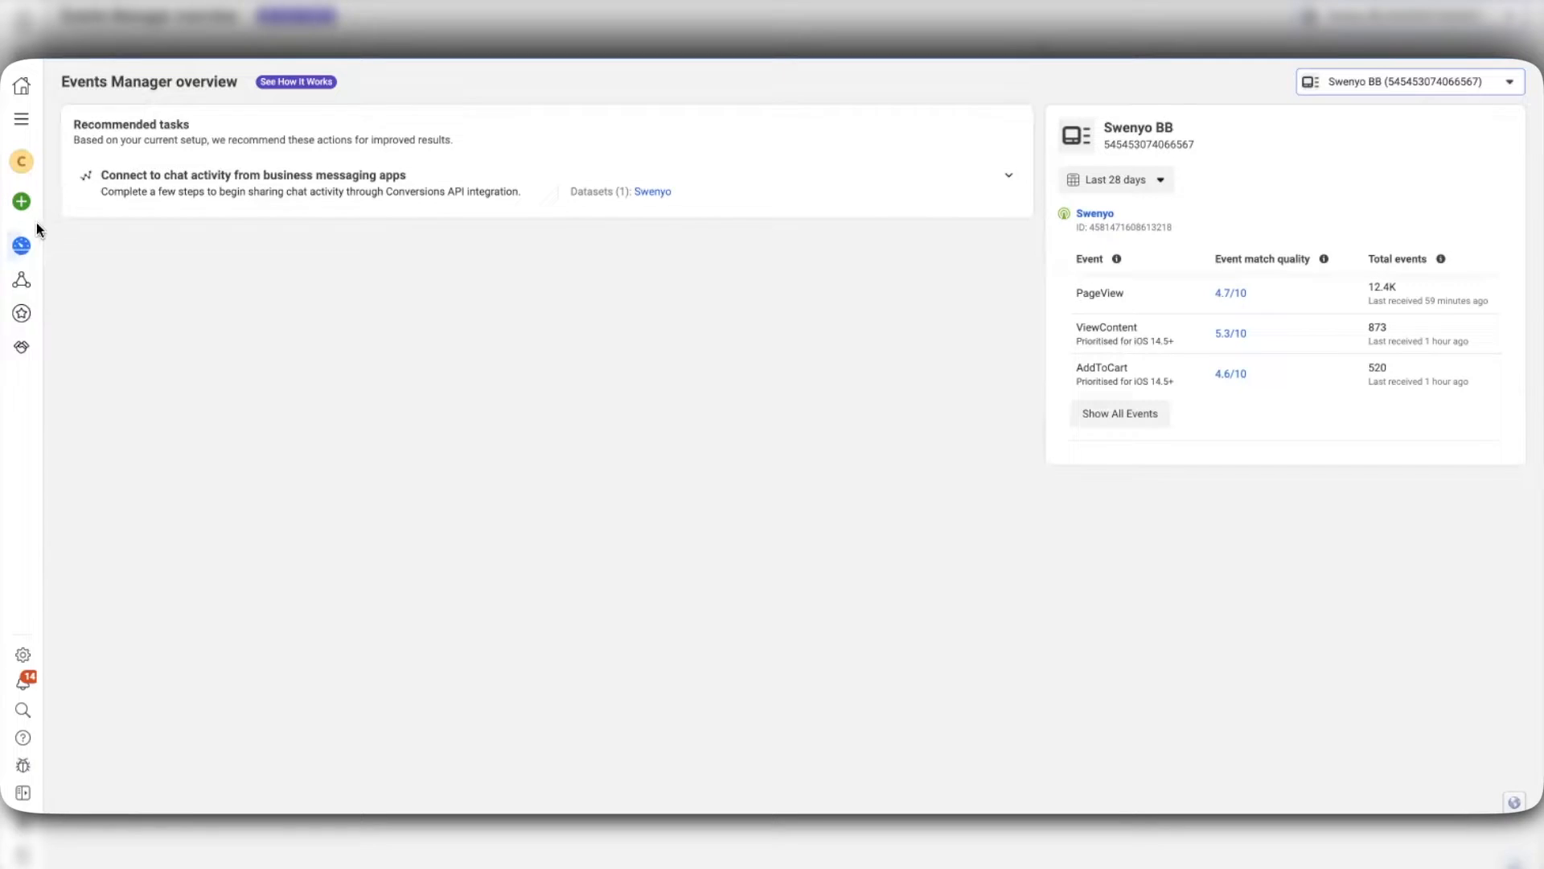
Step: Expand the Events Manager side navigation for the Swenyo BB dataset
left_click(22, 118)
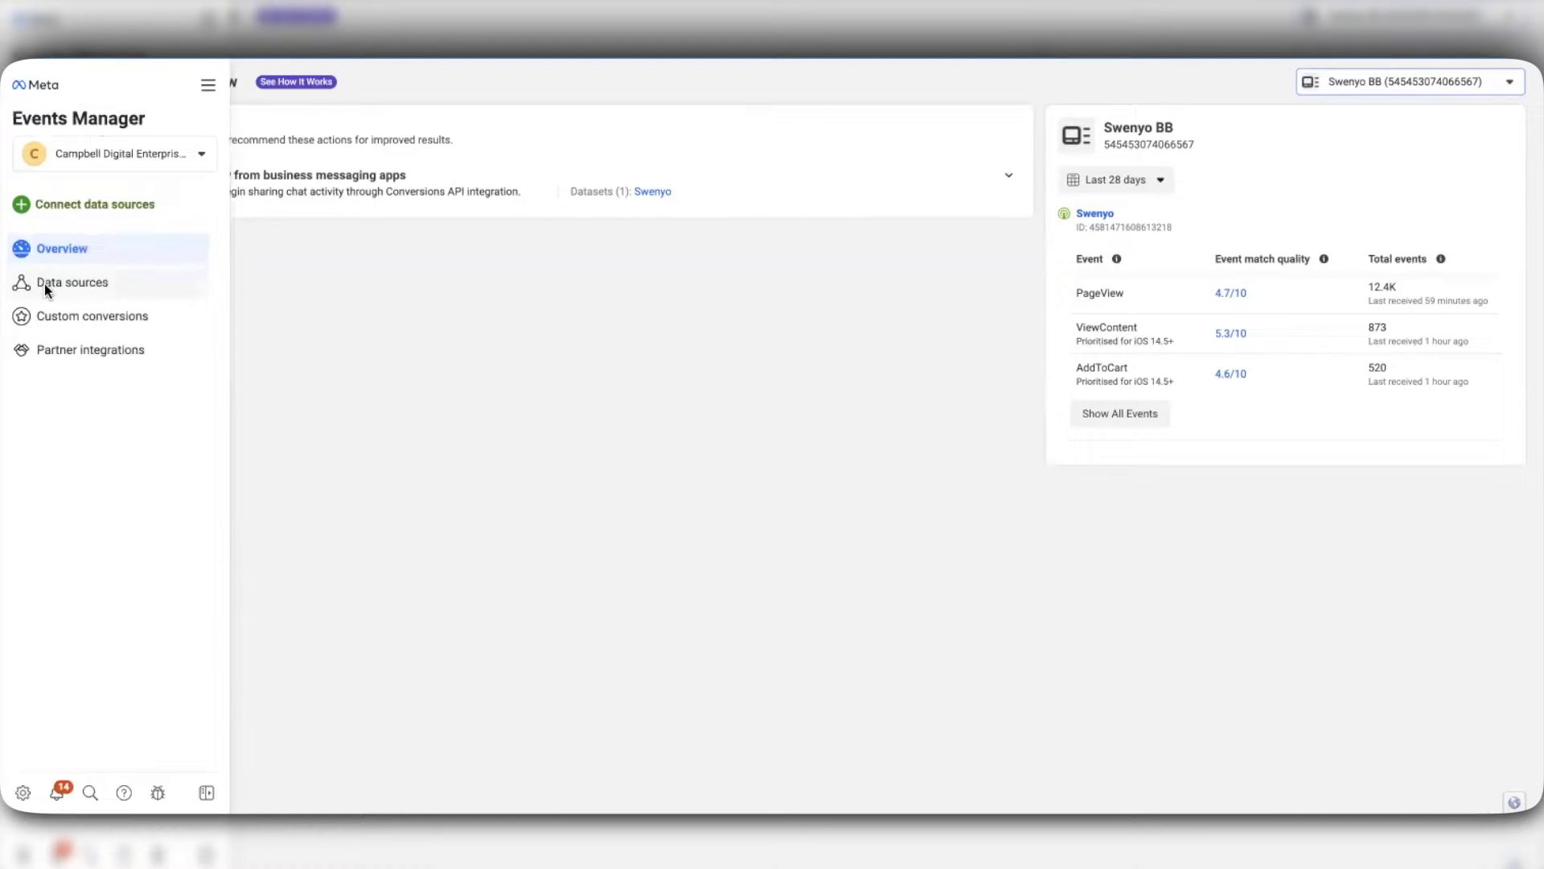
Step: Go to Data sources to view the Swenyo dataset's event activity
left_click(71, 282)
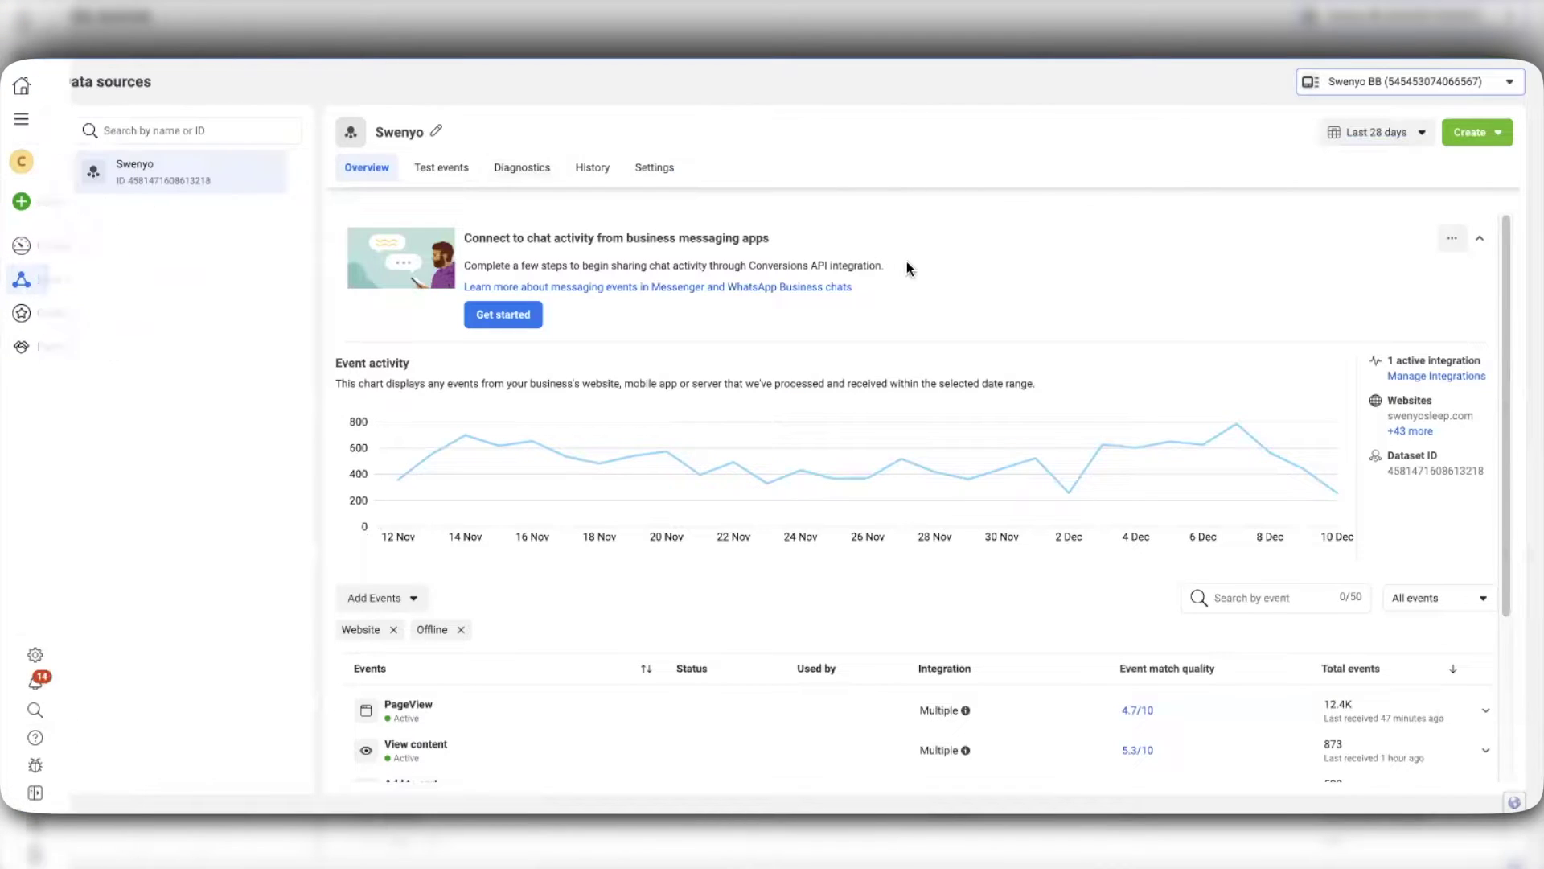
mouse_move(255, 183)
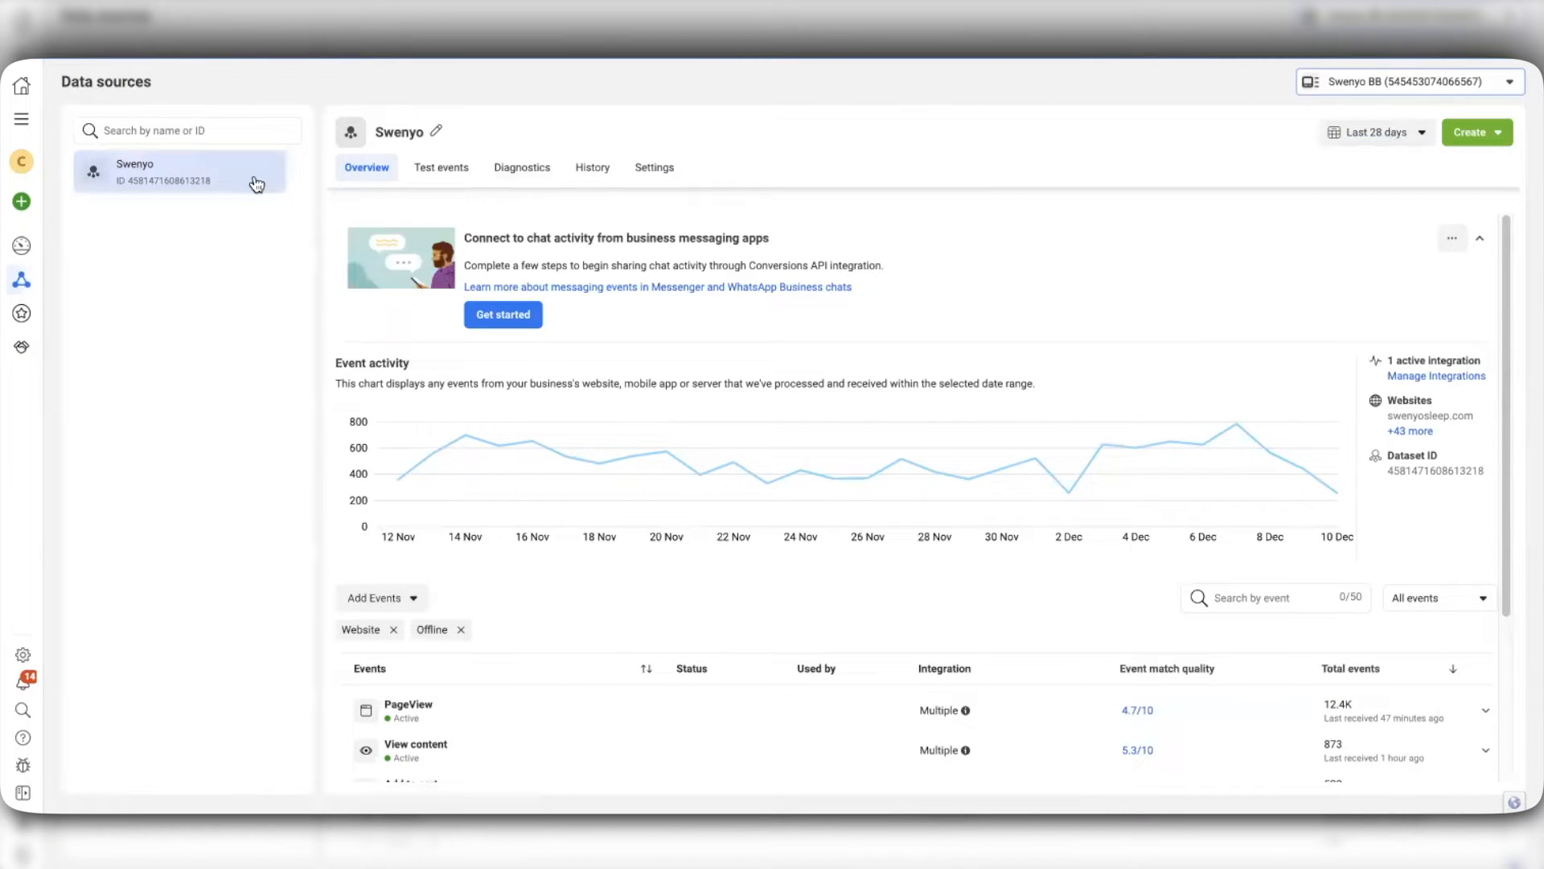
mouse_move(689, 136)
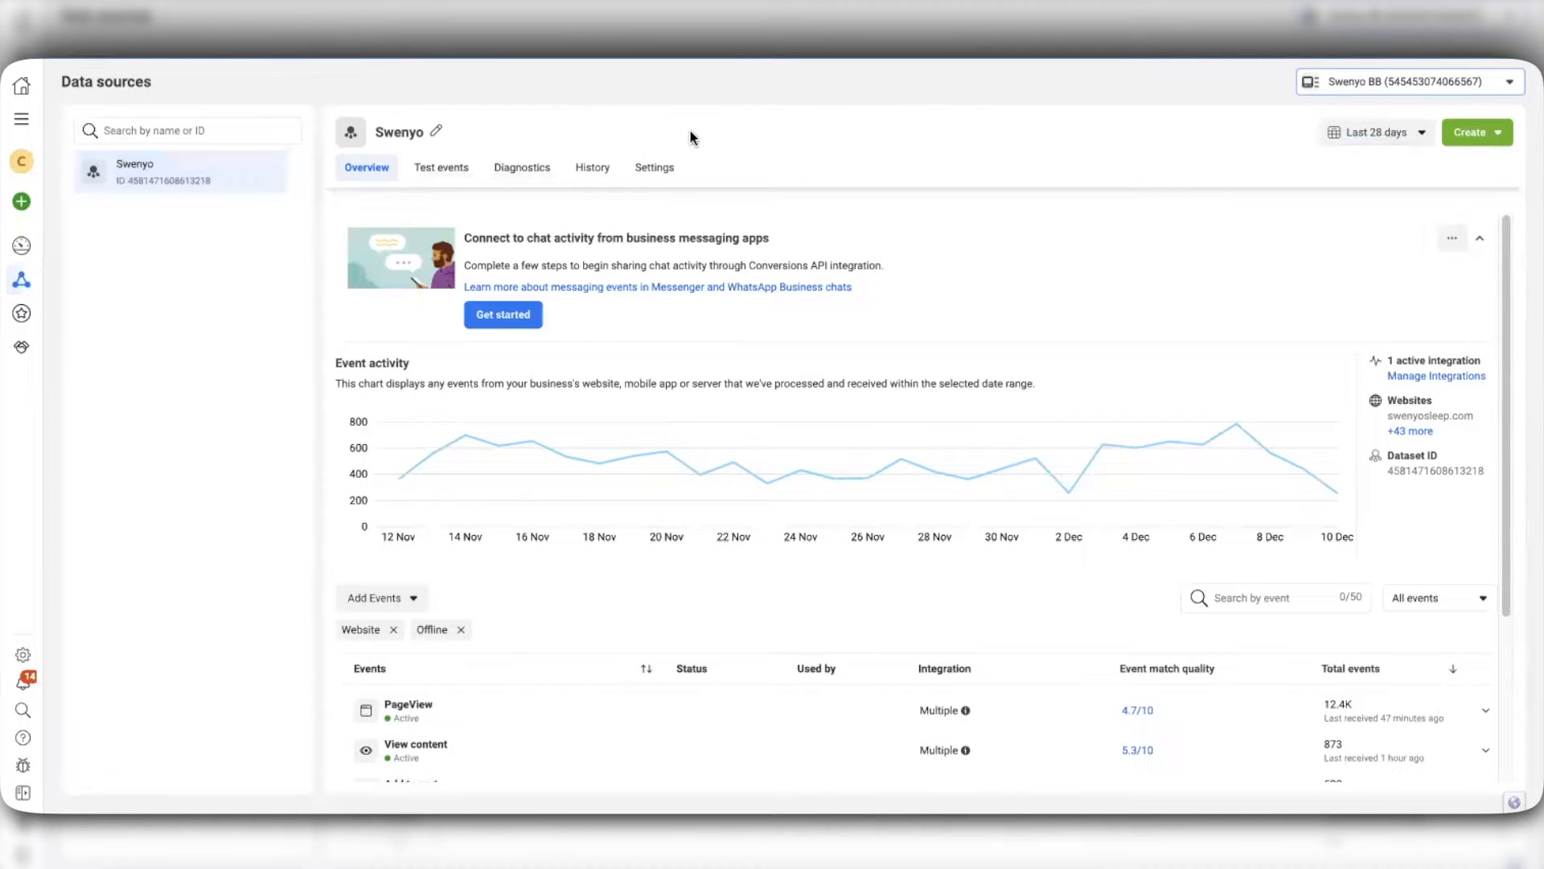
mouse_move(654, 167)
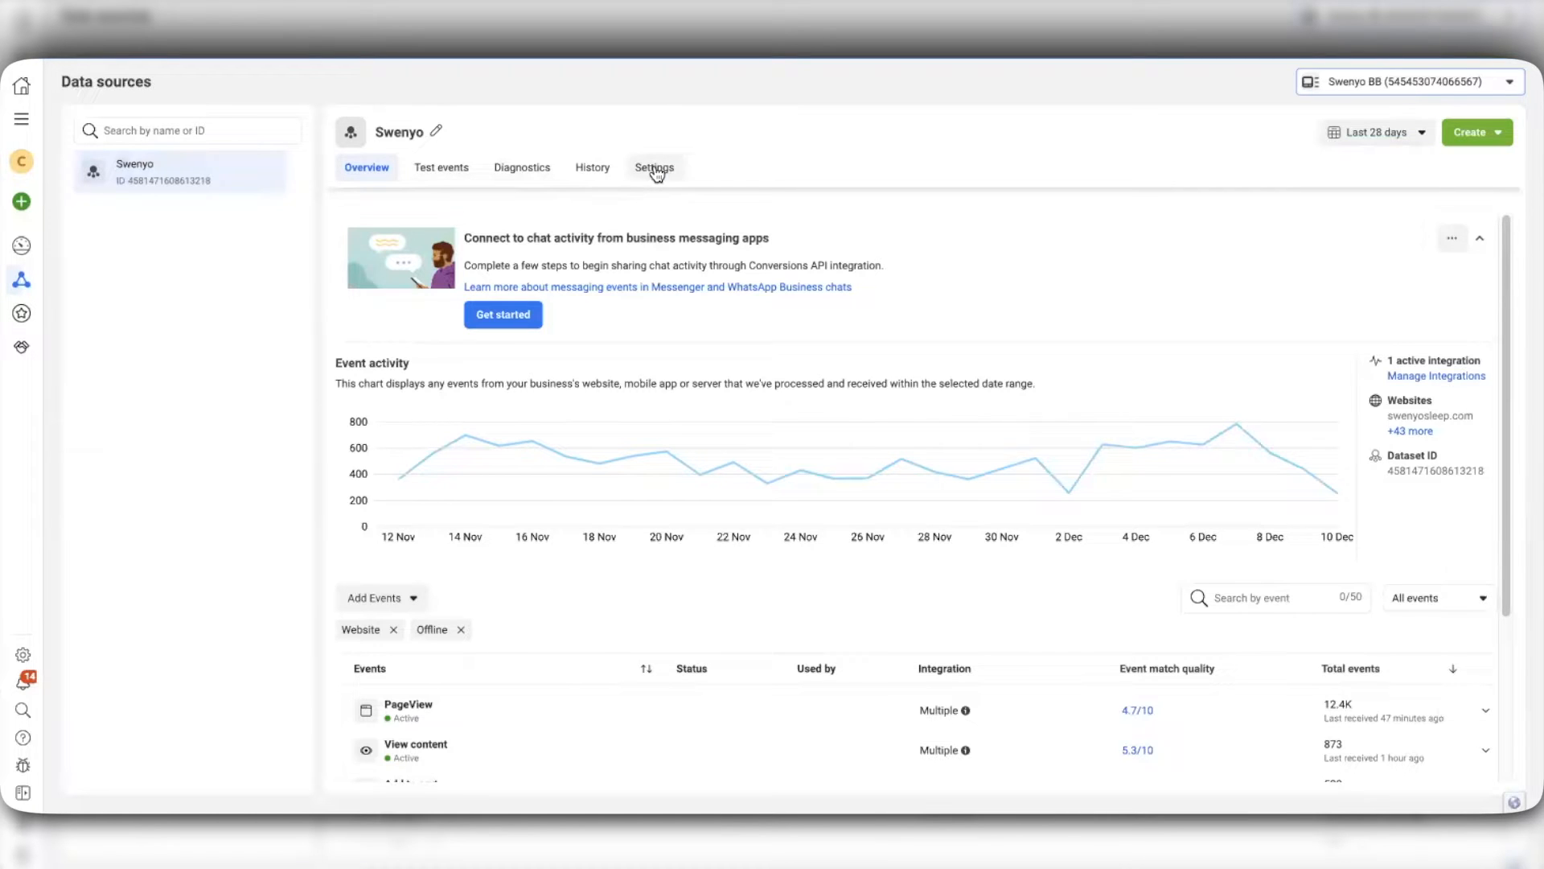
Step: Show the Swenyo dataset's Settings, down to automatic advanced matching
left_click(654, 166)
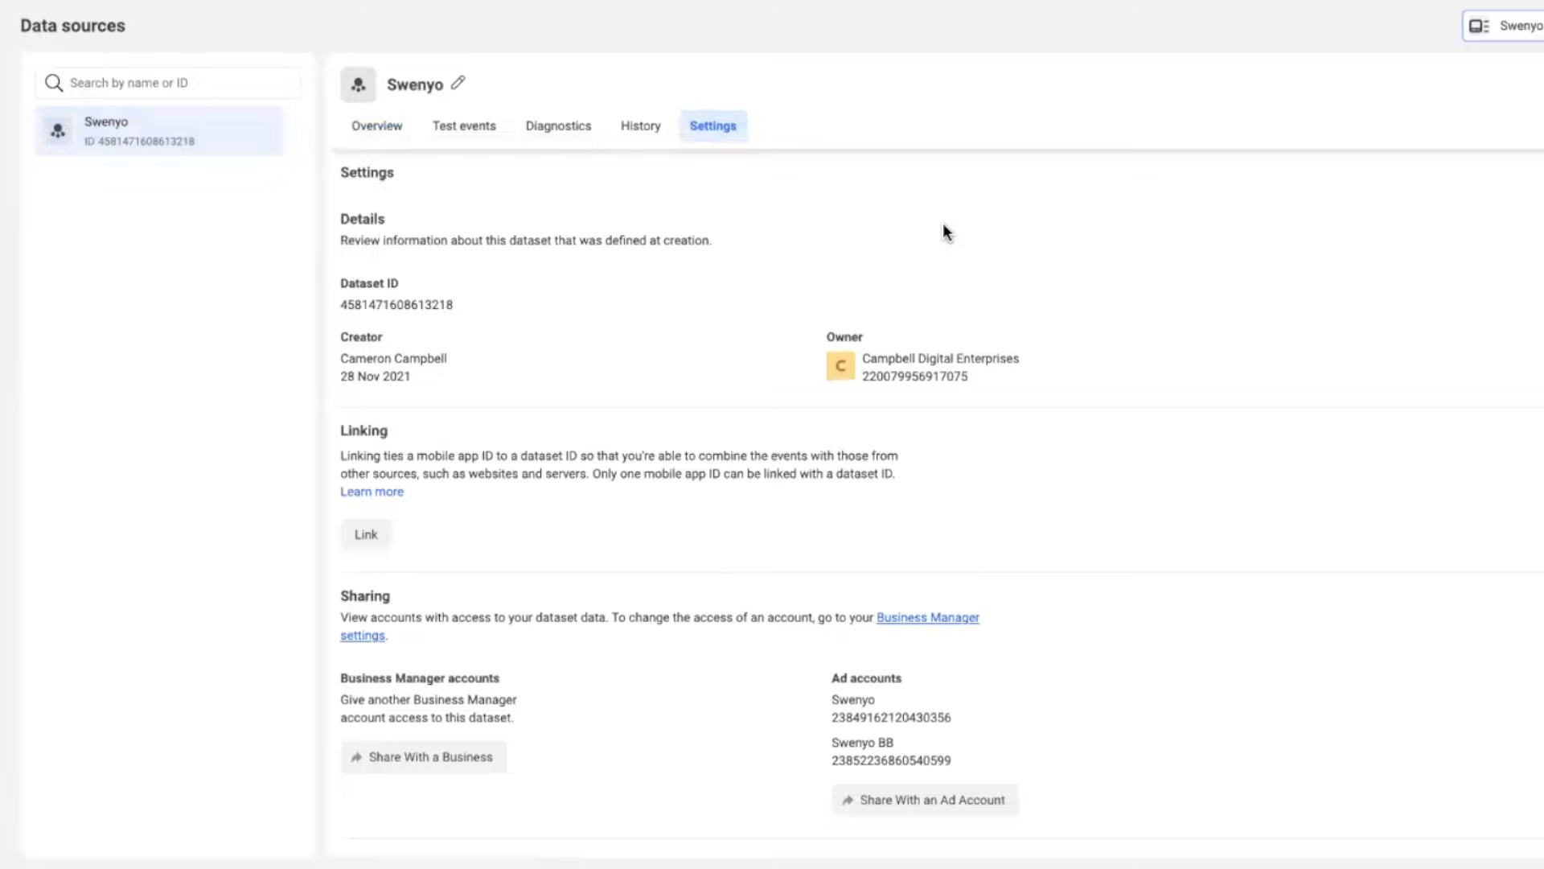
scroll("down", 3)
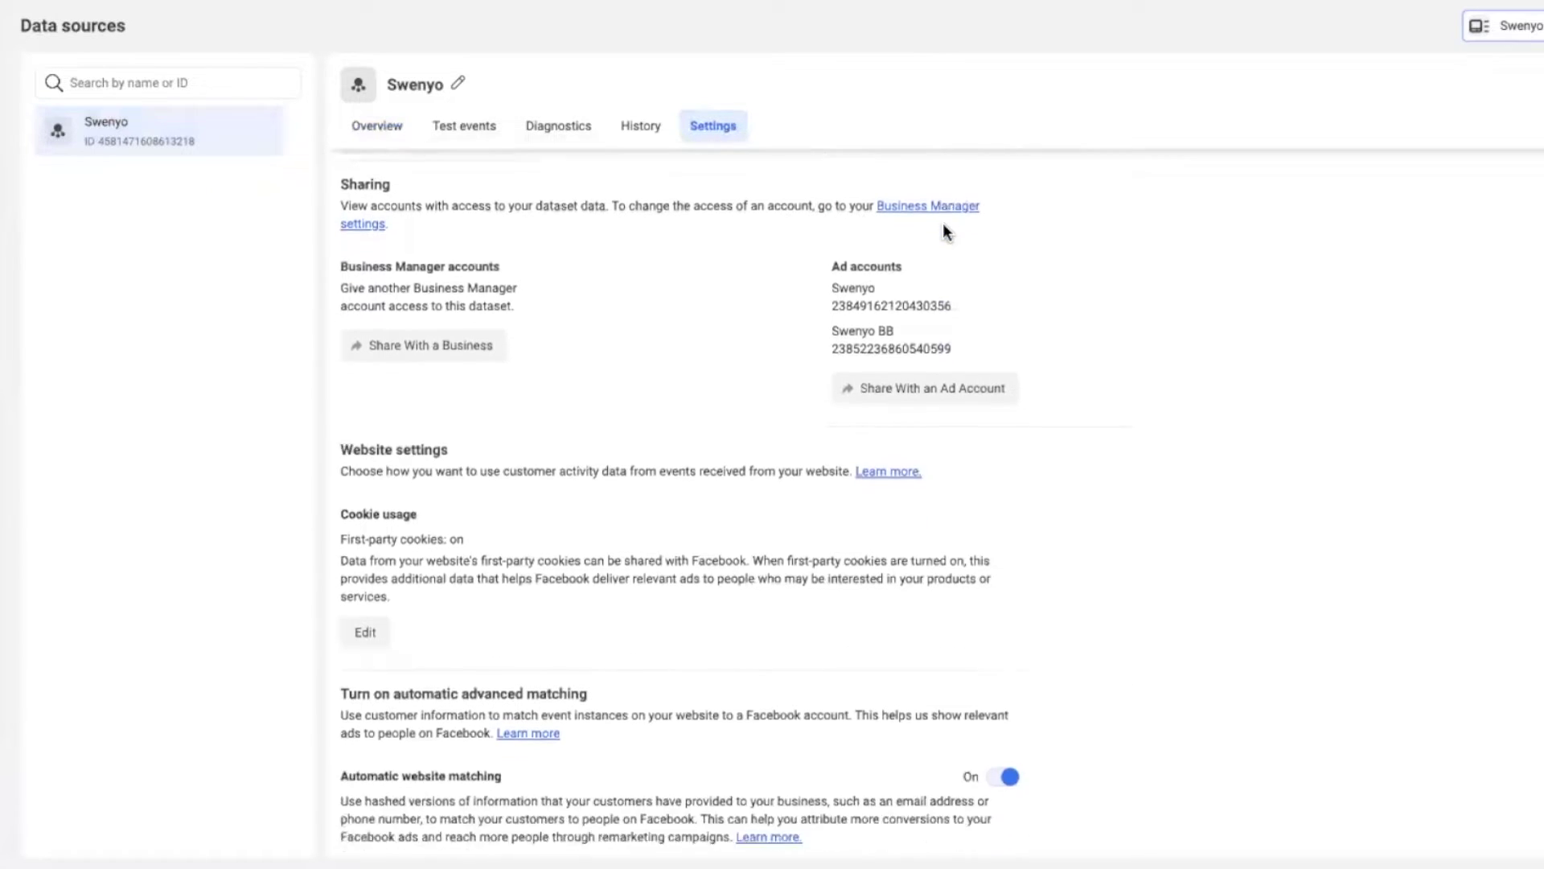
scroll("down", 3)
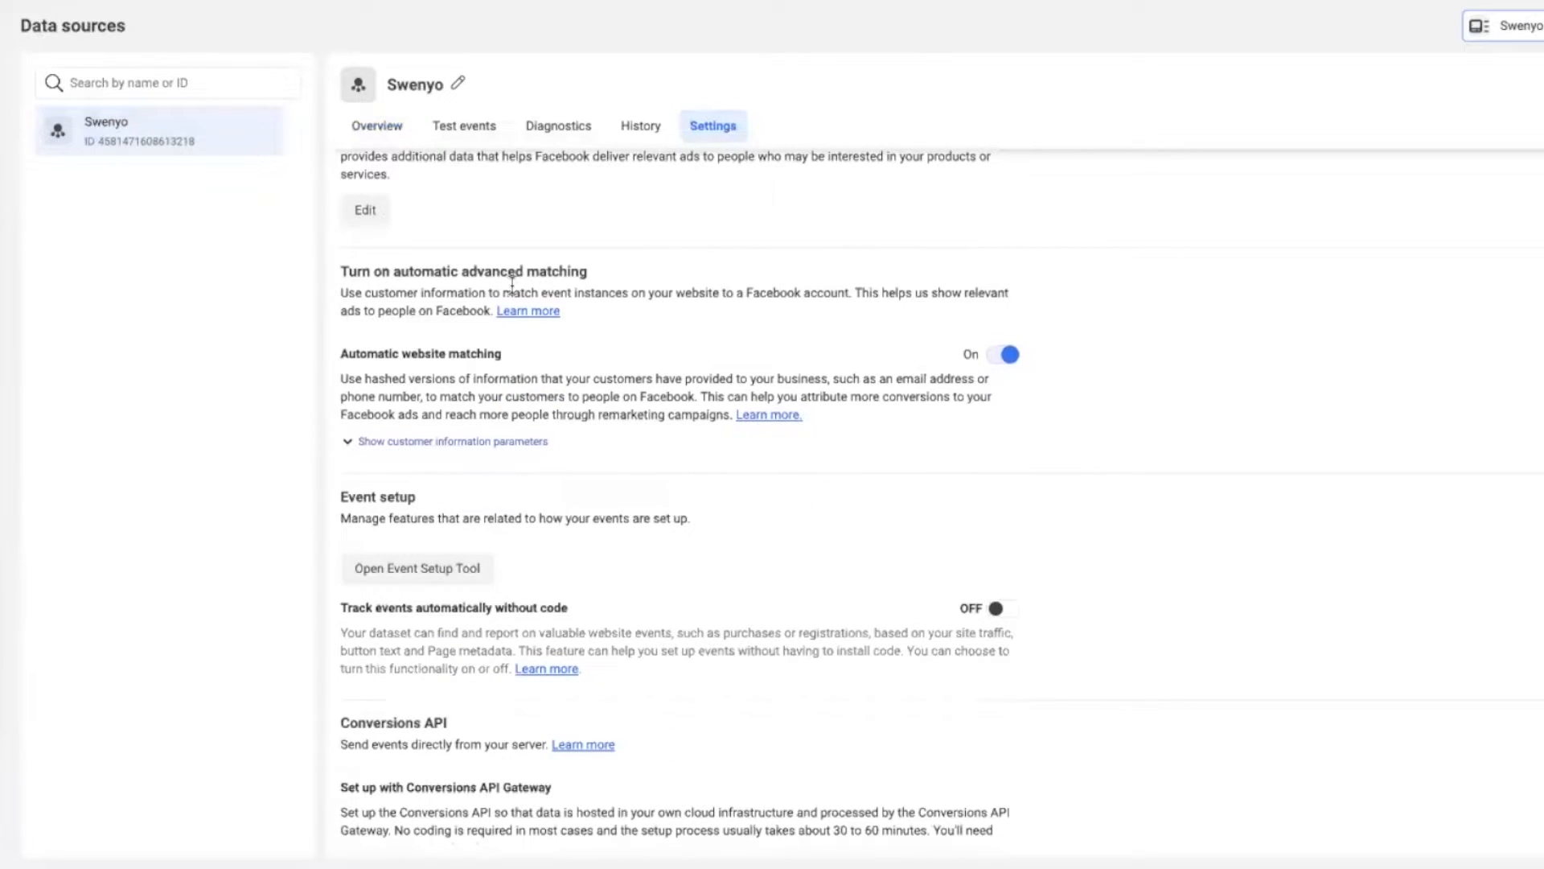
mouse_move(320, 267)
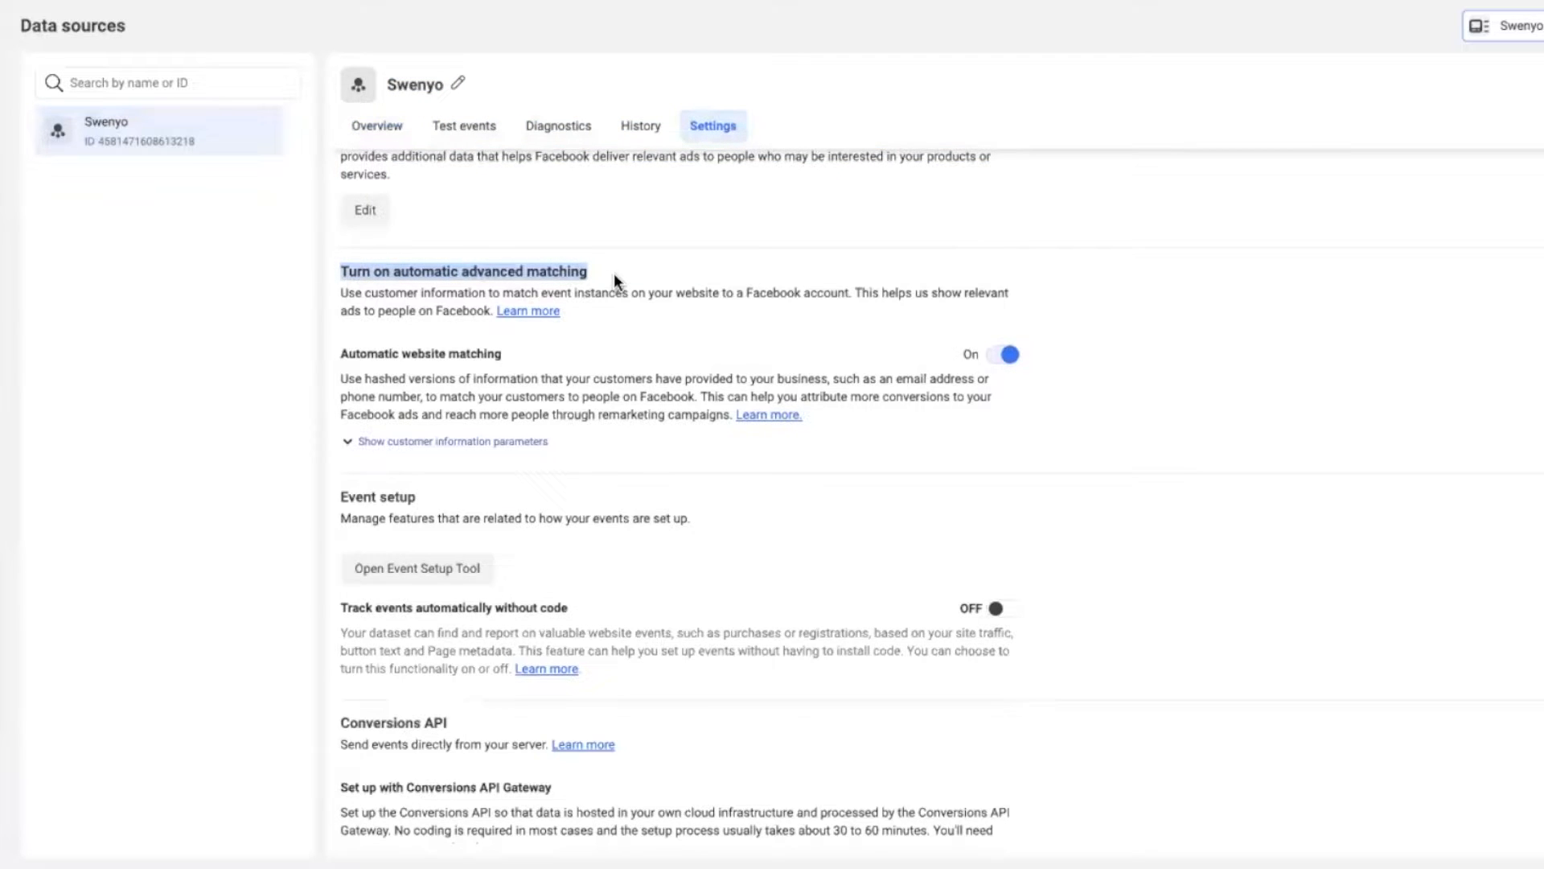
mouse_move(620, 312)
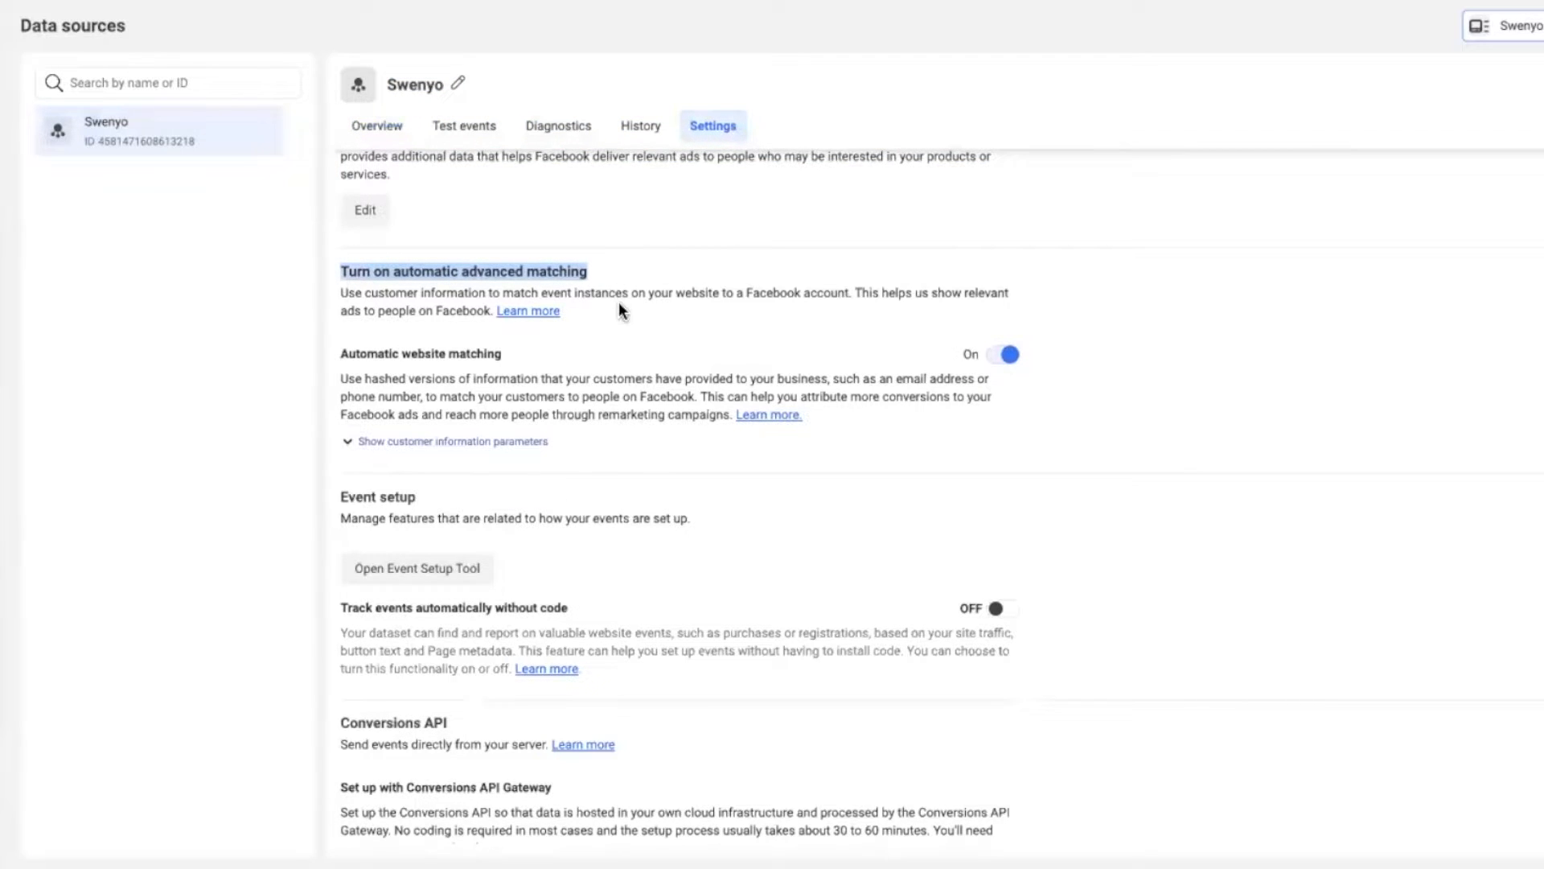
mouse_move(946, 377)
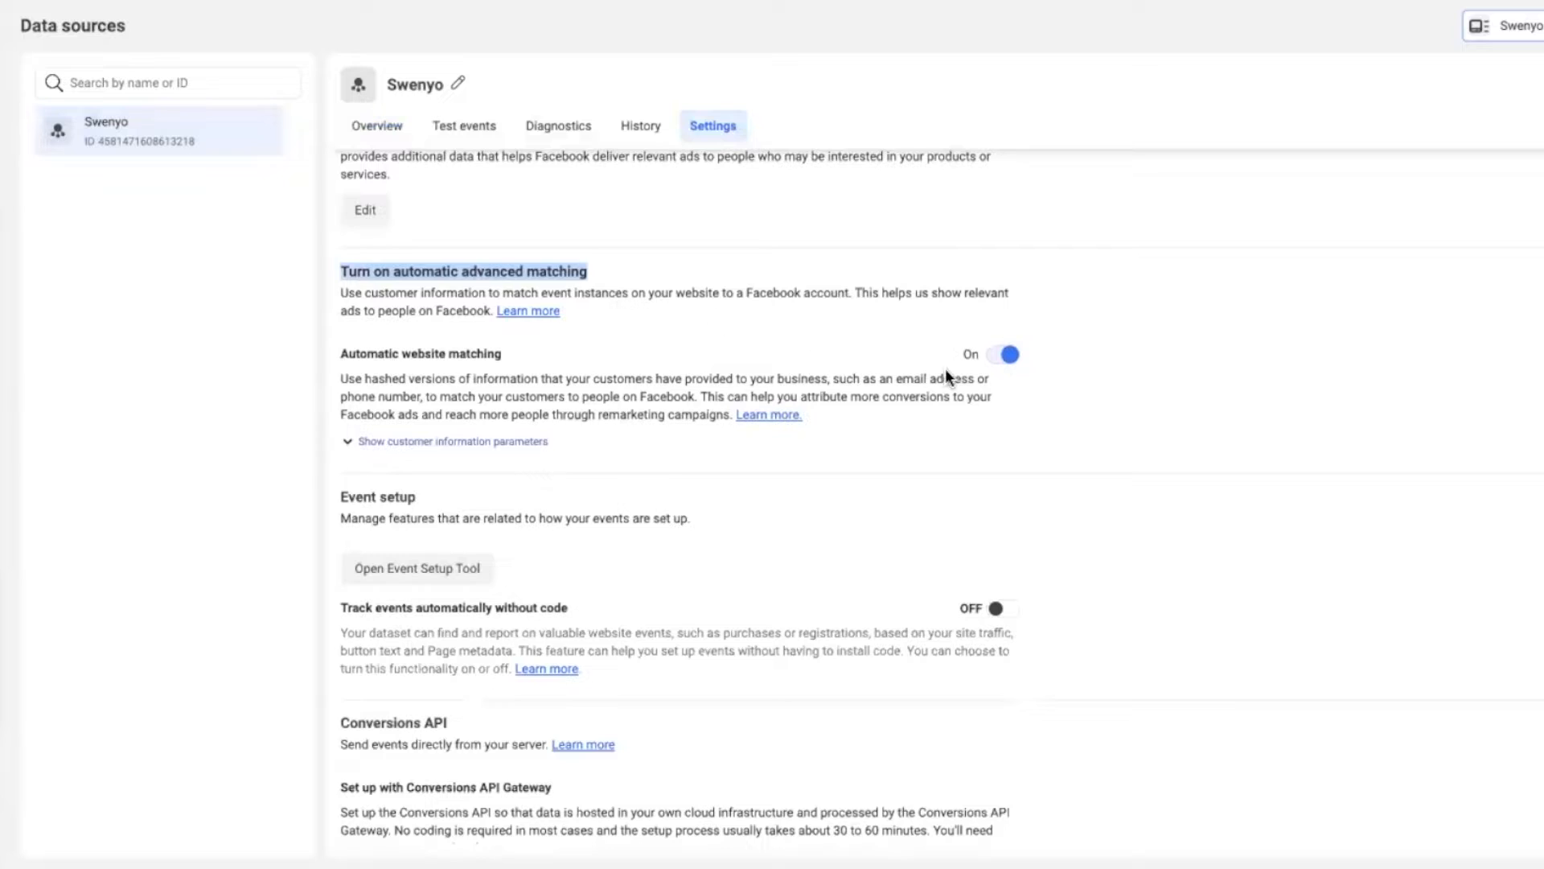
mouse_move(464, 452)
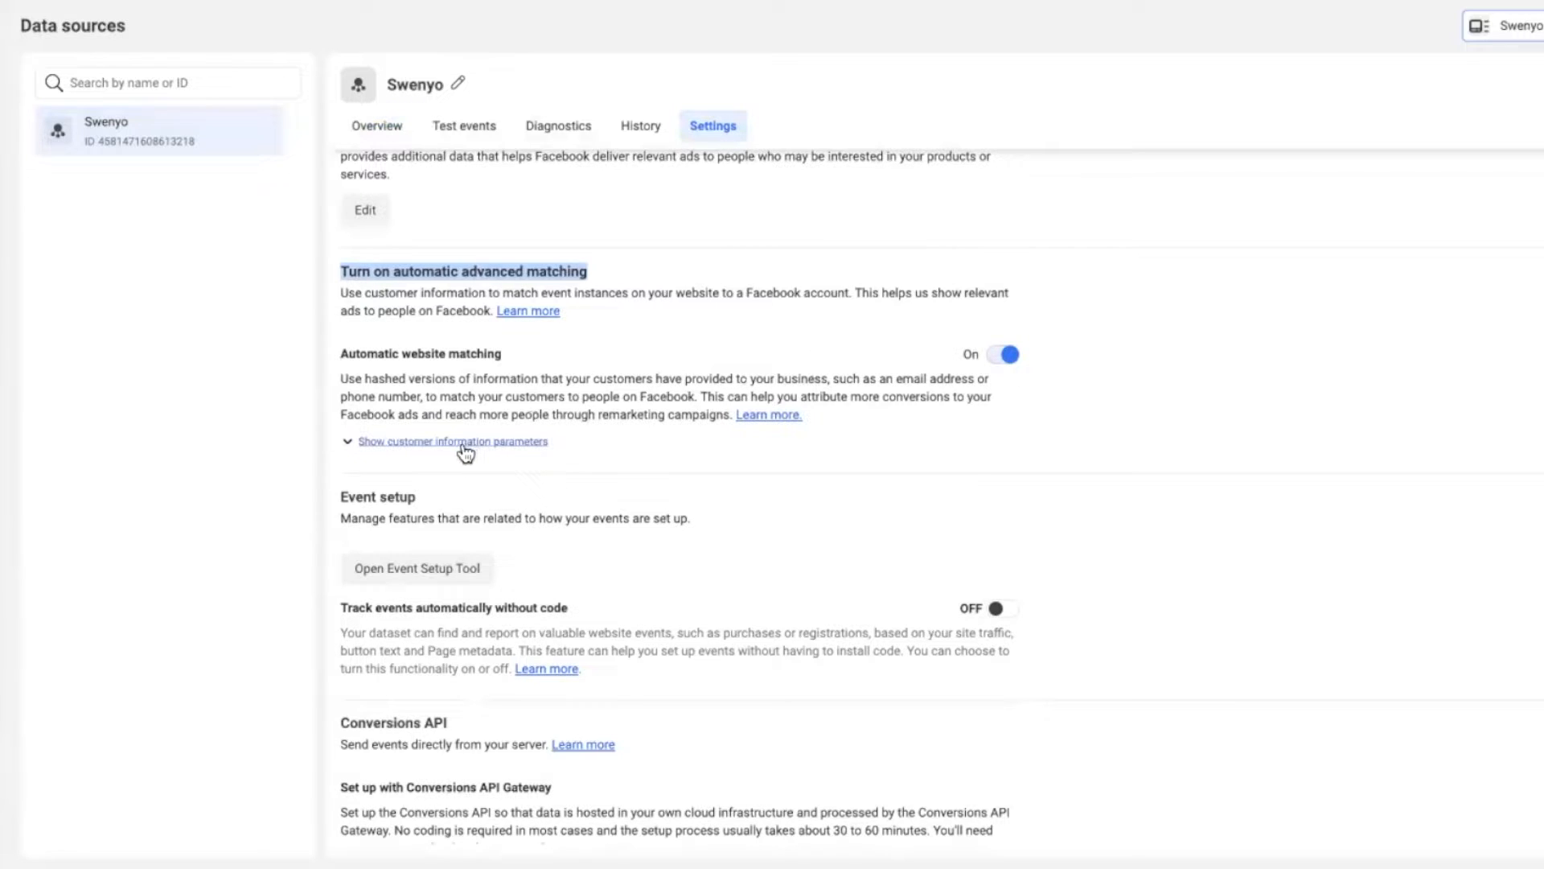
mouse_move(404, 453)
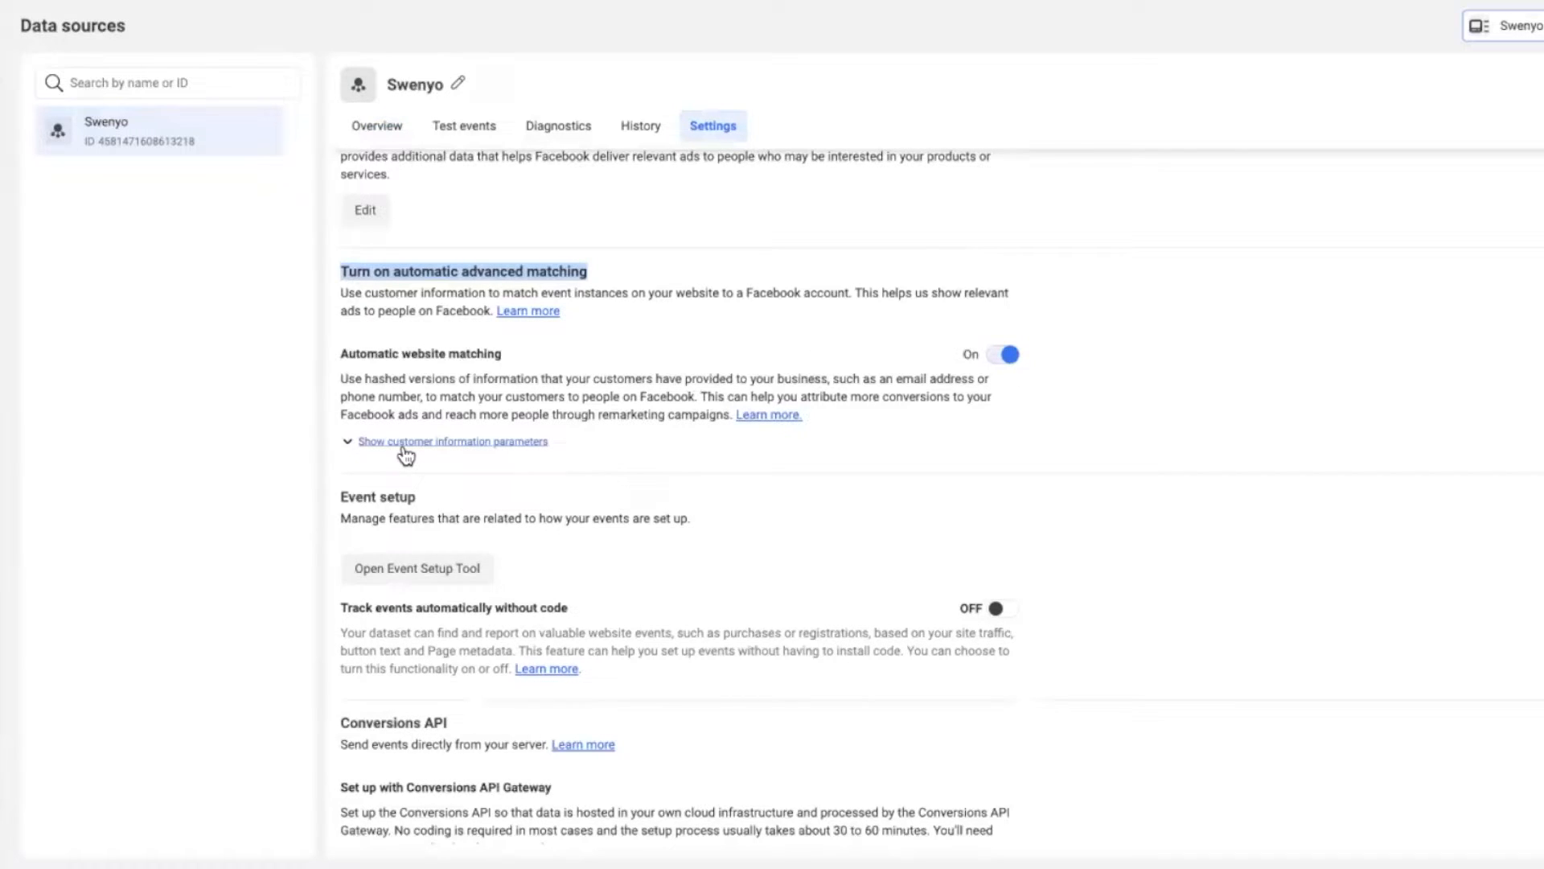
Step: Expand the eight customer information parameters under automatic website matching, all on
left_click(452, 440)
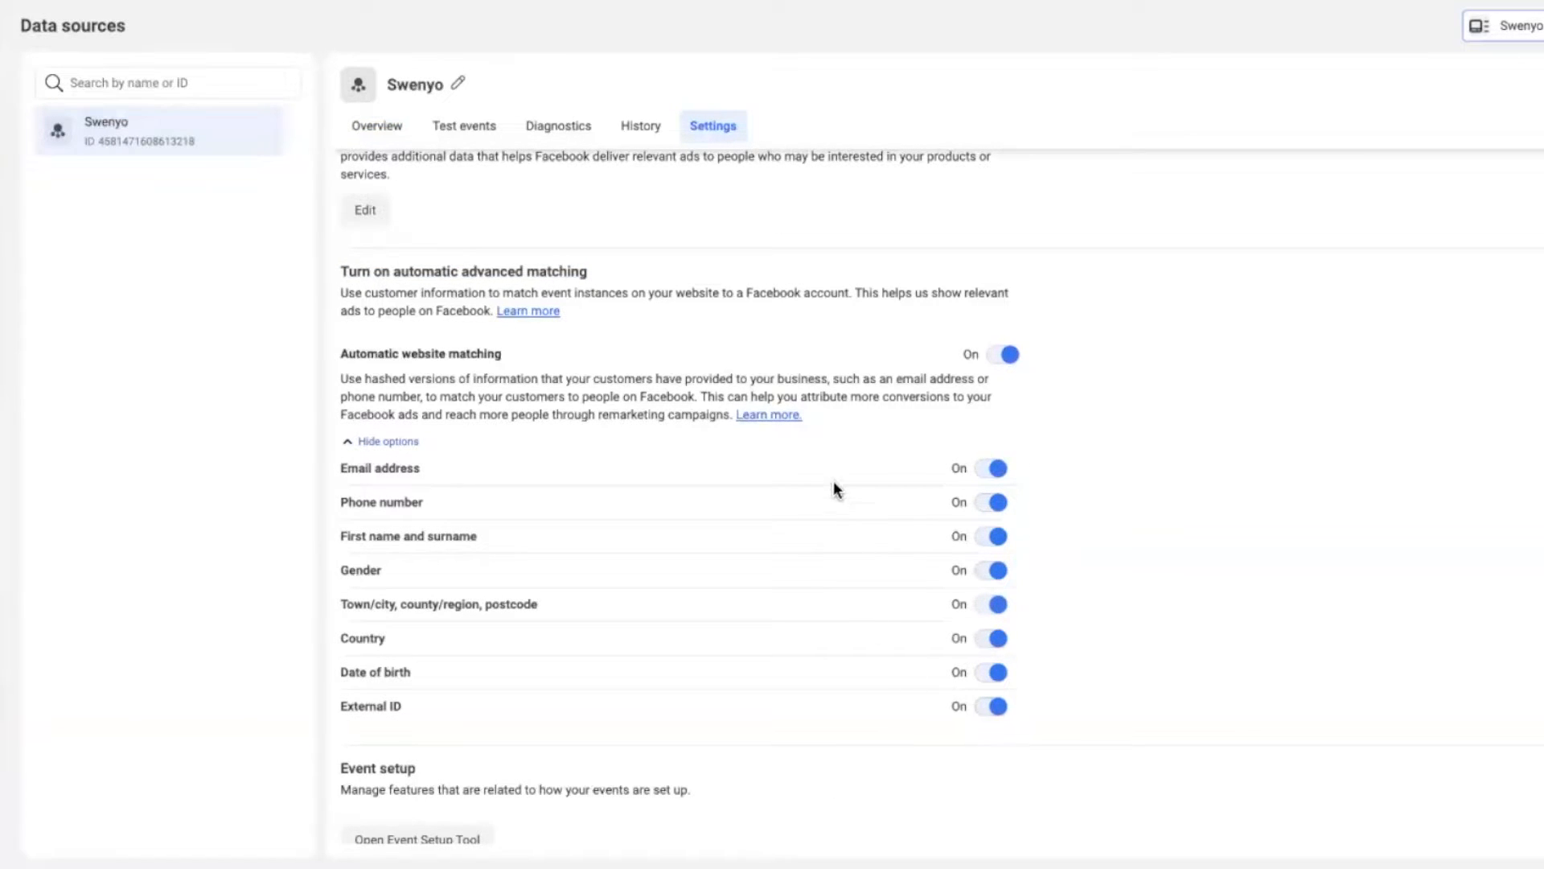
mouse_move(925, 522)
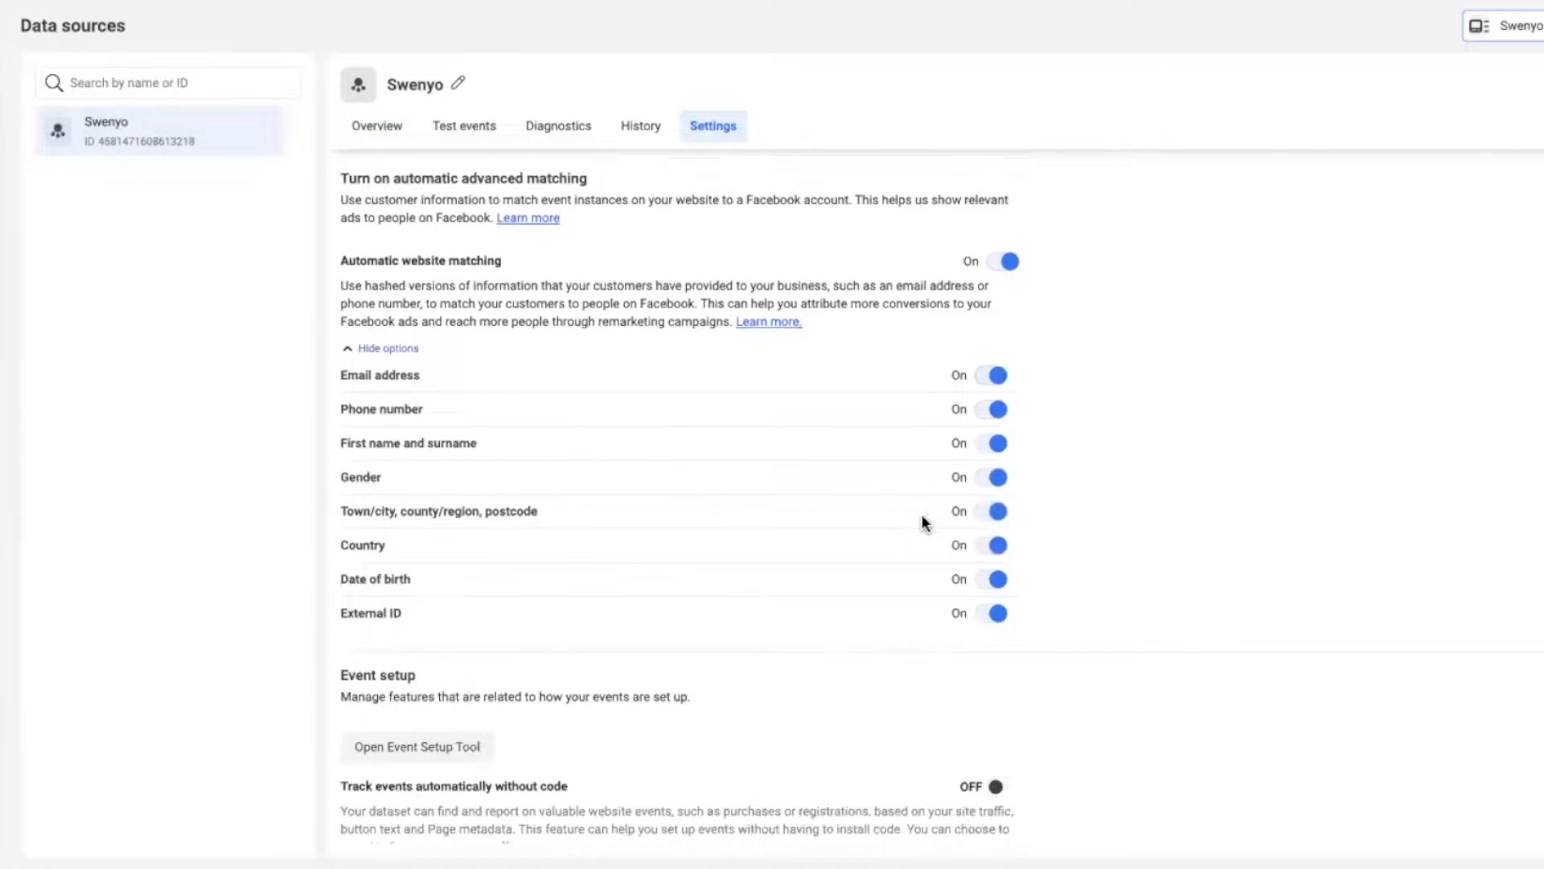
scroll("down", 3)
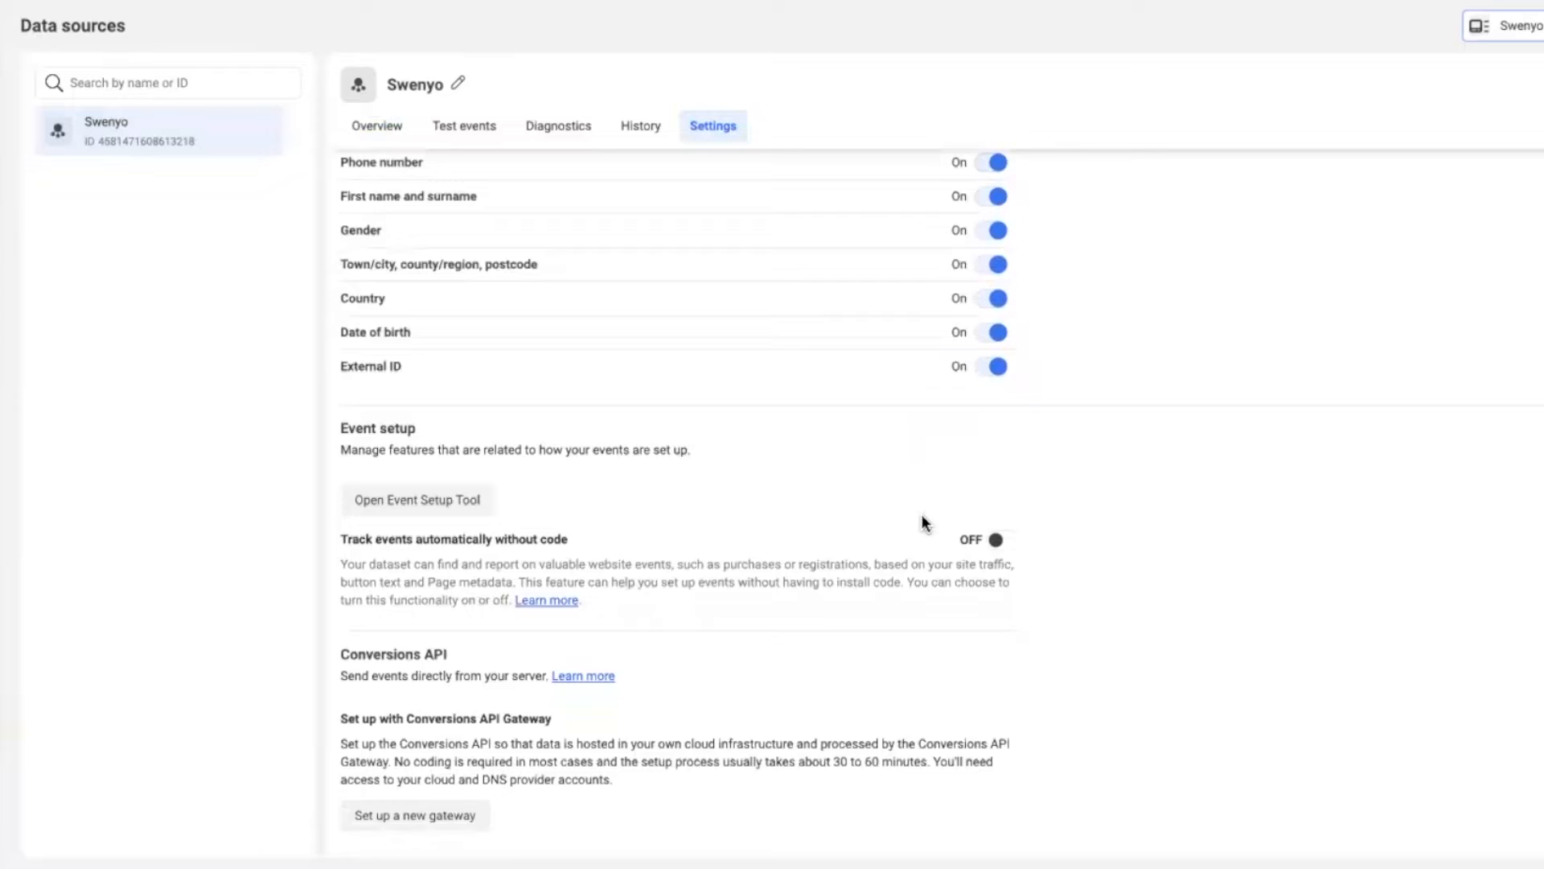
Step: Open Conversions API partner choices and find Shopify (online) listed as connected
scroll("down", 3)
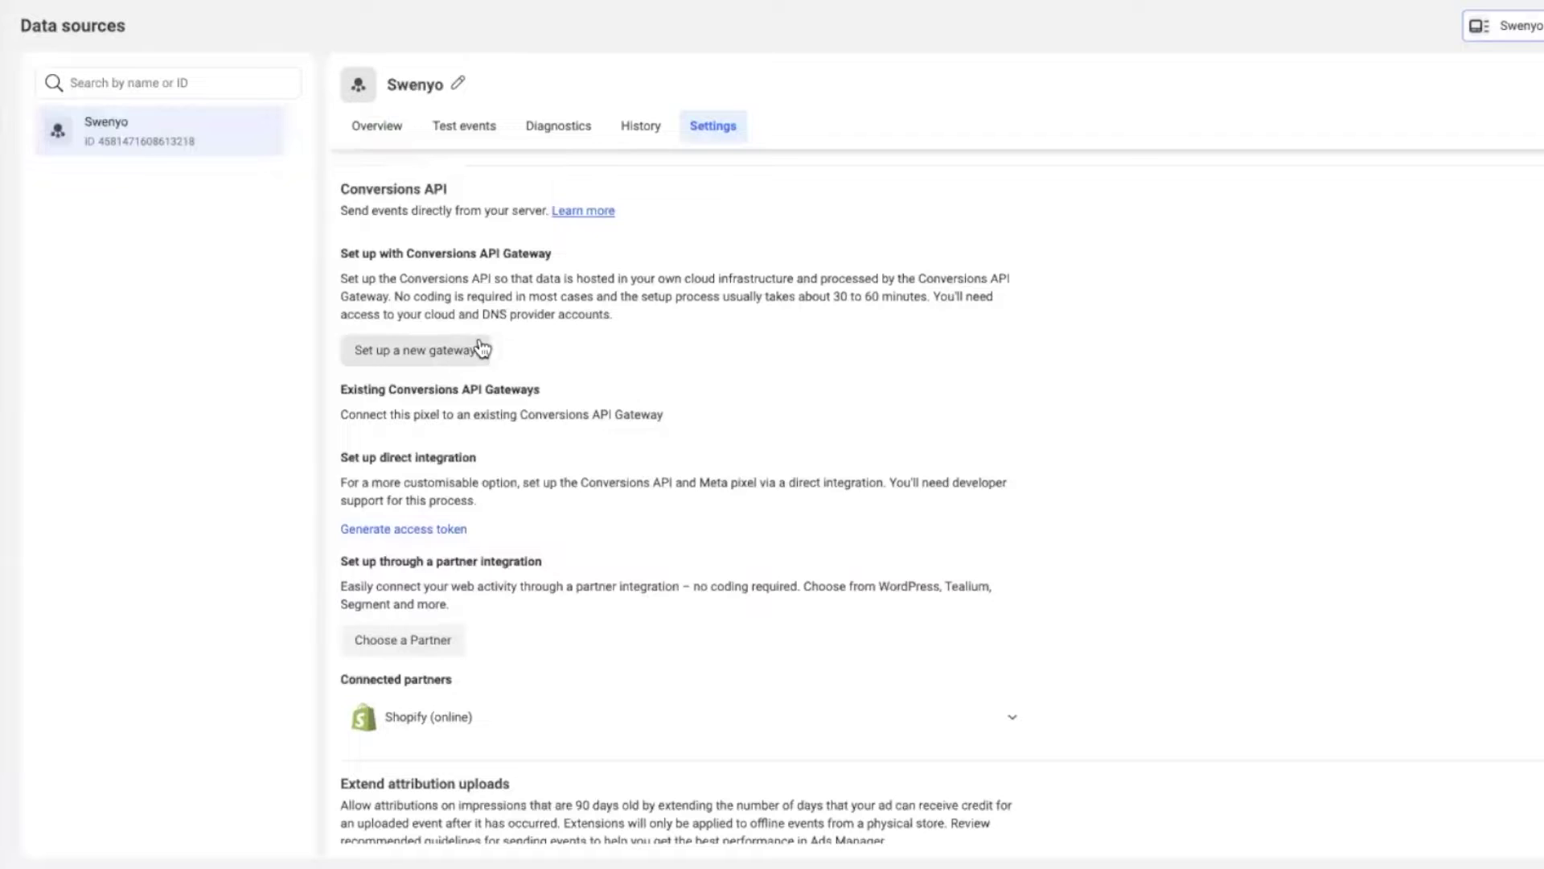
mouse_move(646, 394)
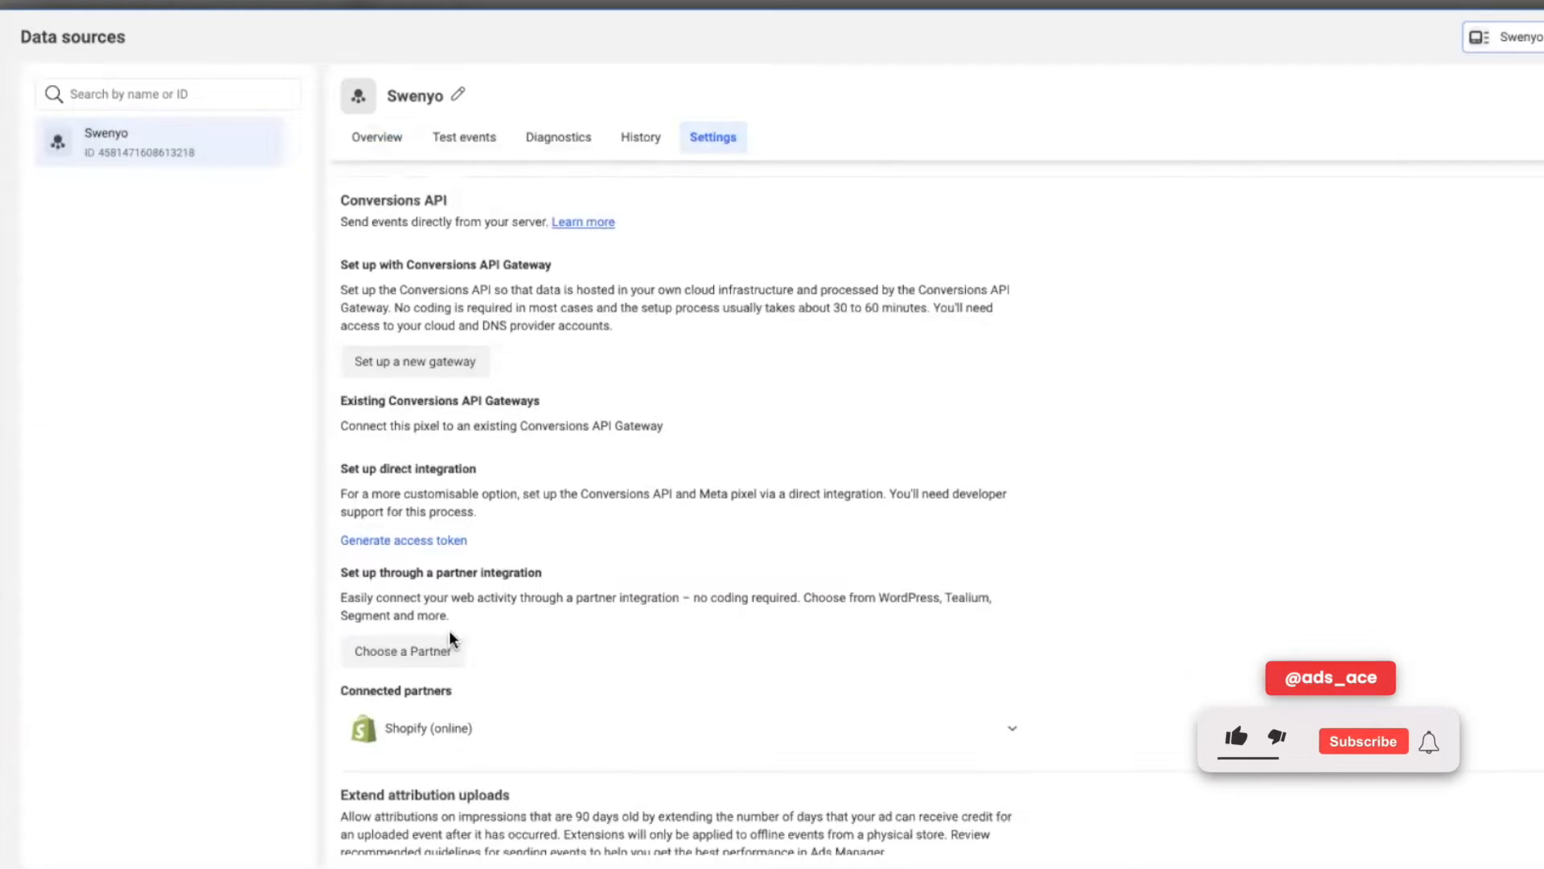
left_click(1237, 740)
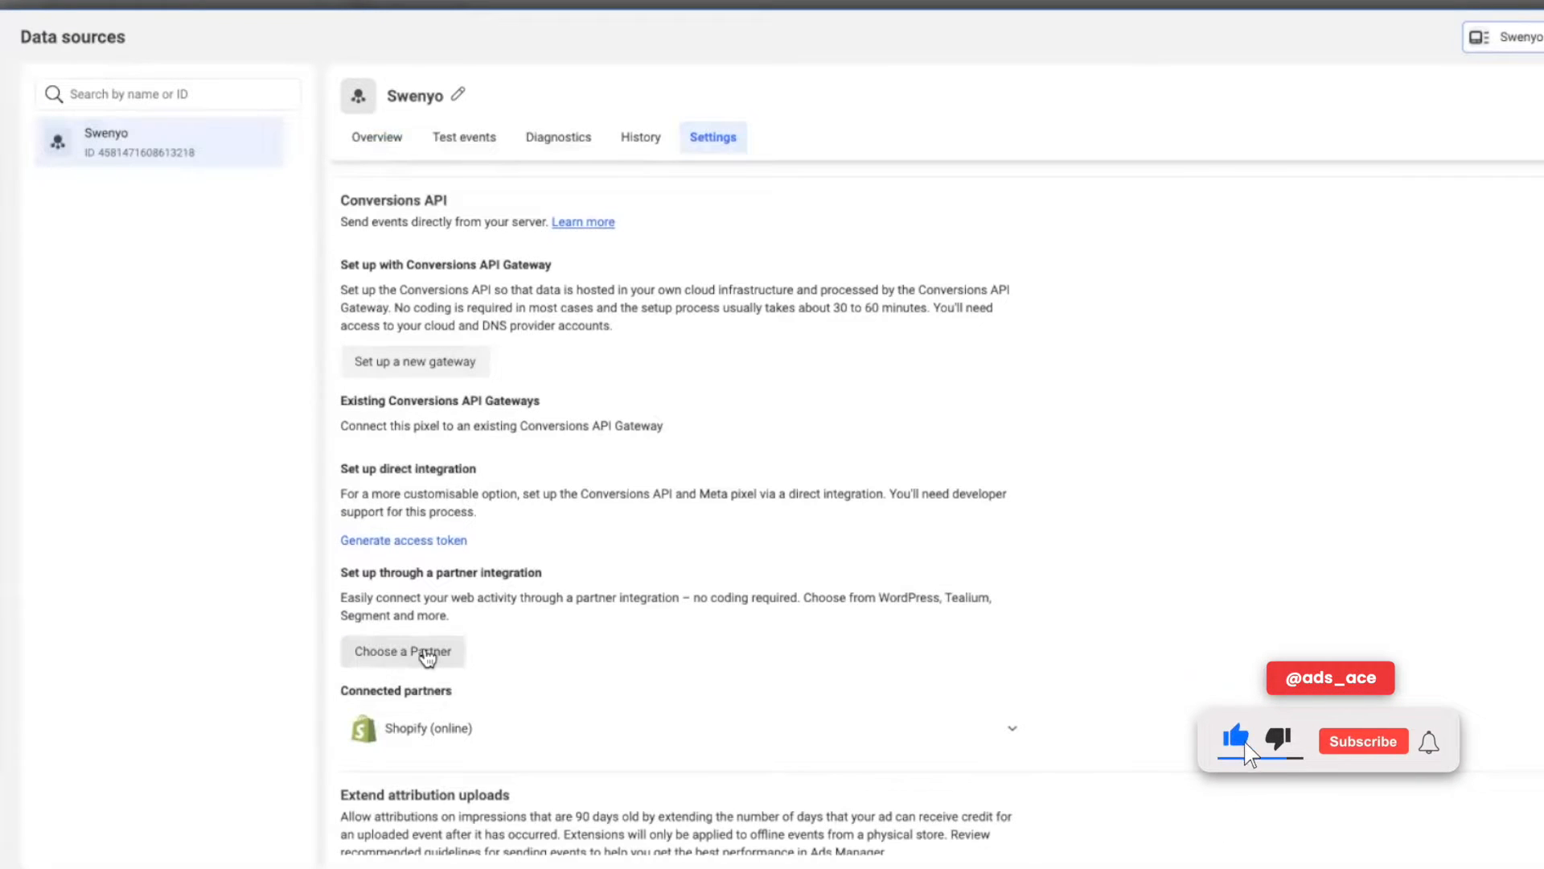
left_click(1364, 741)
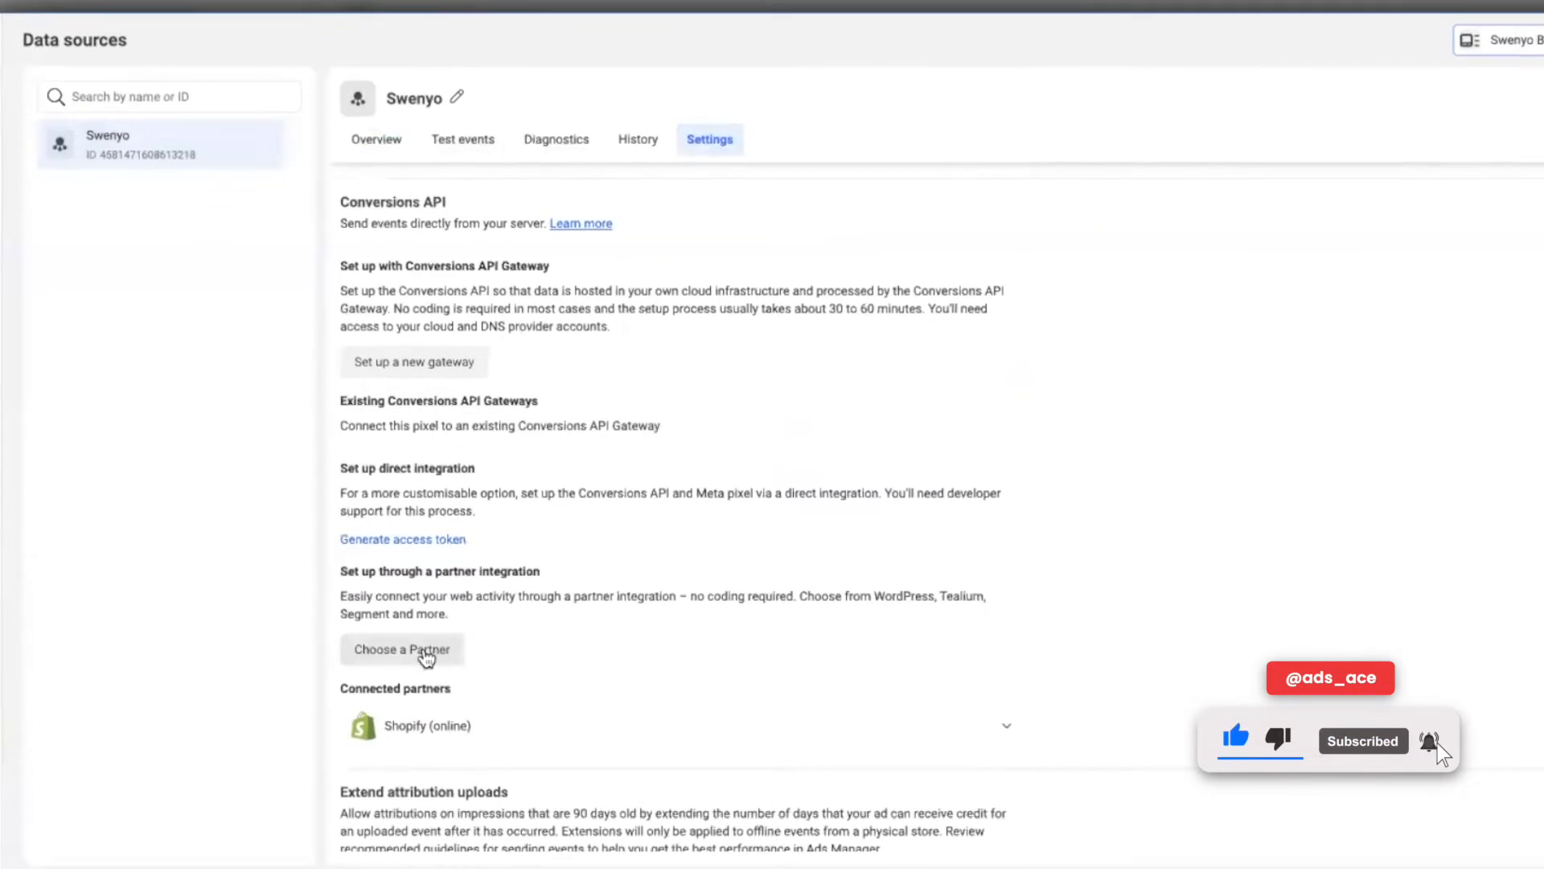
left_click(402, 649)
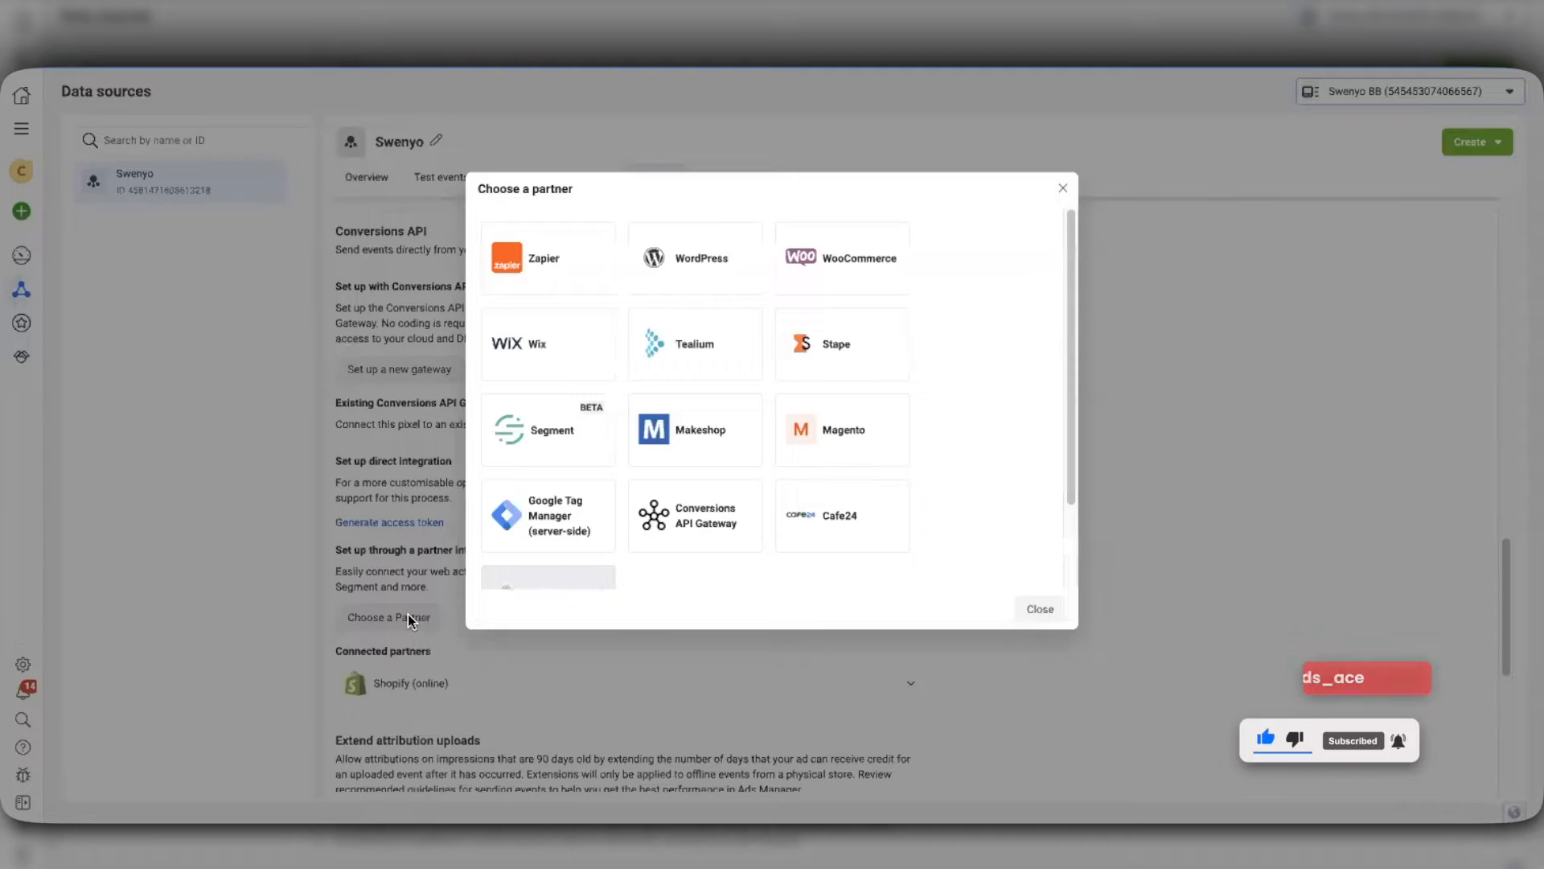
scroll("down", 3)
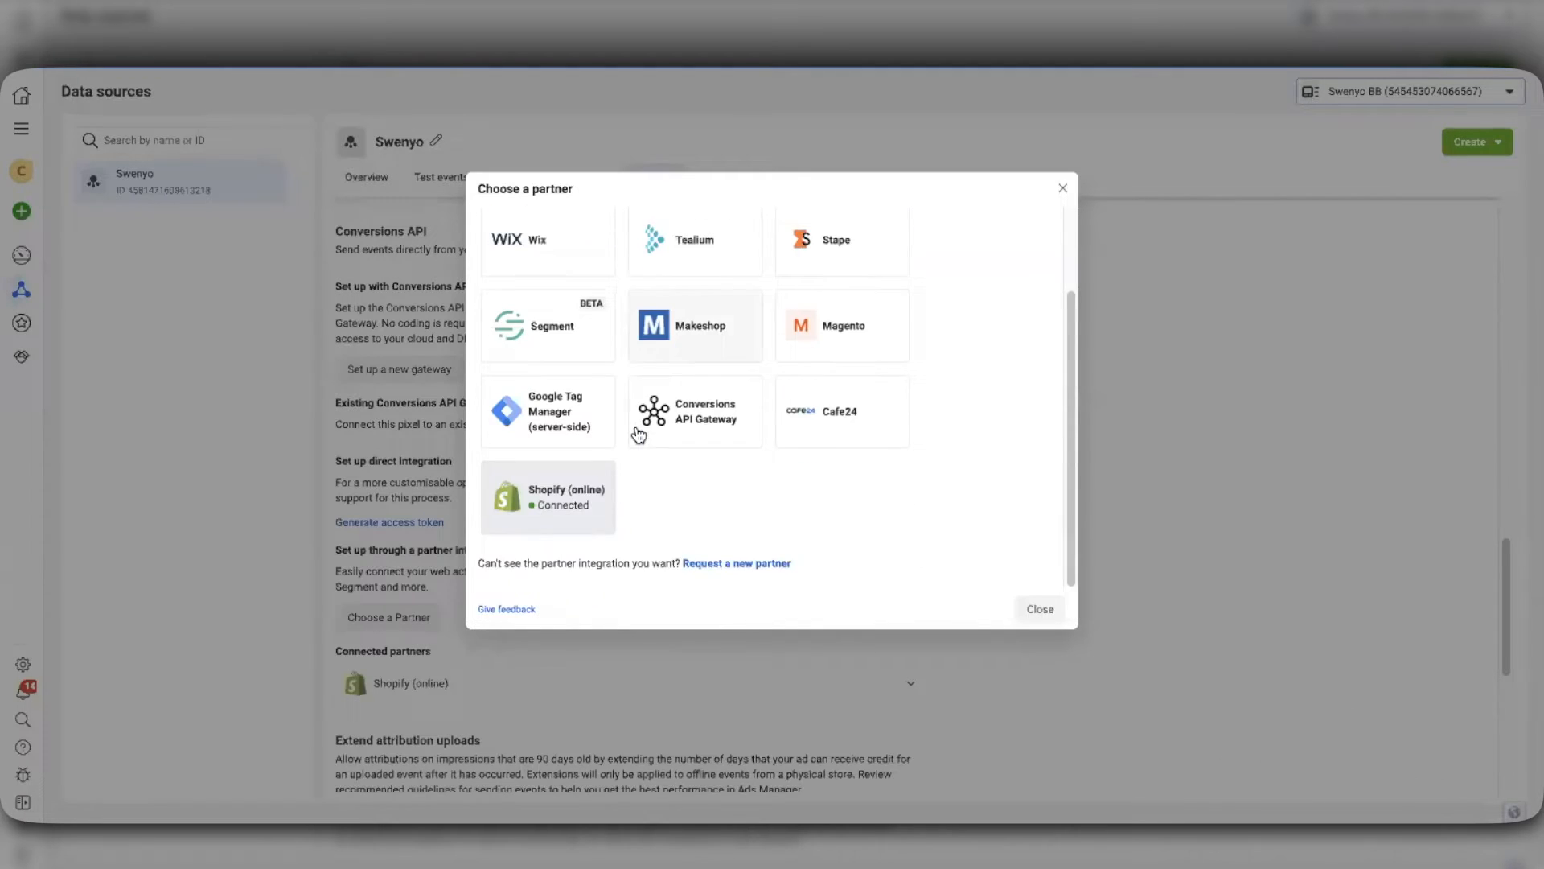
left_click(547, 496)
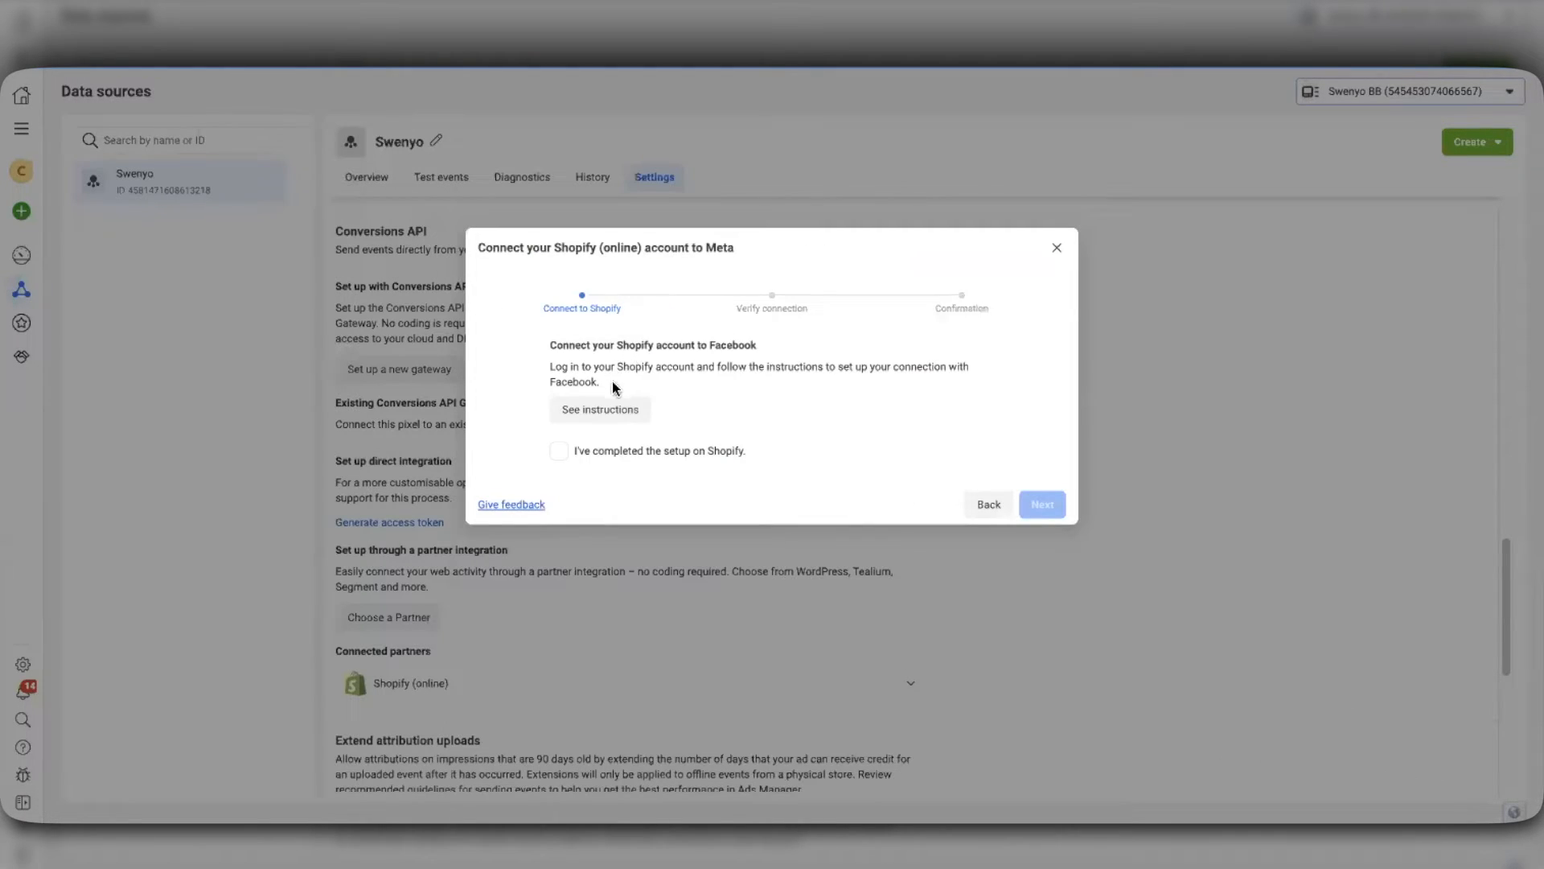
mouse_move(851, 386)
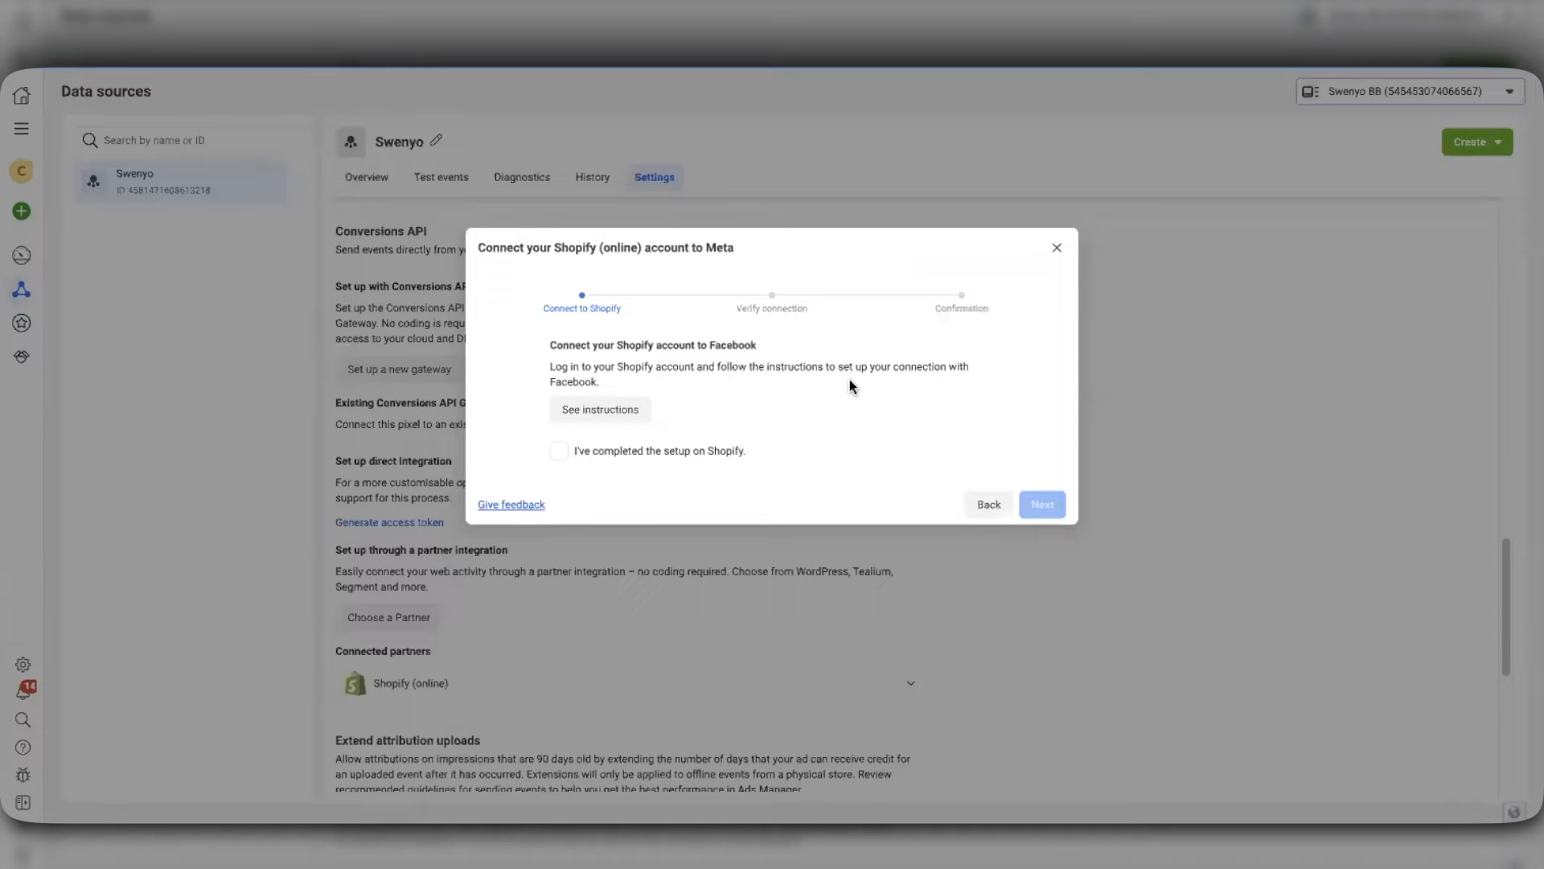
mouse_move(640, 421)
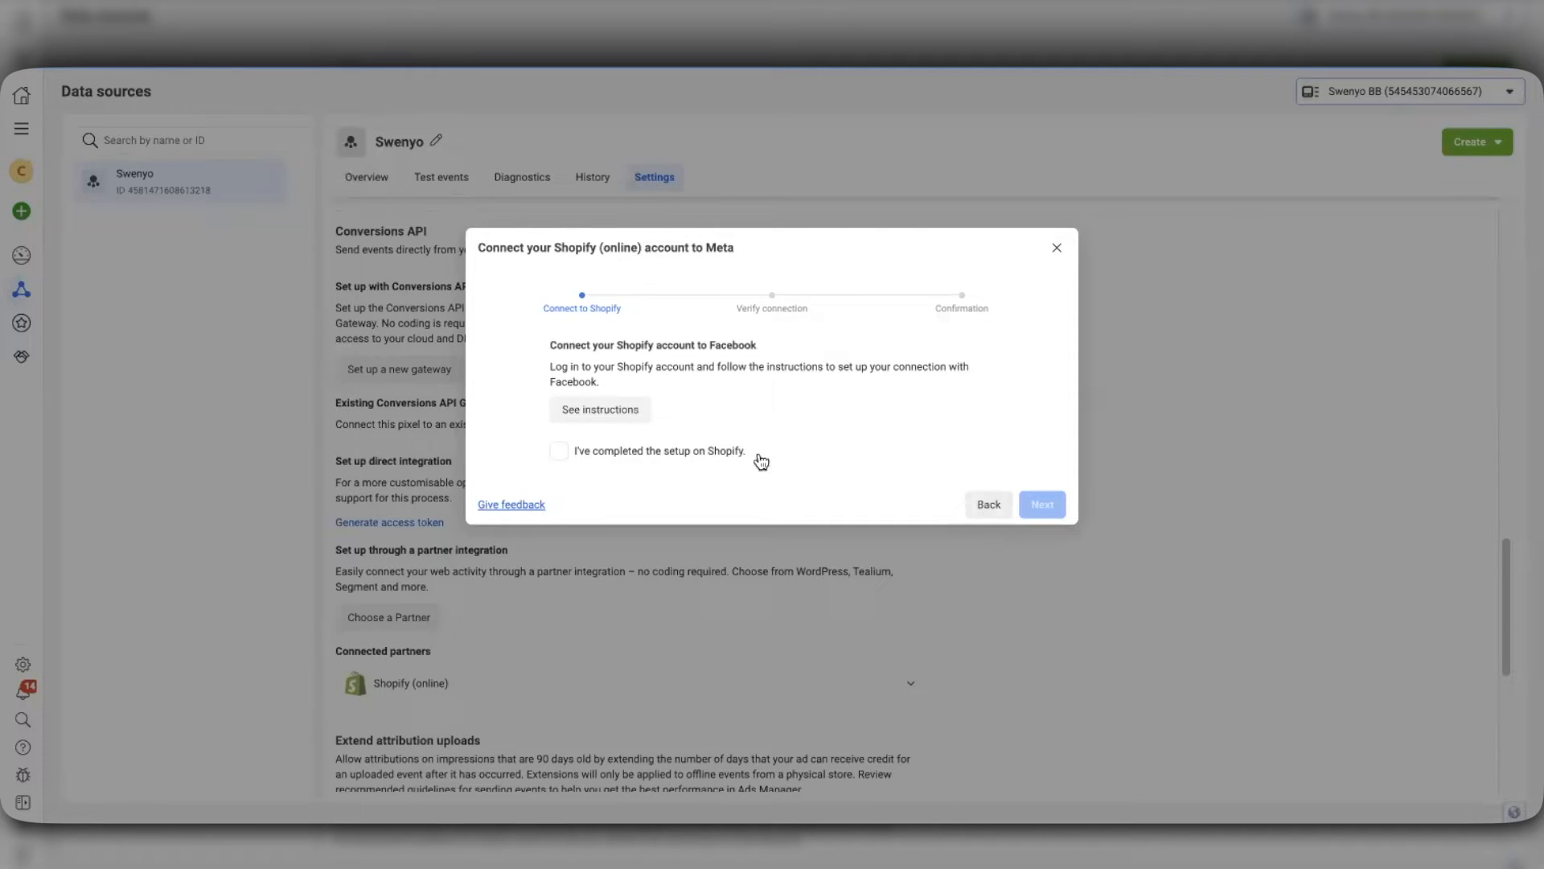
mouse_move(842, 395)
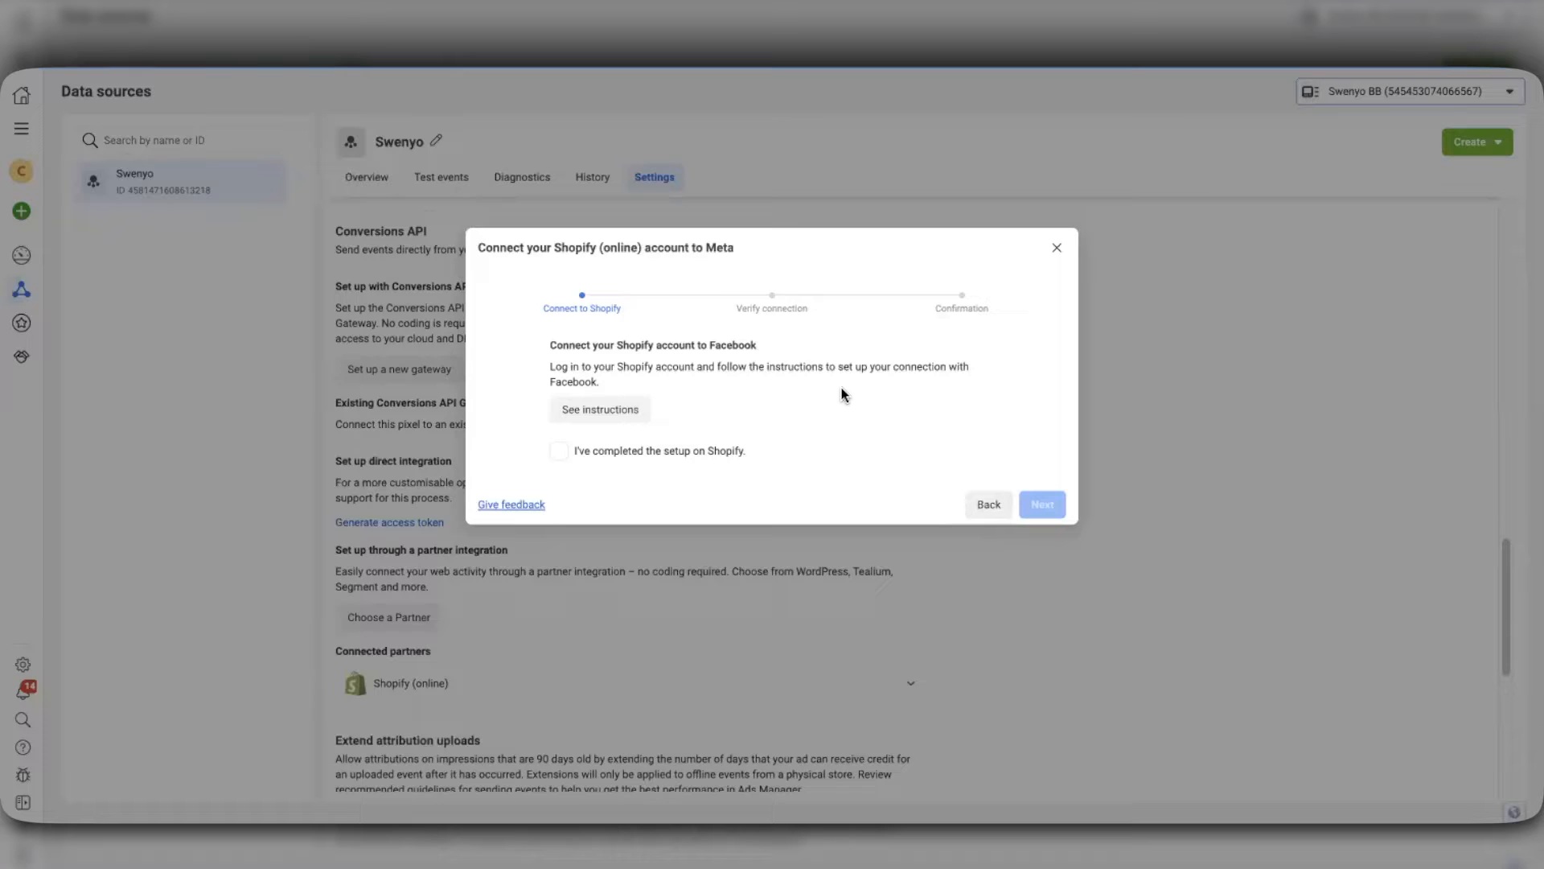
left_click(1057, 247)
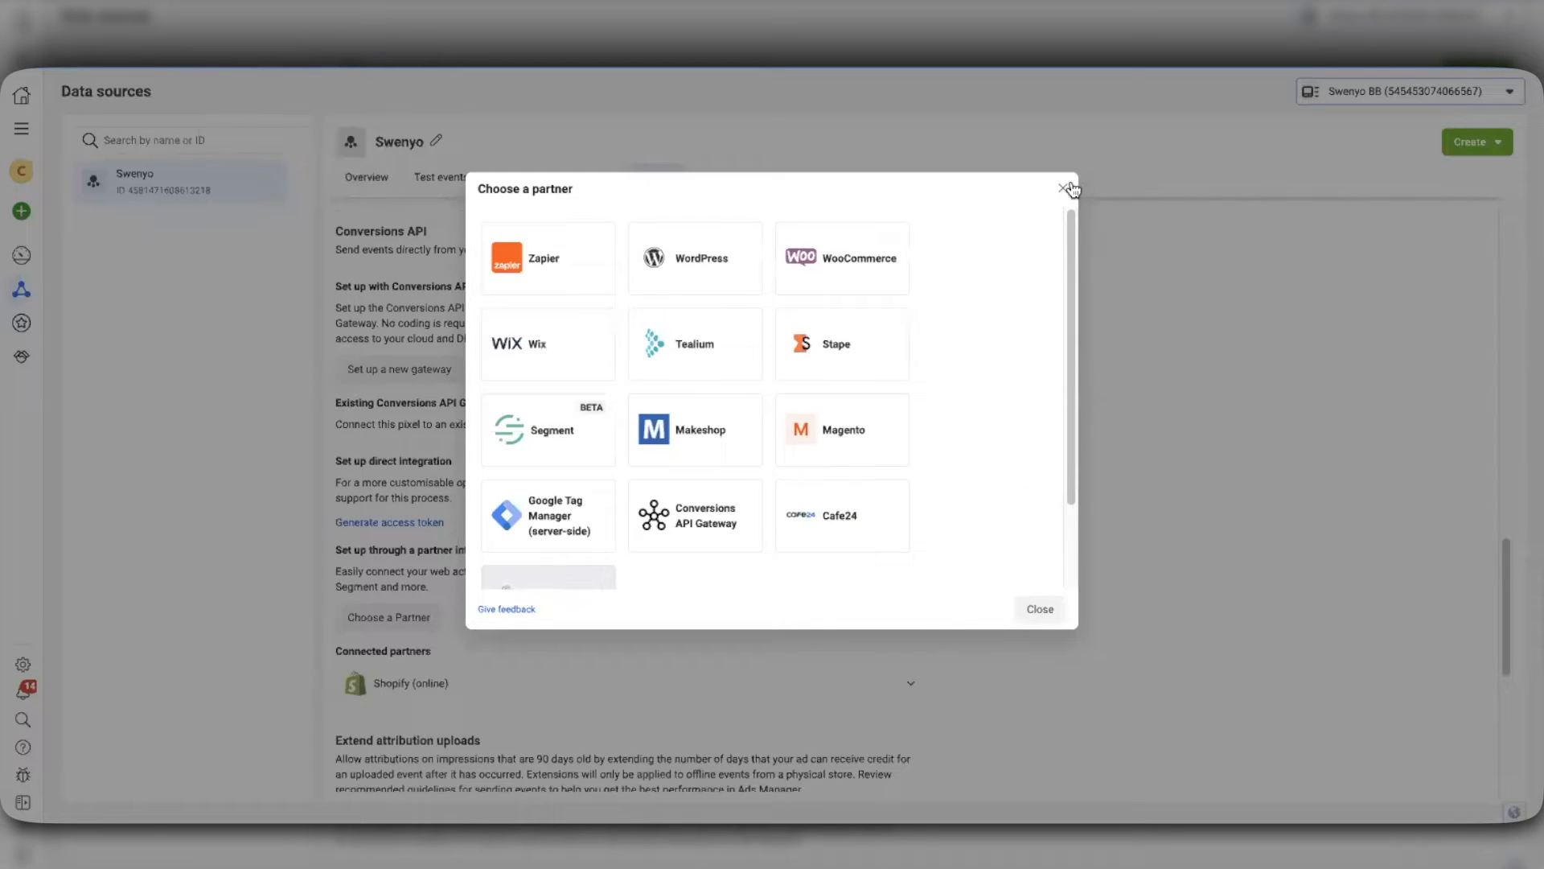
left_click(1063, 188)
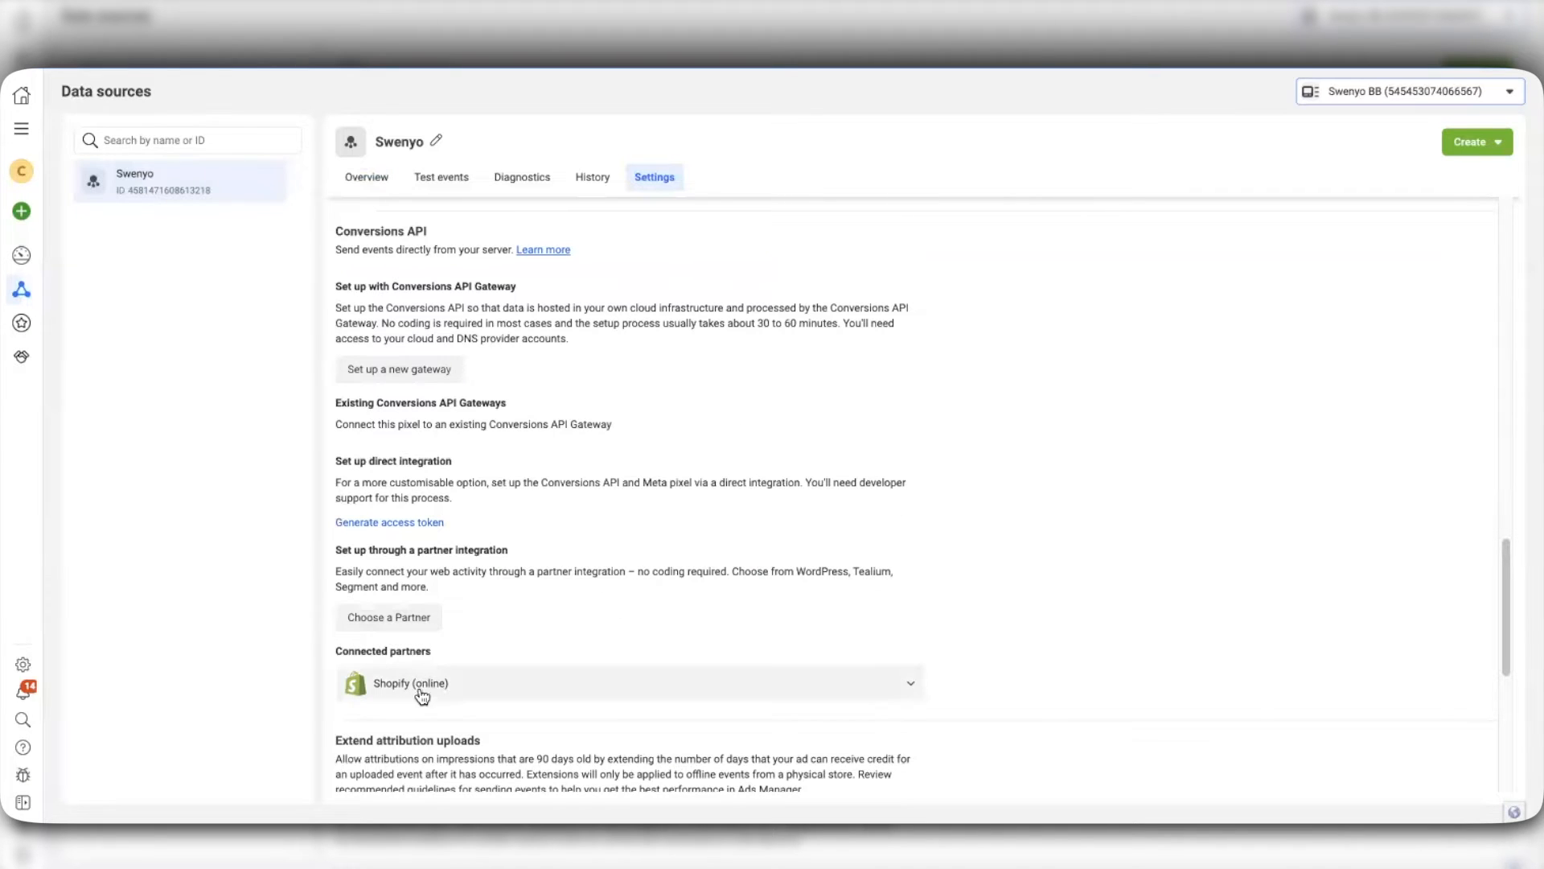
mouse_move(511, 689)
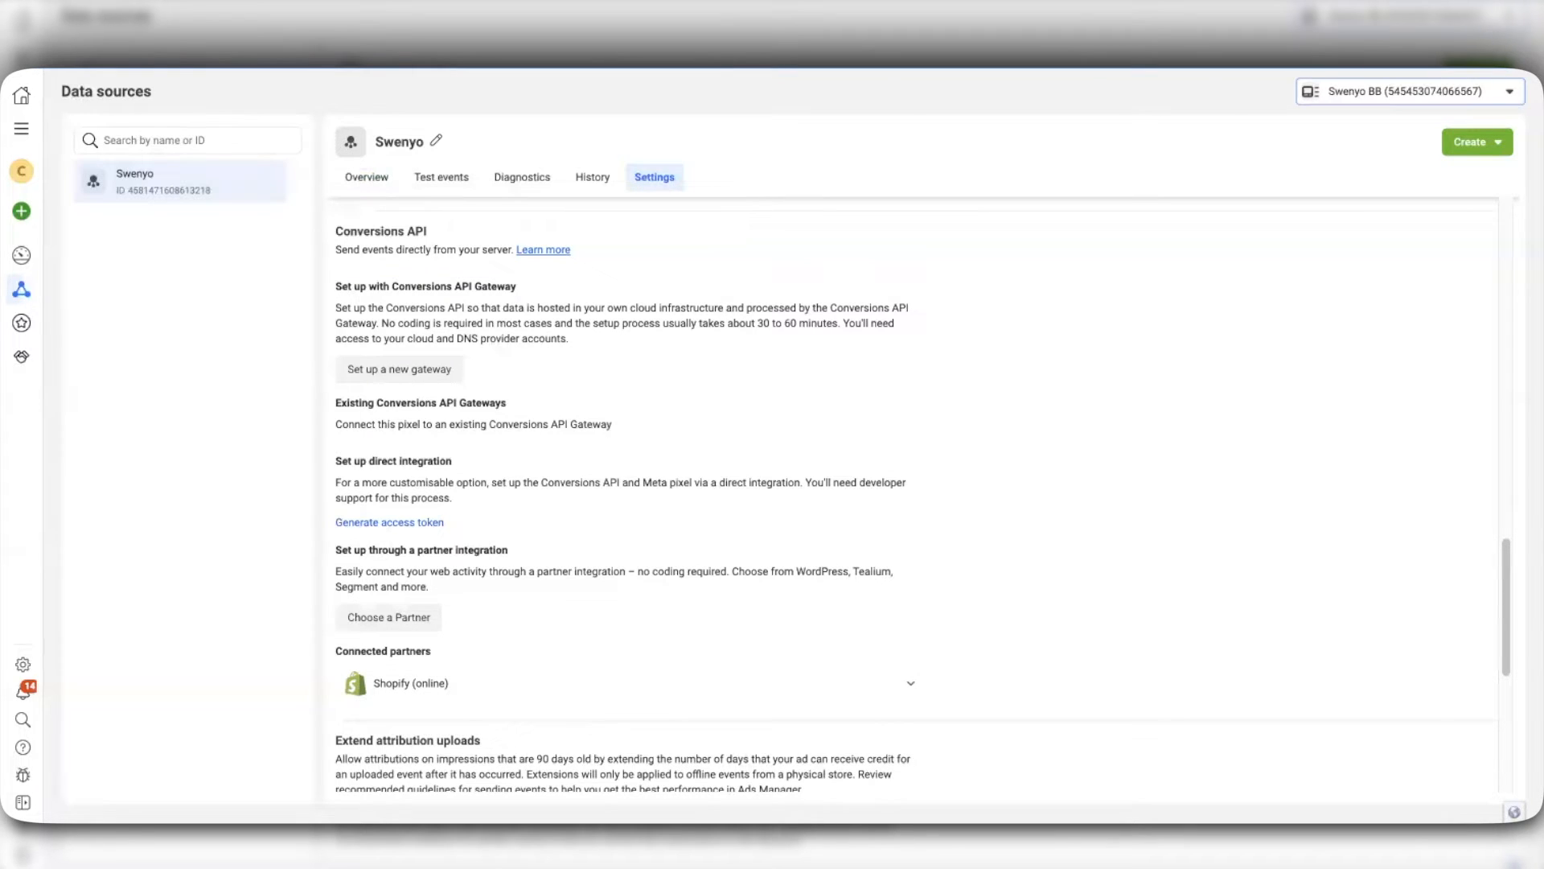
mouse_move(1163, 70)
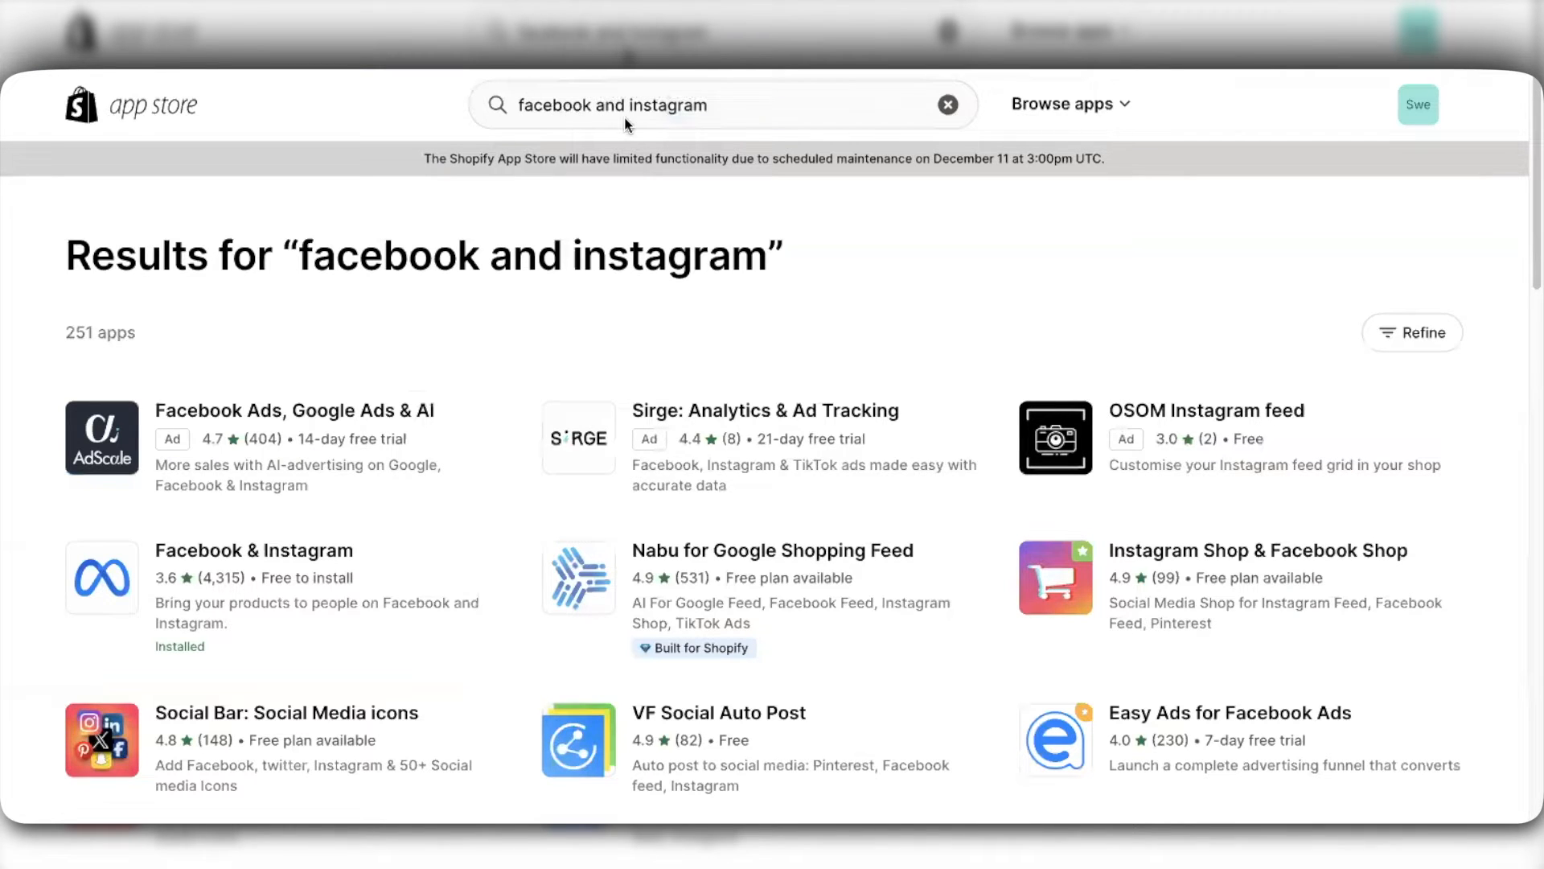
mouse_move(253, 549)
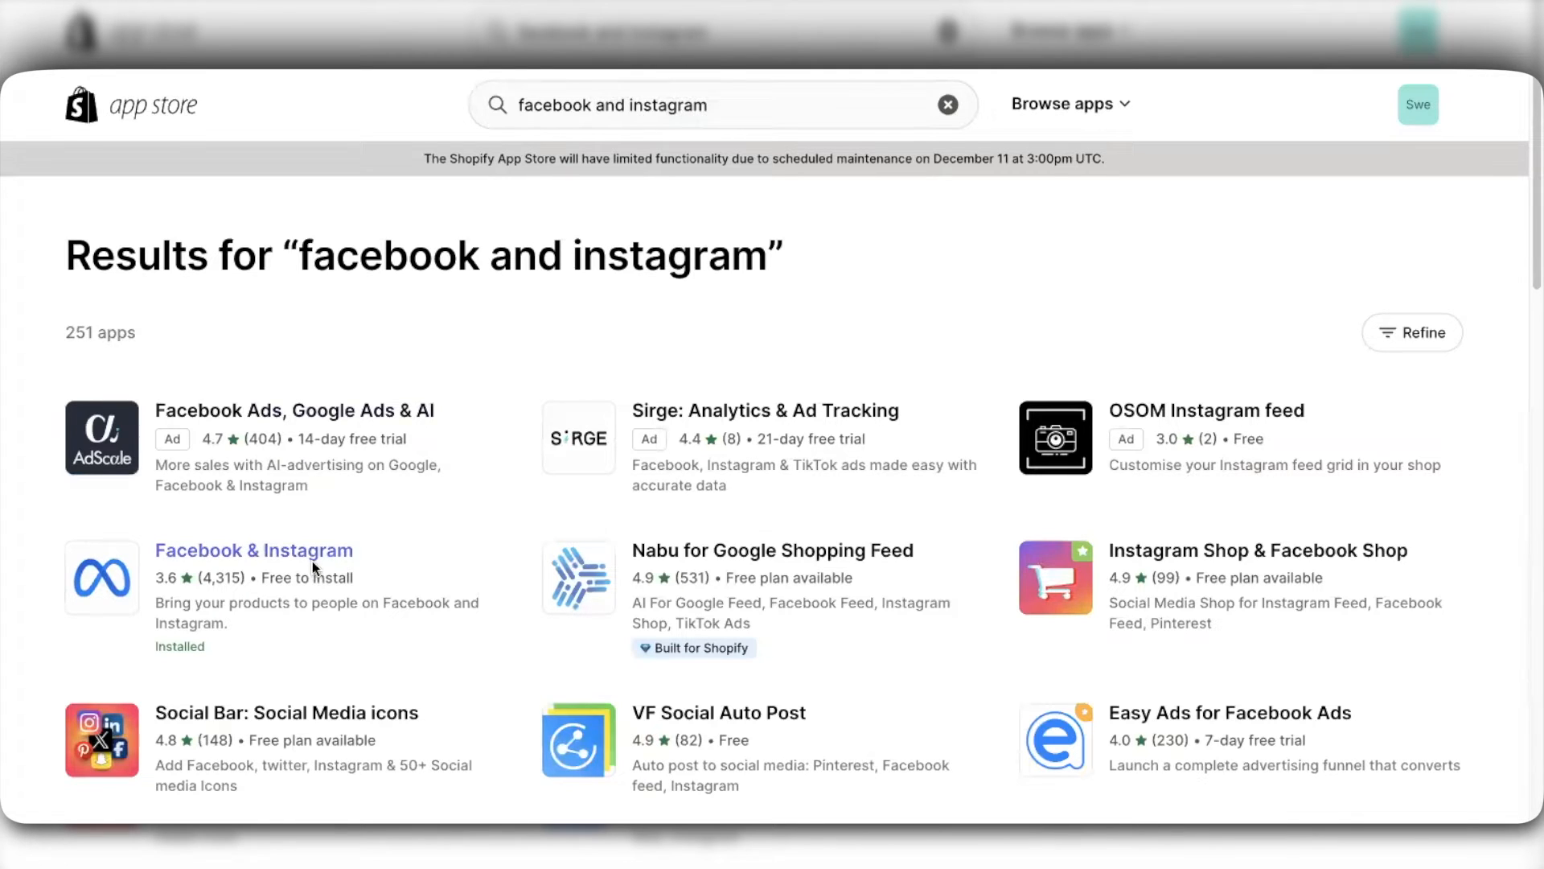
mouse_move(224, 576)
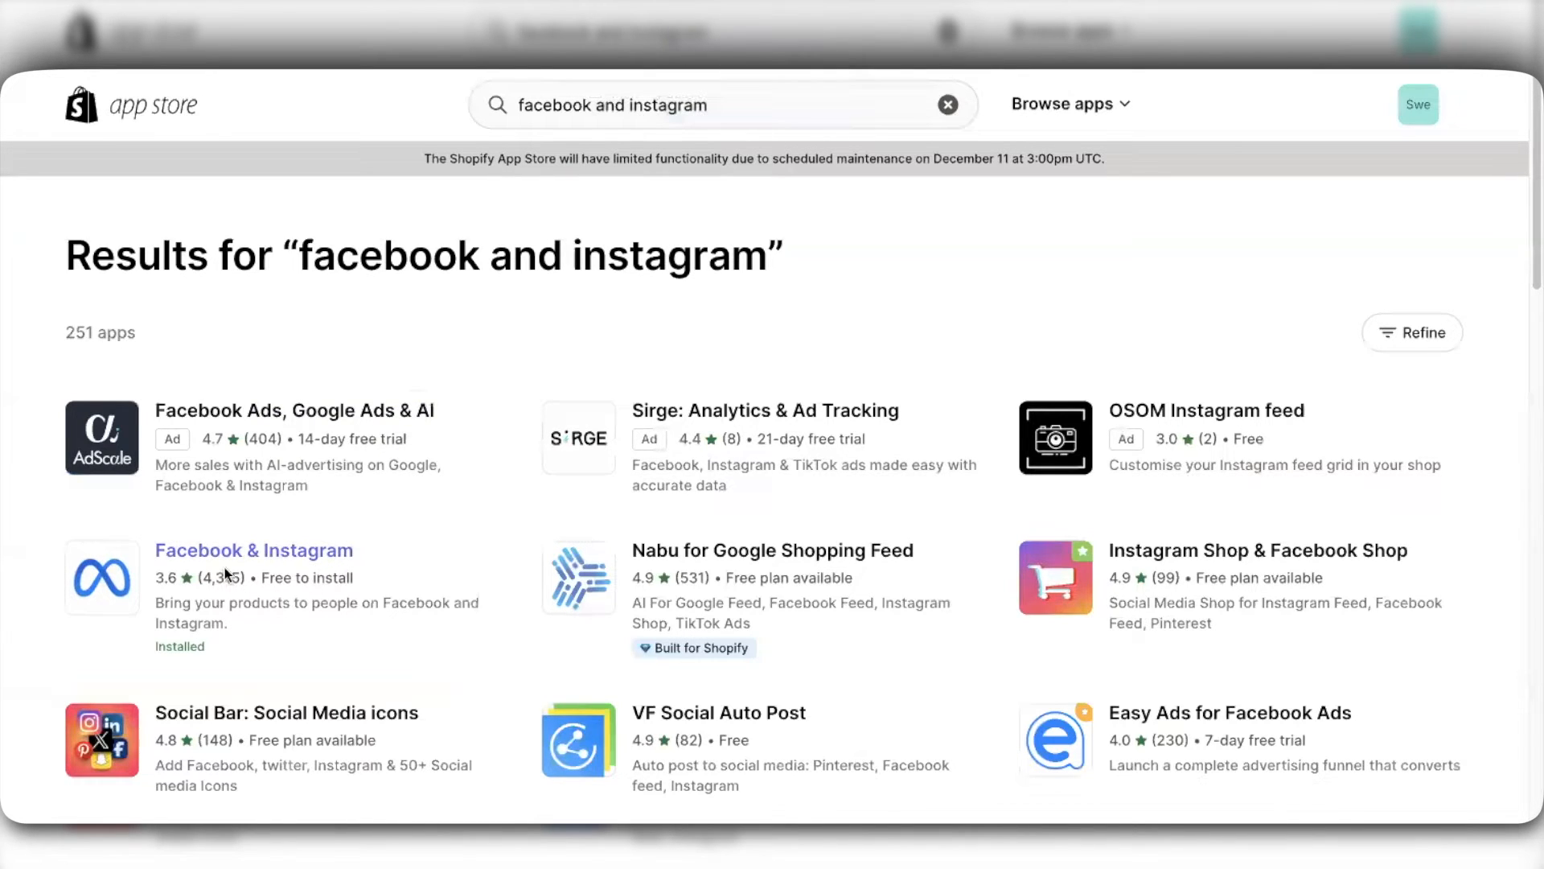
mouse_move(254, 558)
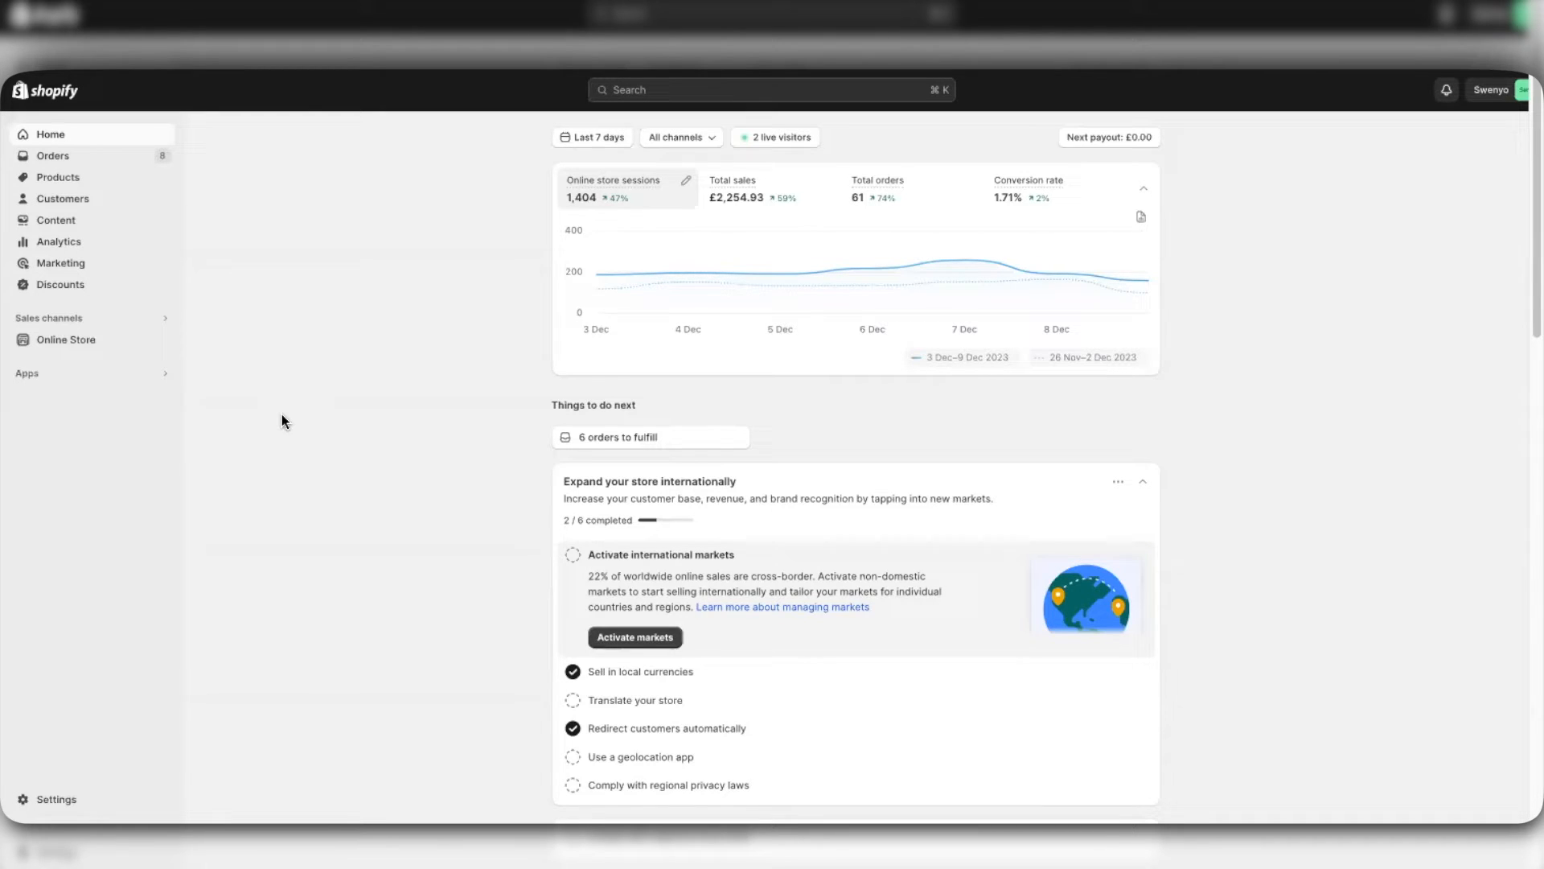
mouse_move(118, 377)
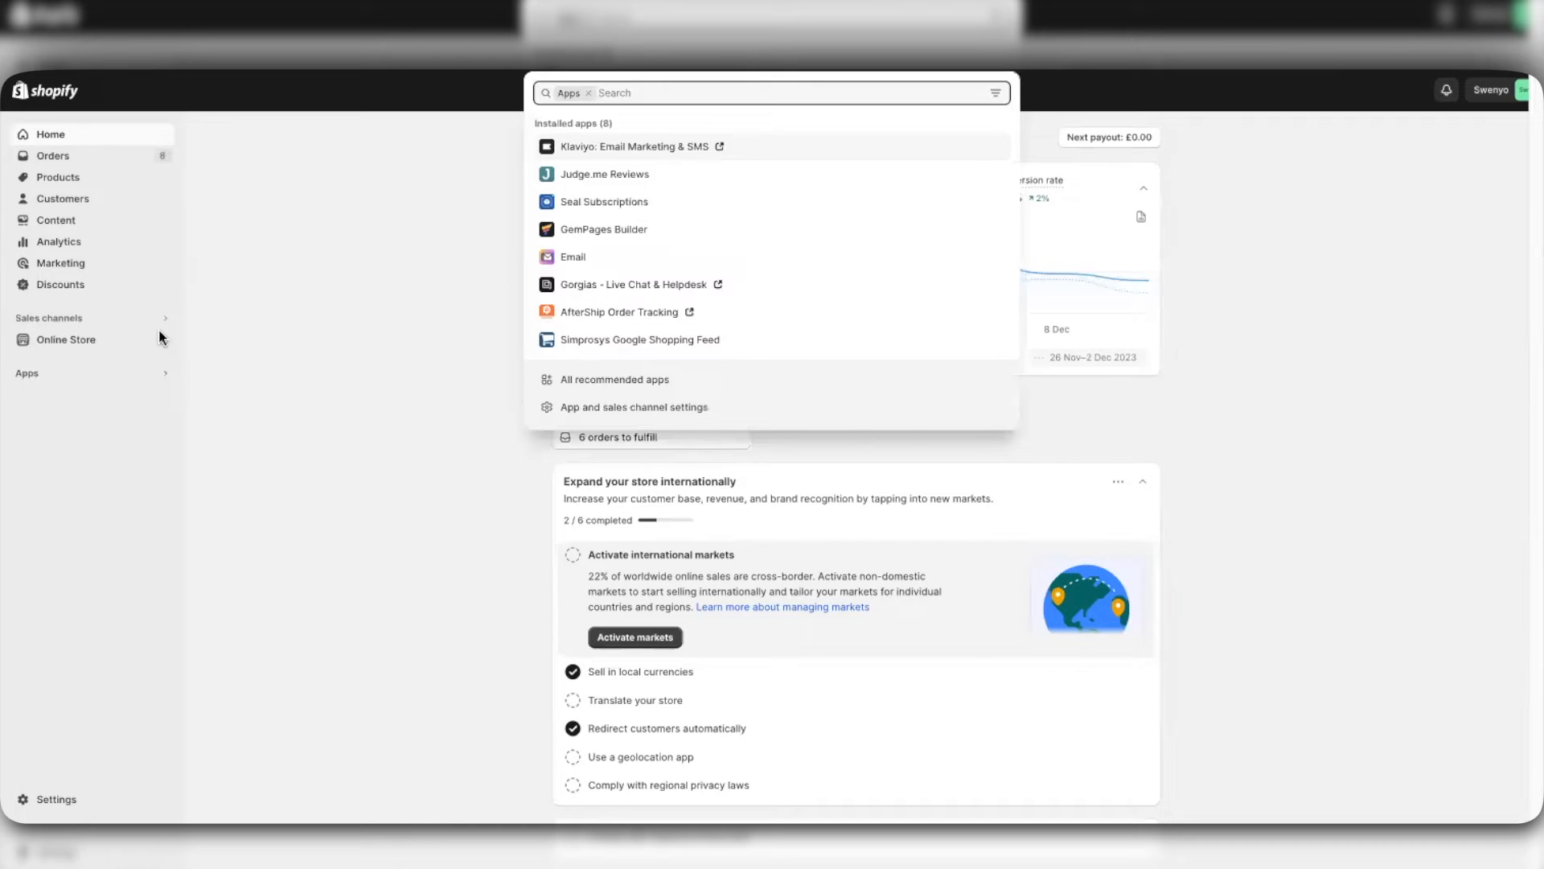
Step: Search admin apps for 'in' and launch the Facebook & Instagram Channel
type("in")
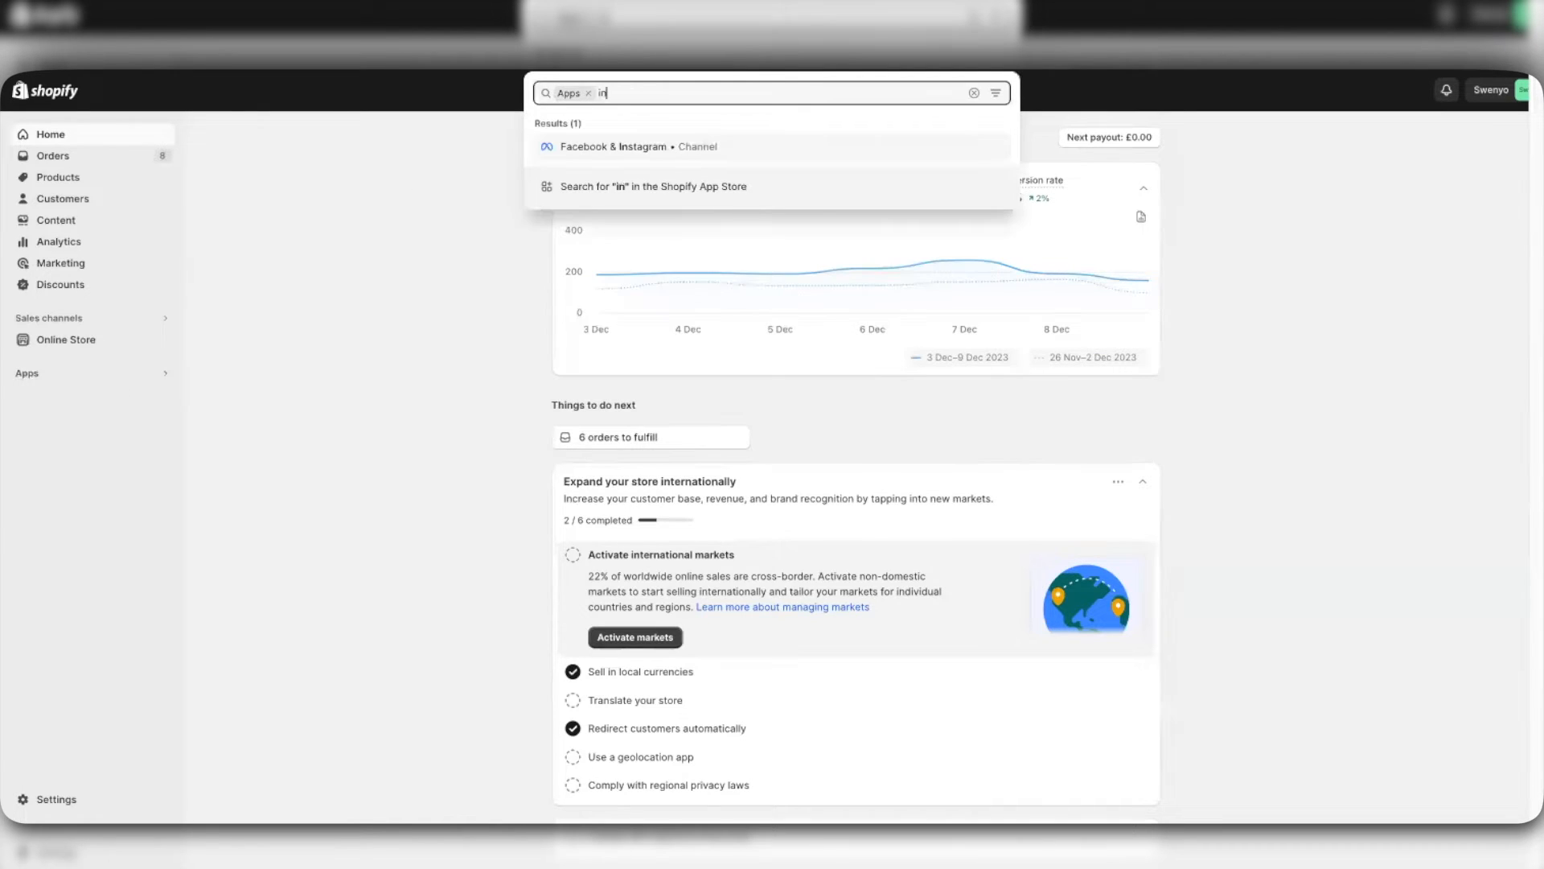
left_click(637, 146)
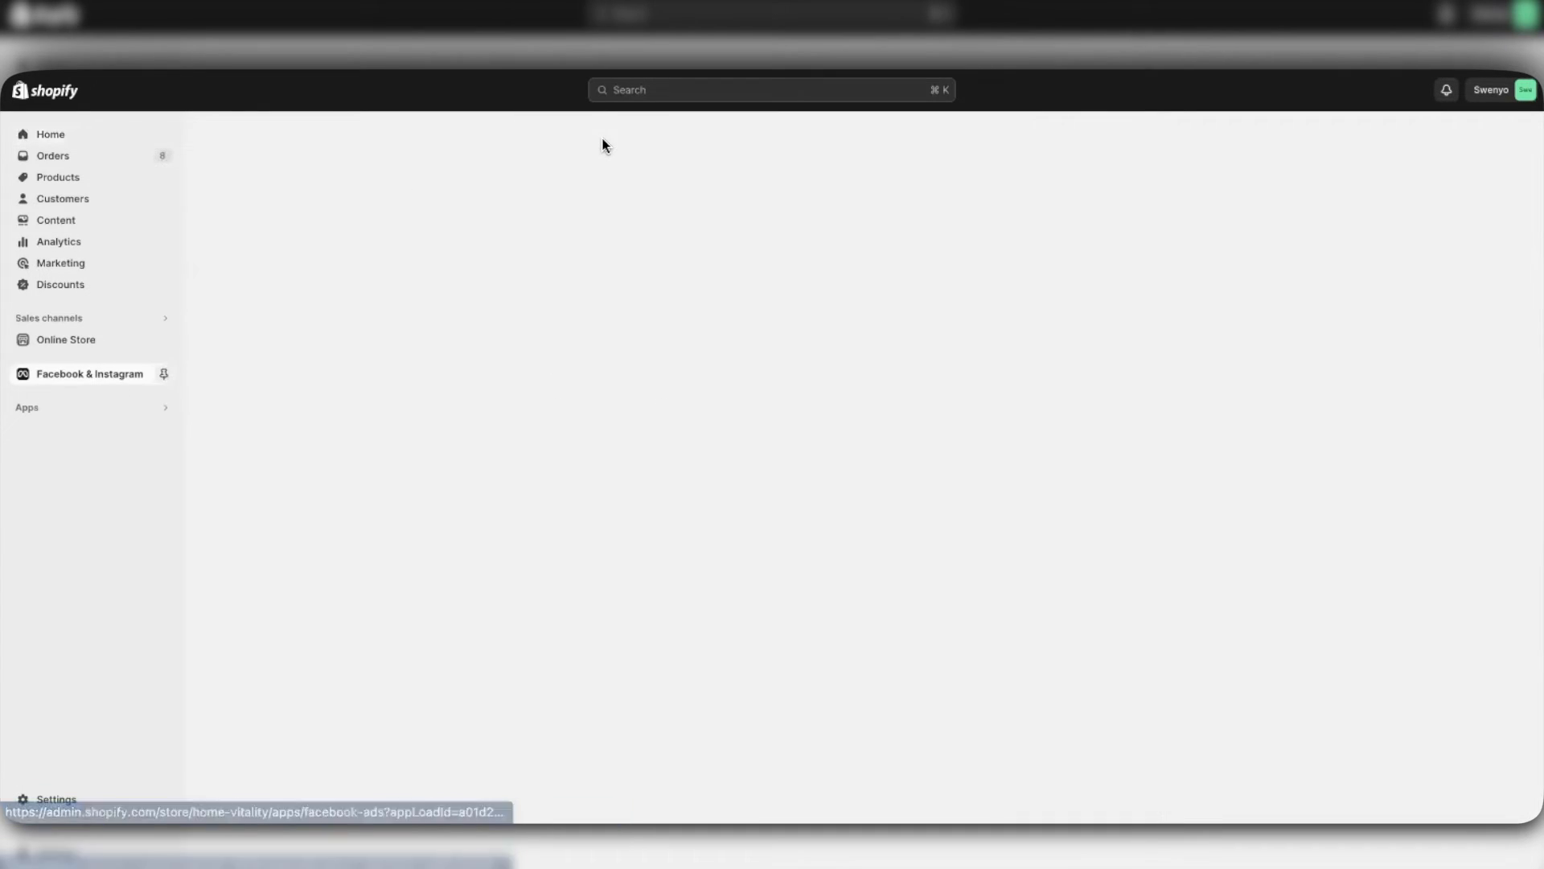
left_click(89, 373)
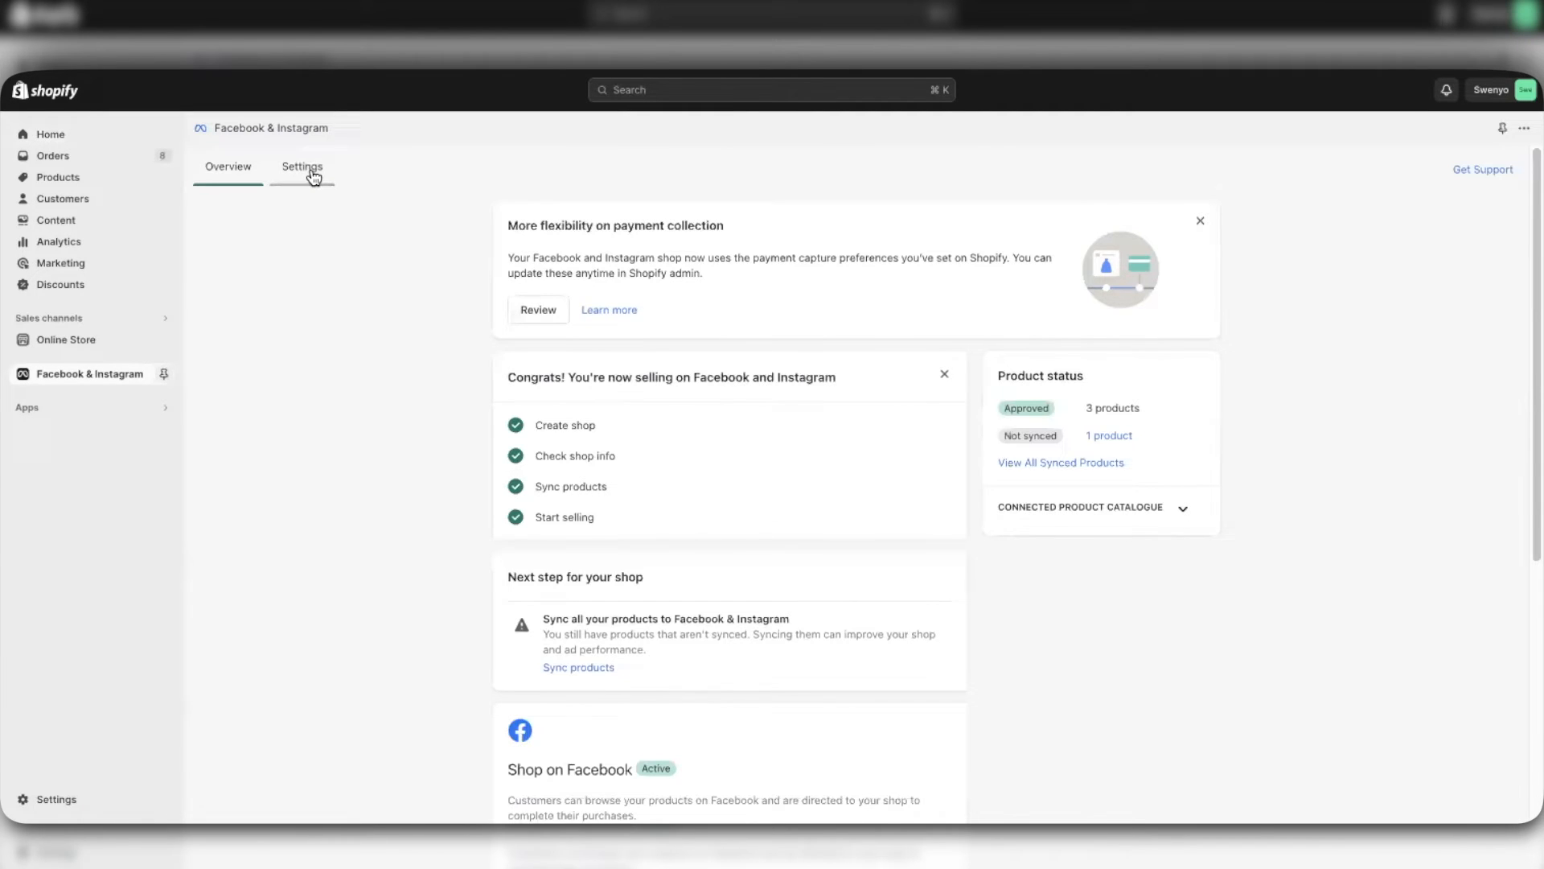
Step: Review the channel's data sharing and pixel settings, then open the Maximum preference
left_click(303, 166)
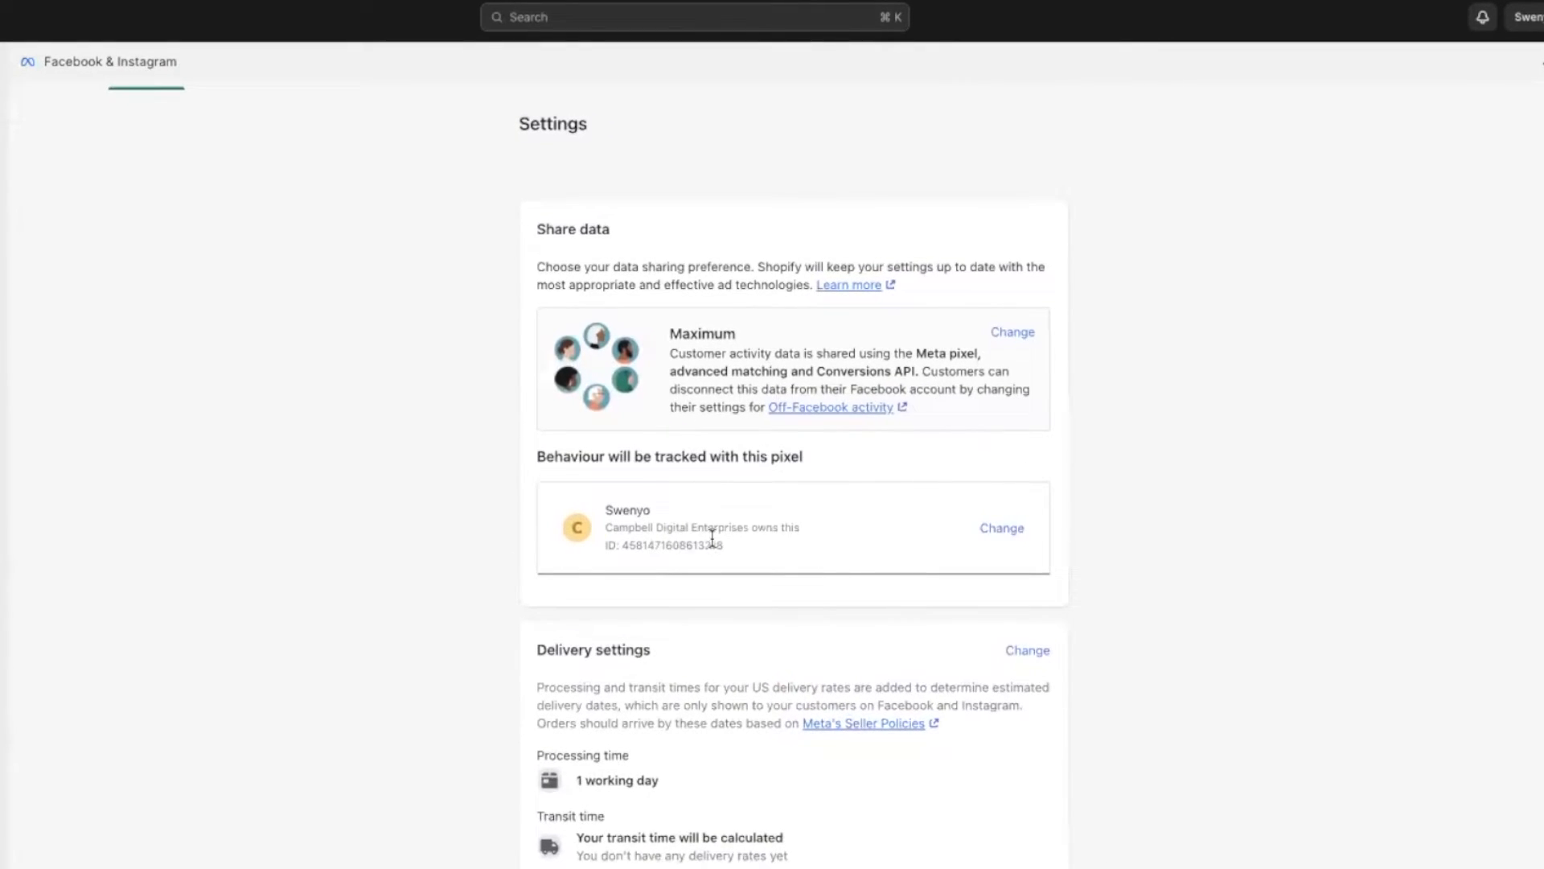
mouse_move(706, 550)
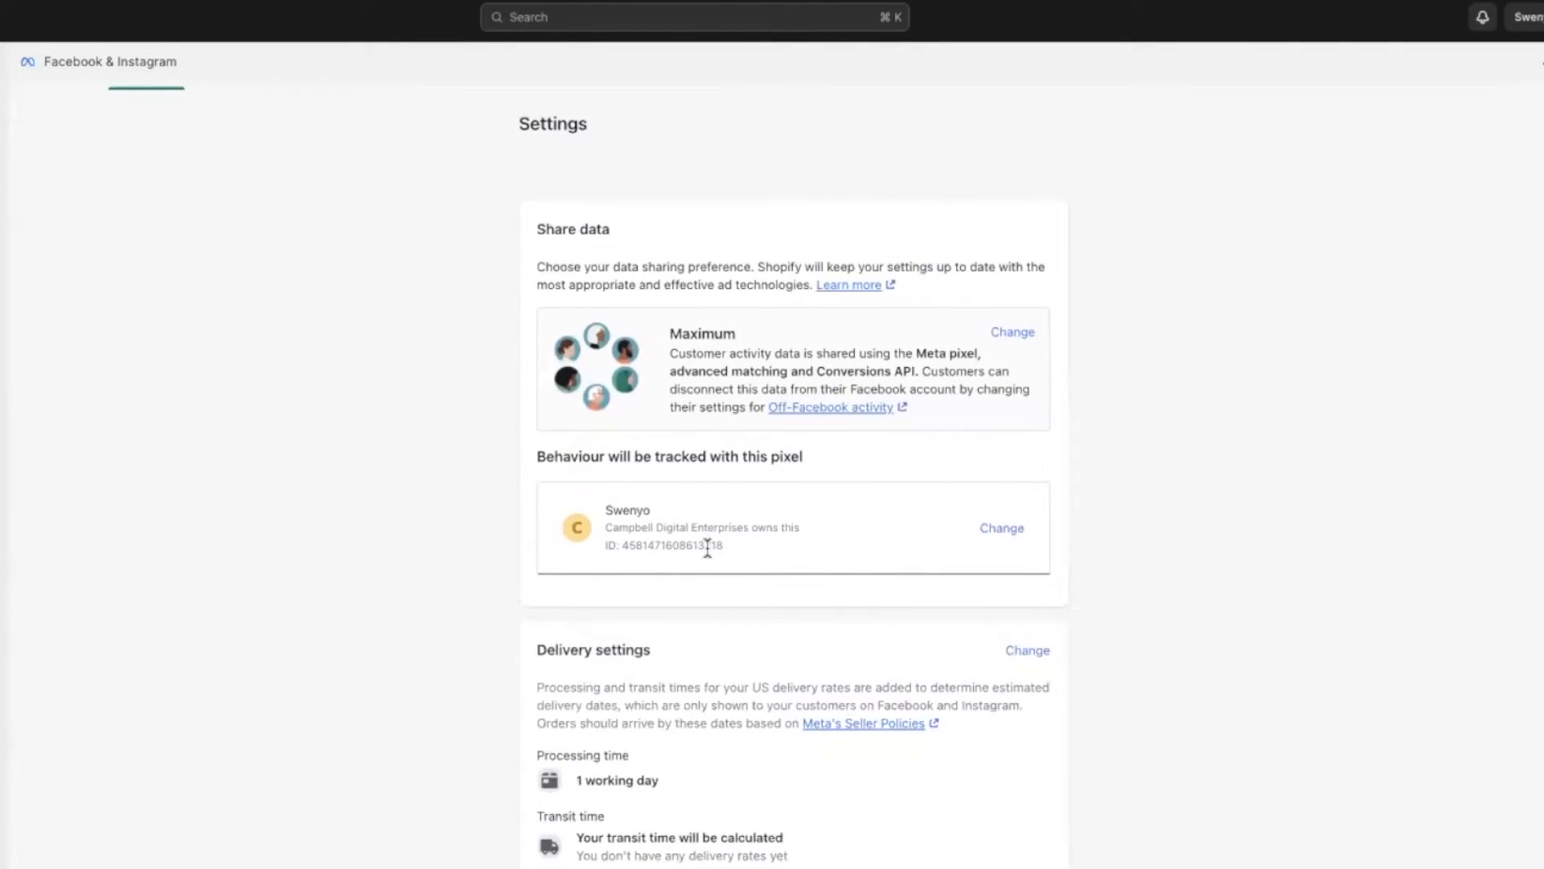
mouse_move(755, 526)
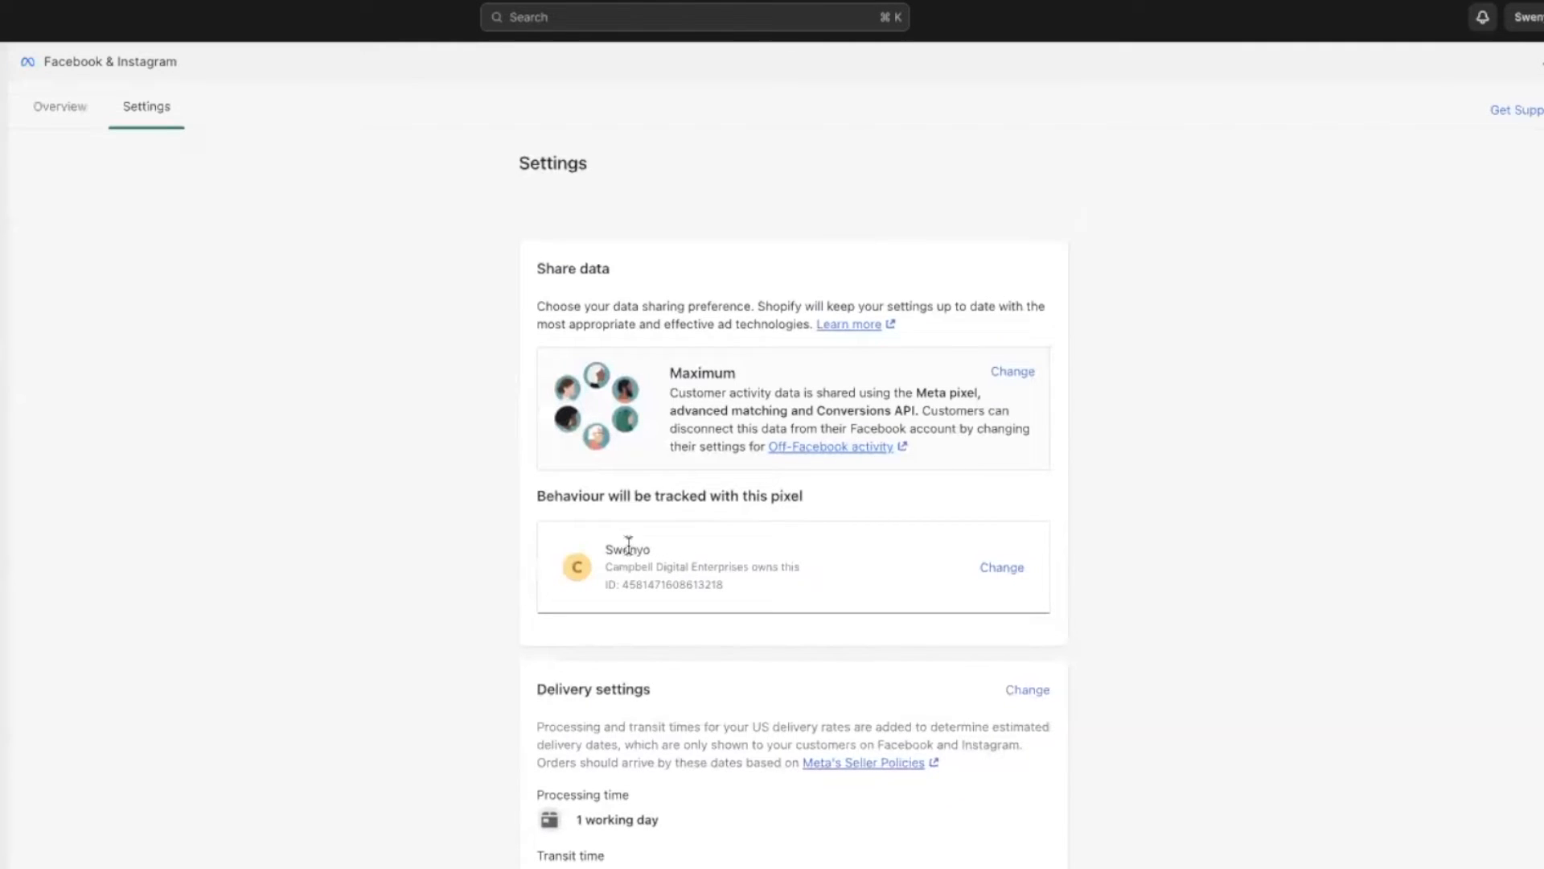
mouse_move(1019, 424)
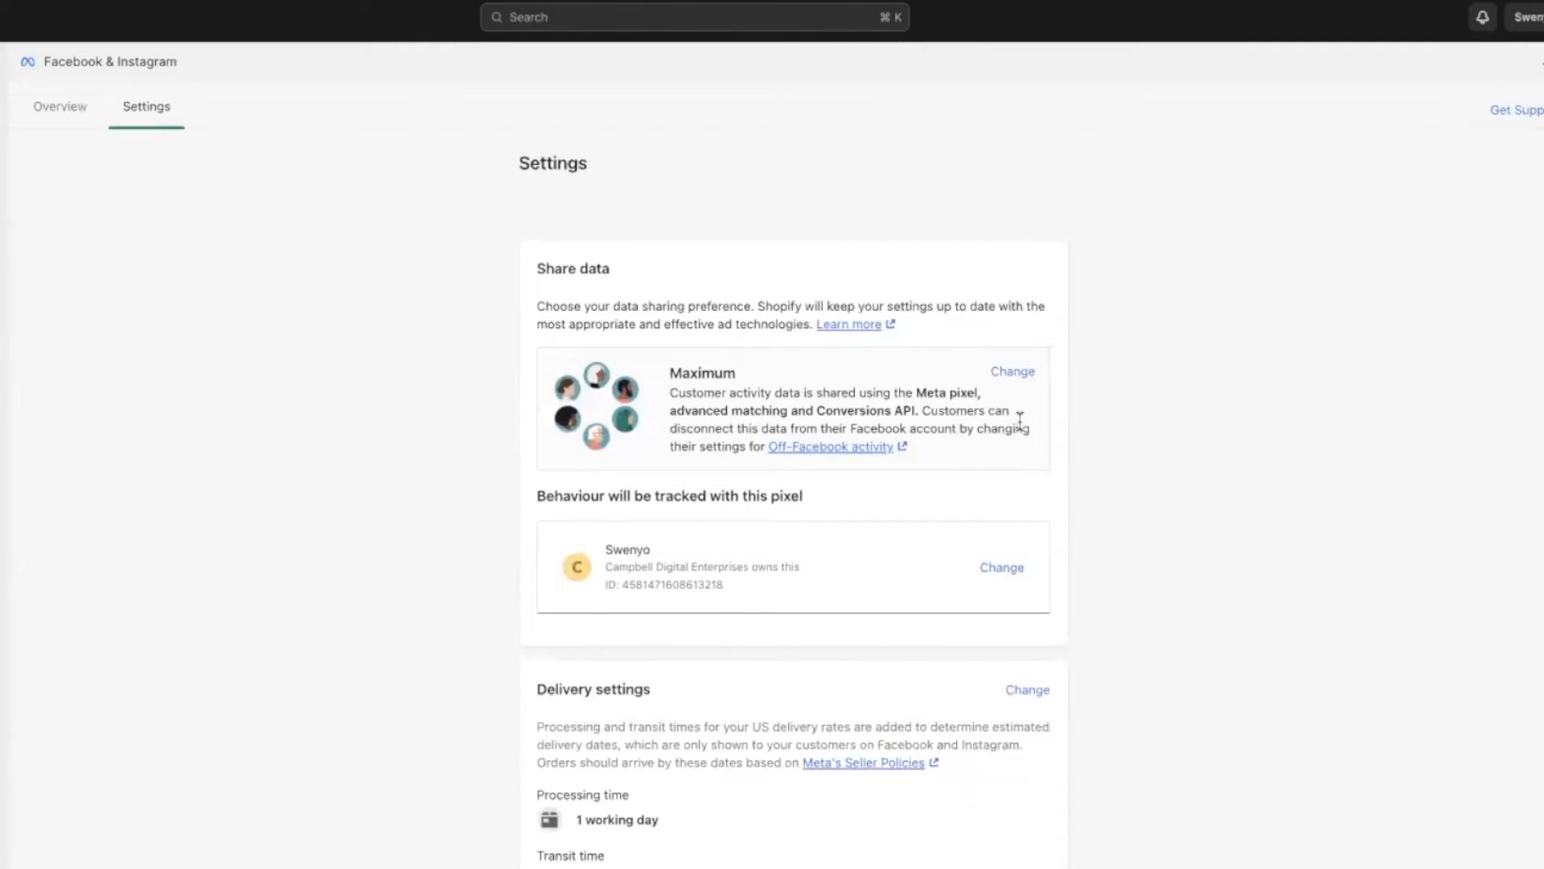
mouse_move(710, 374)
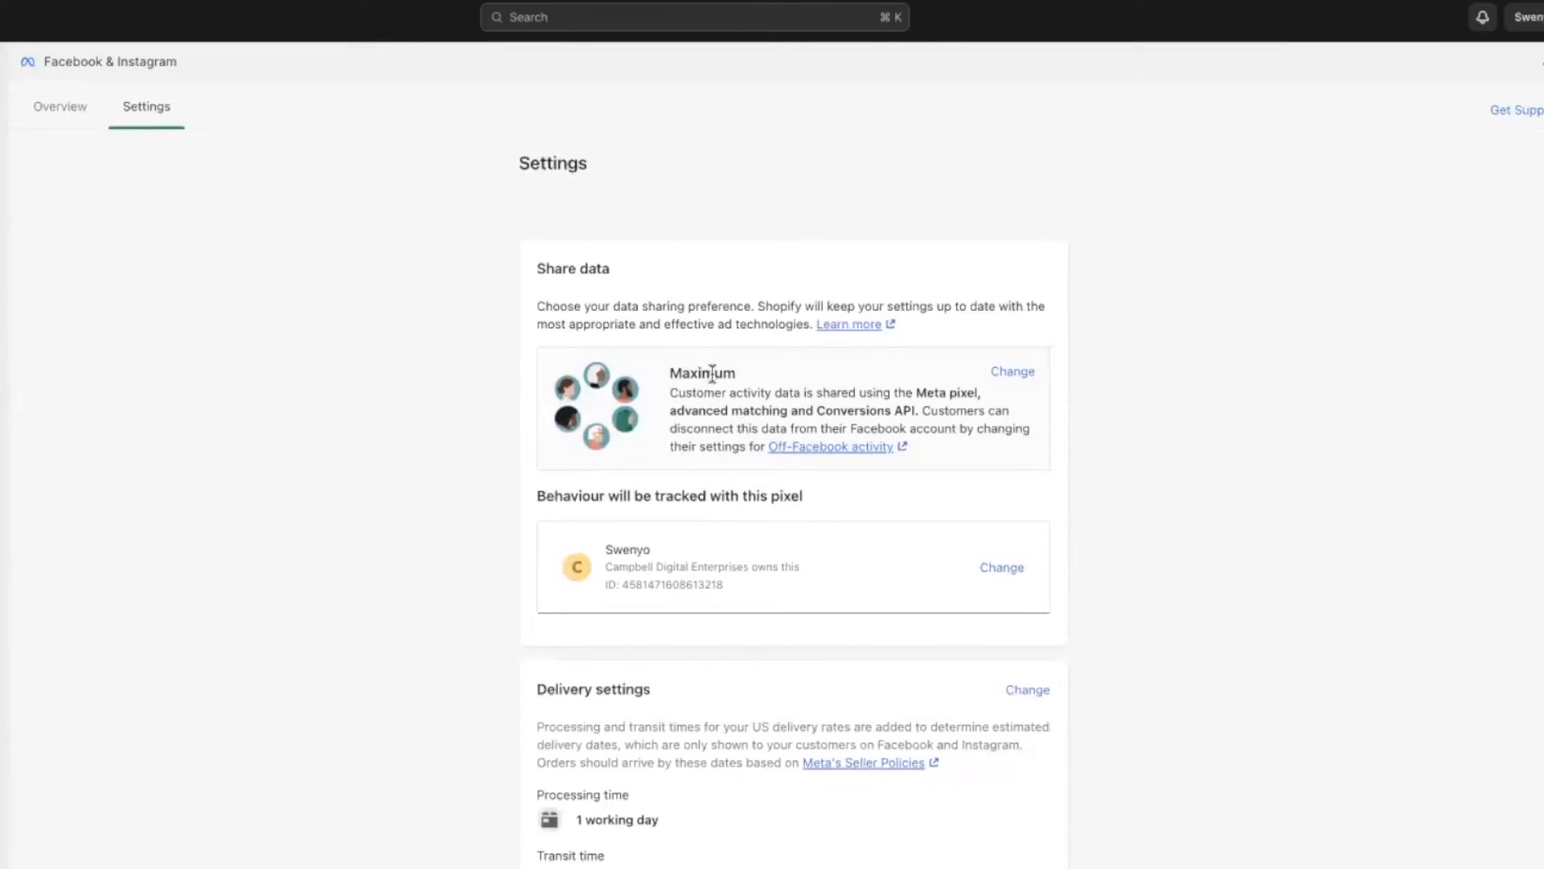
mouse_move(724, 406)
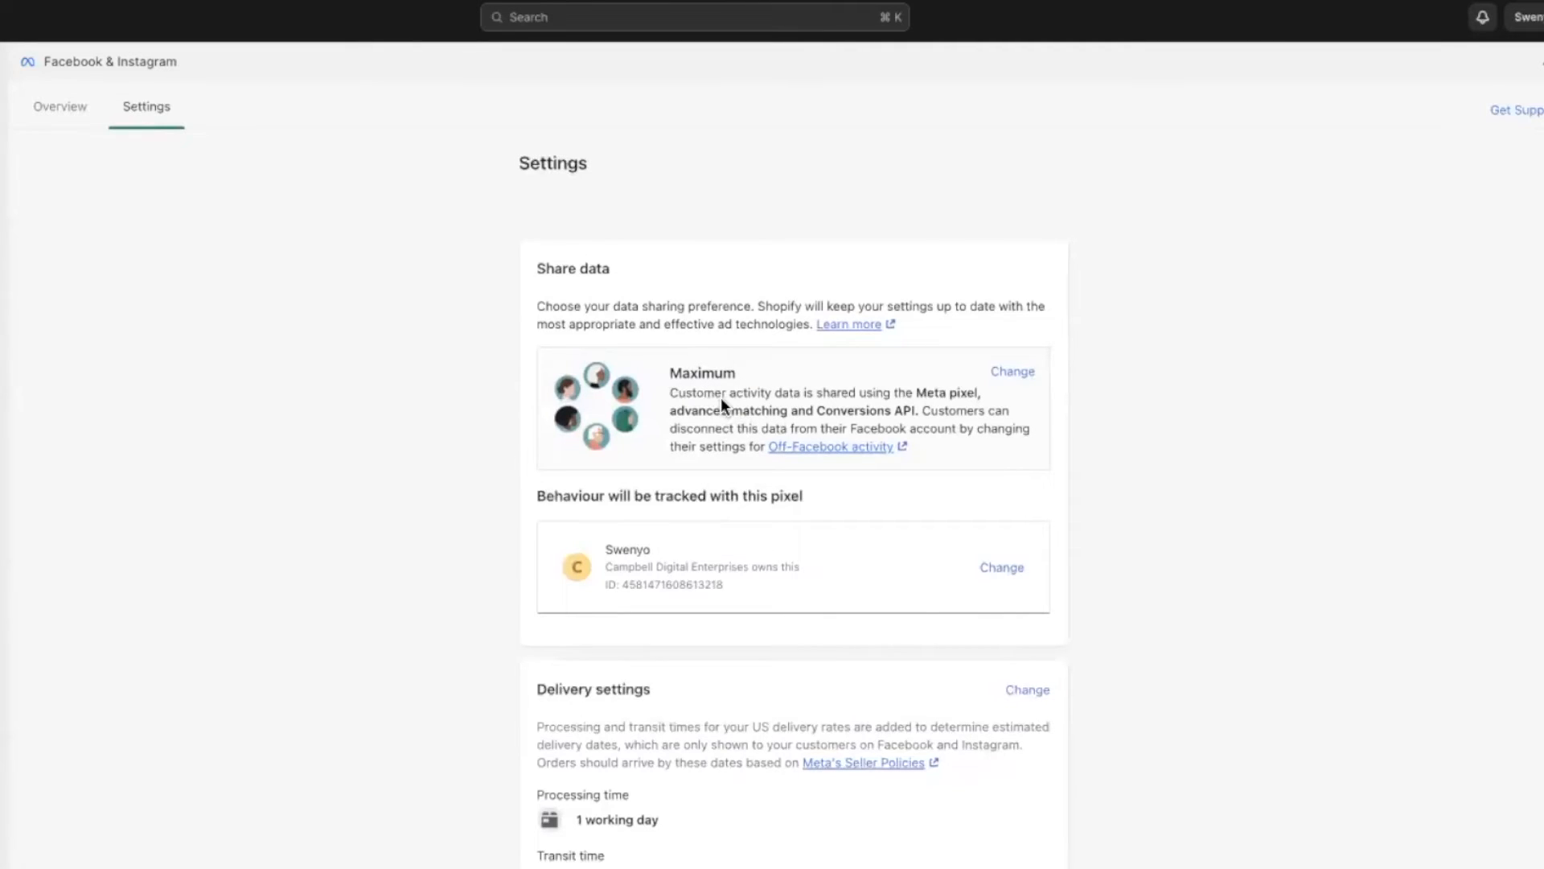
mouse_move(746, 377)
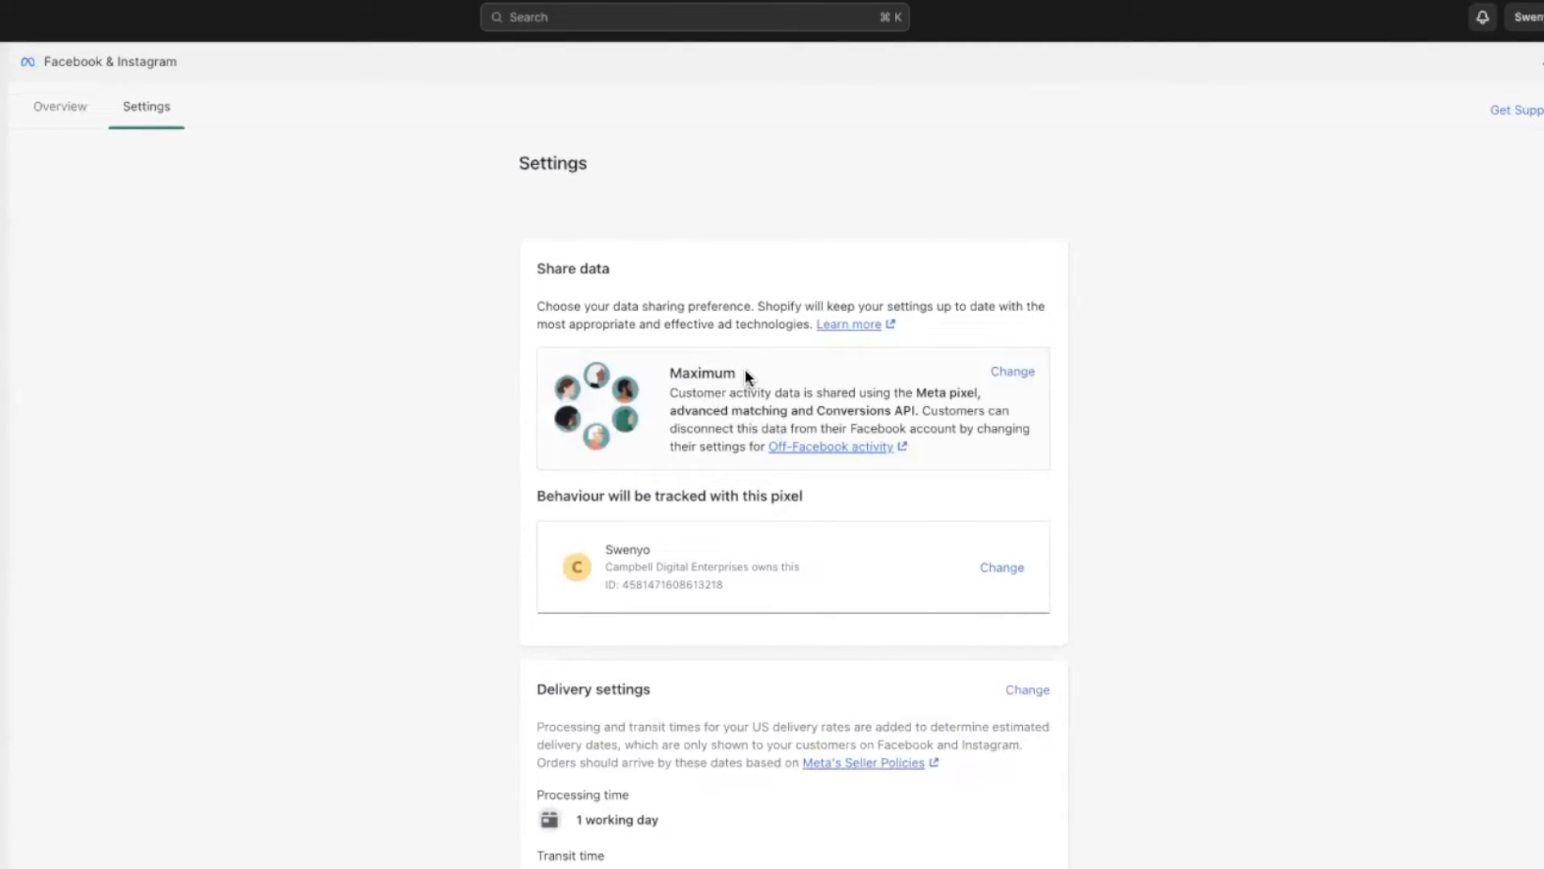
mouse_move(1012, 372)
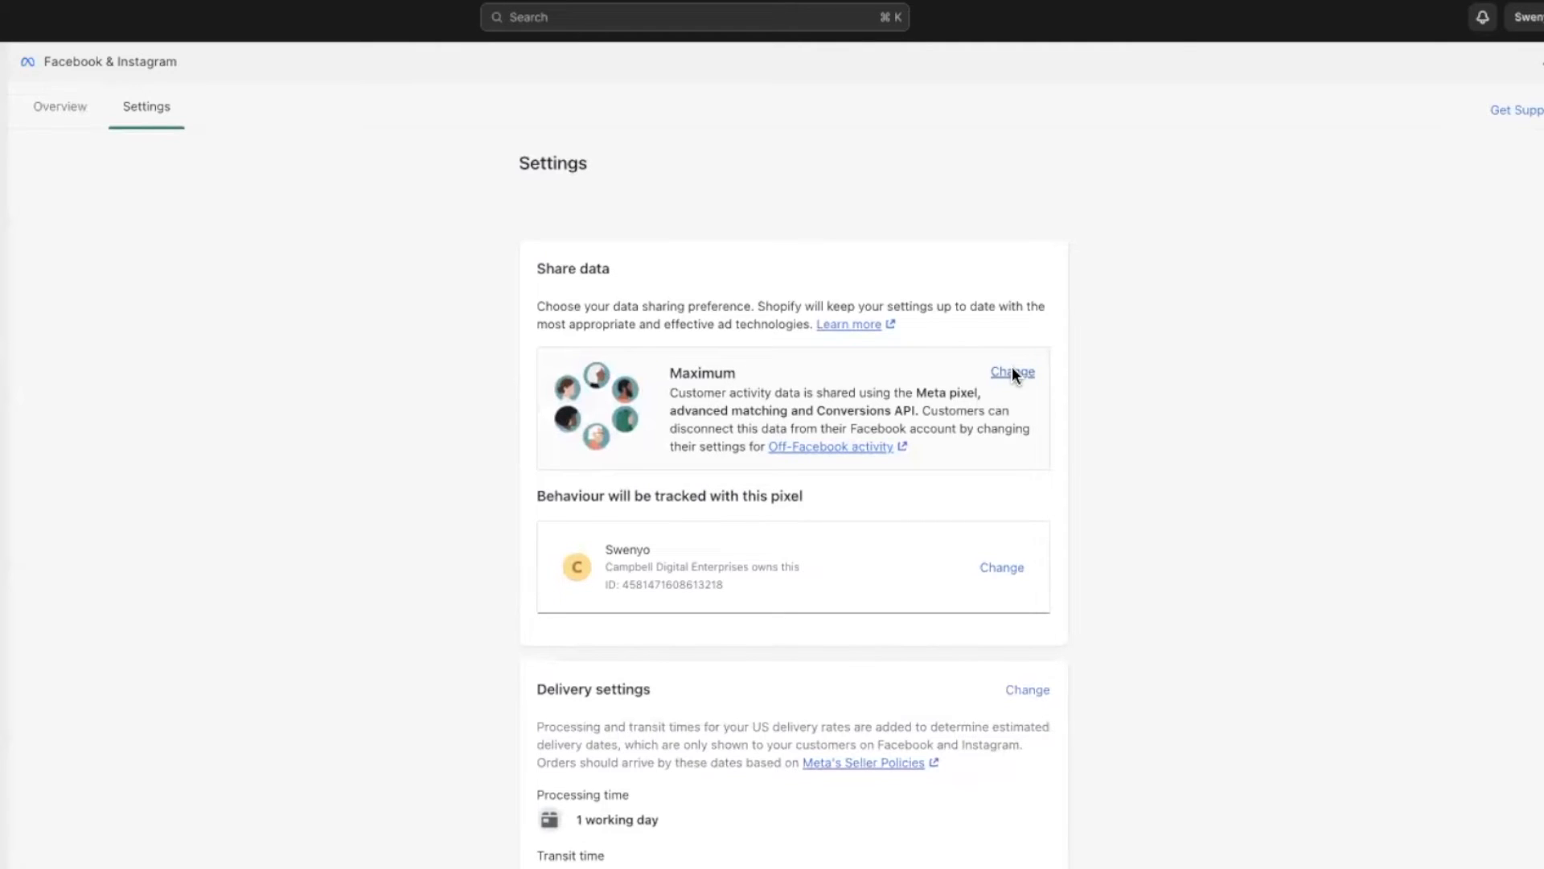
left_click(1013, 371)
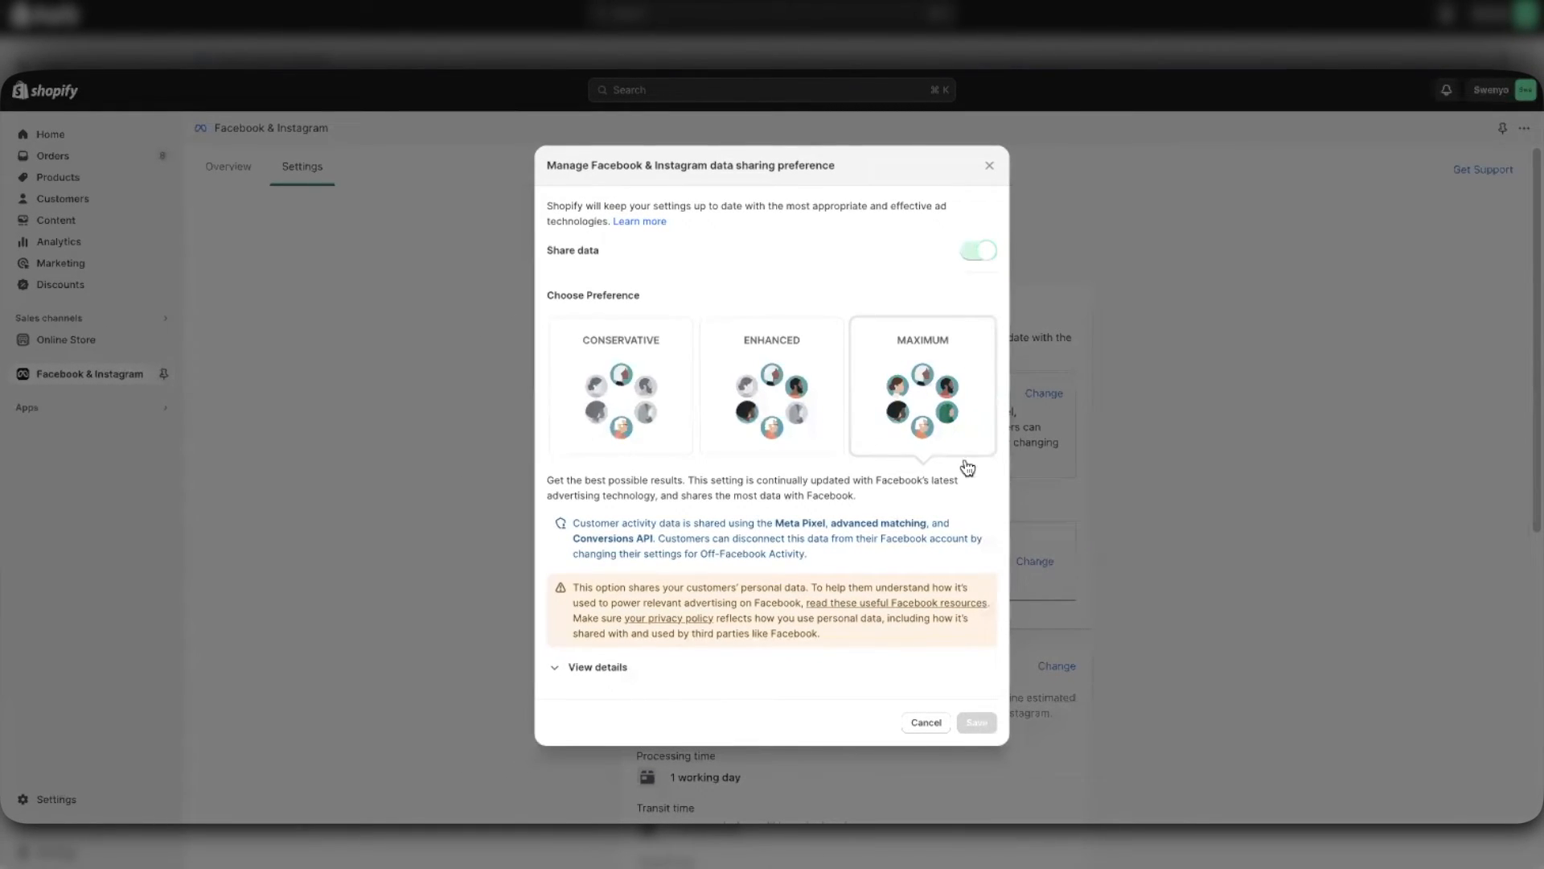
Step: Compare Enhanced, reselect Maximum, and close the sharing dialog unchanged
left_click(772, 394)
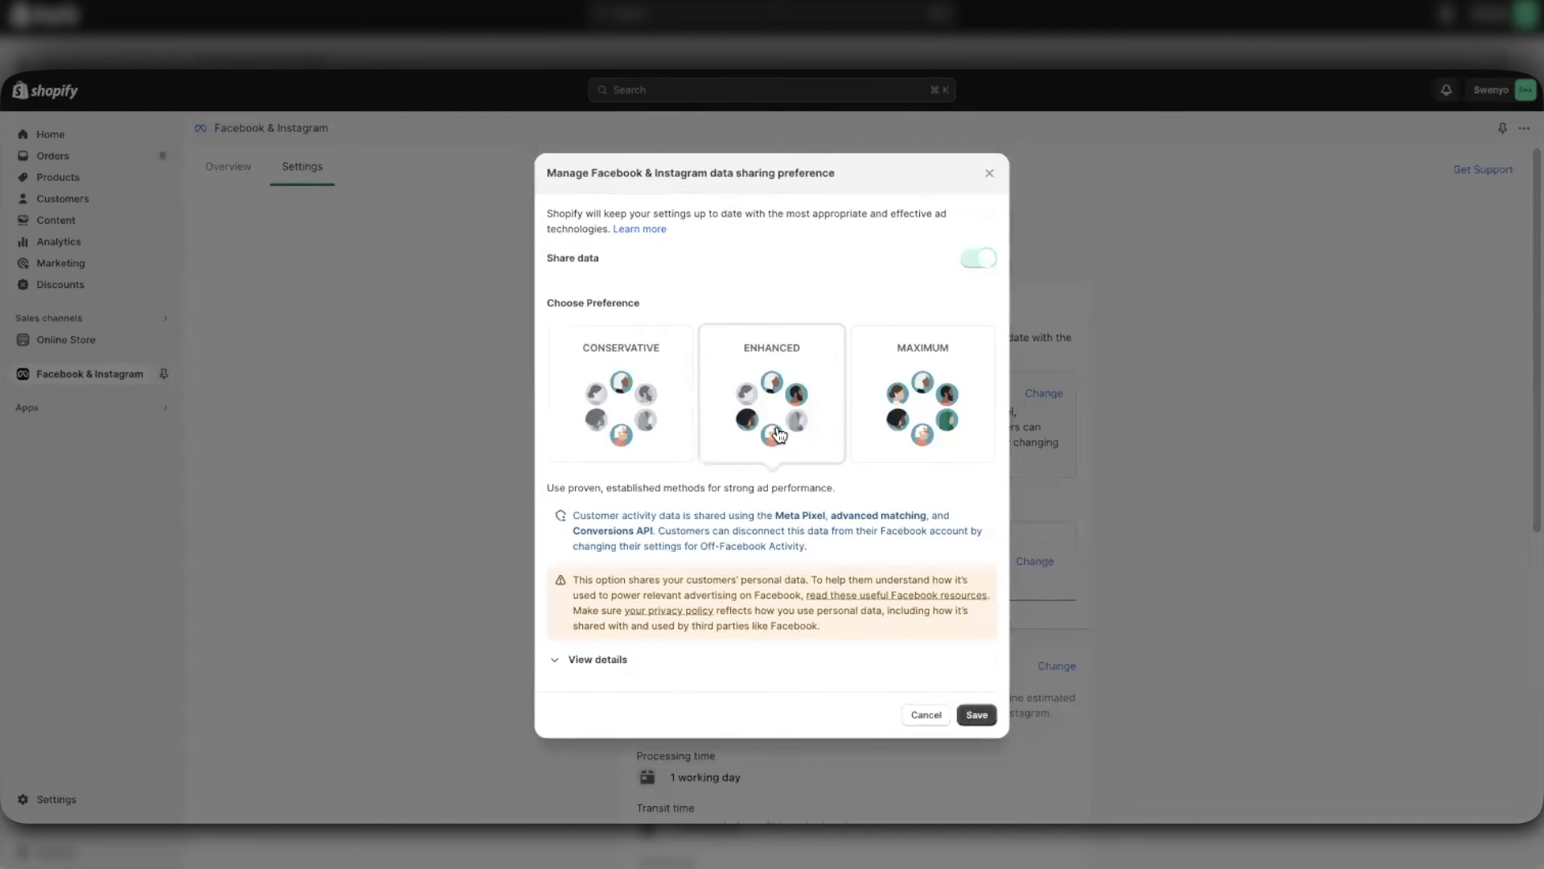
mouse_move(896, 420)
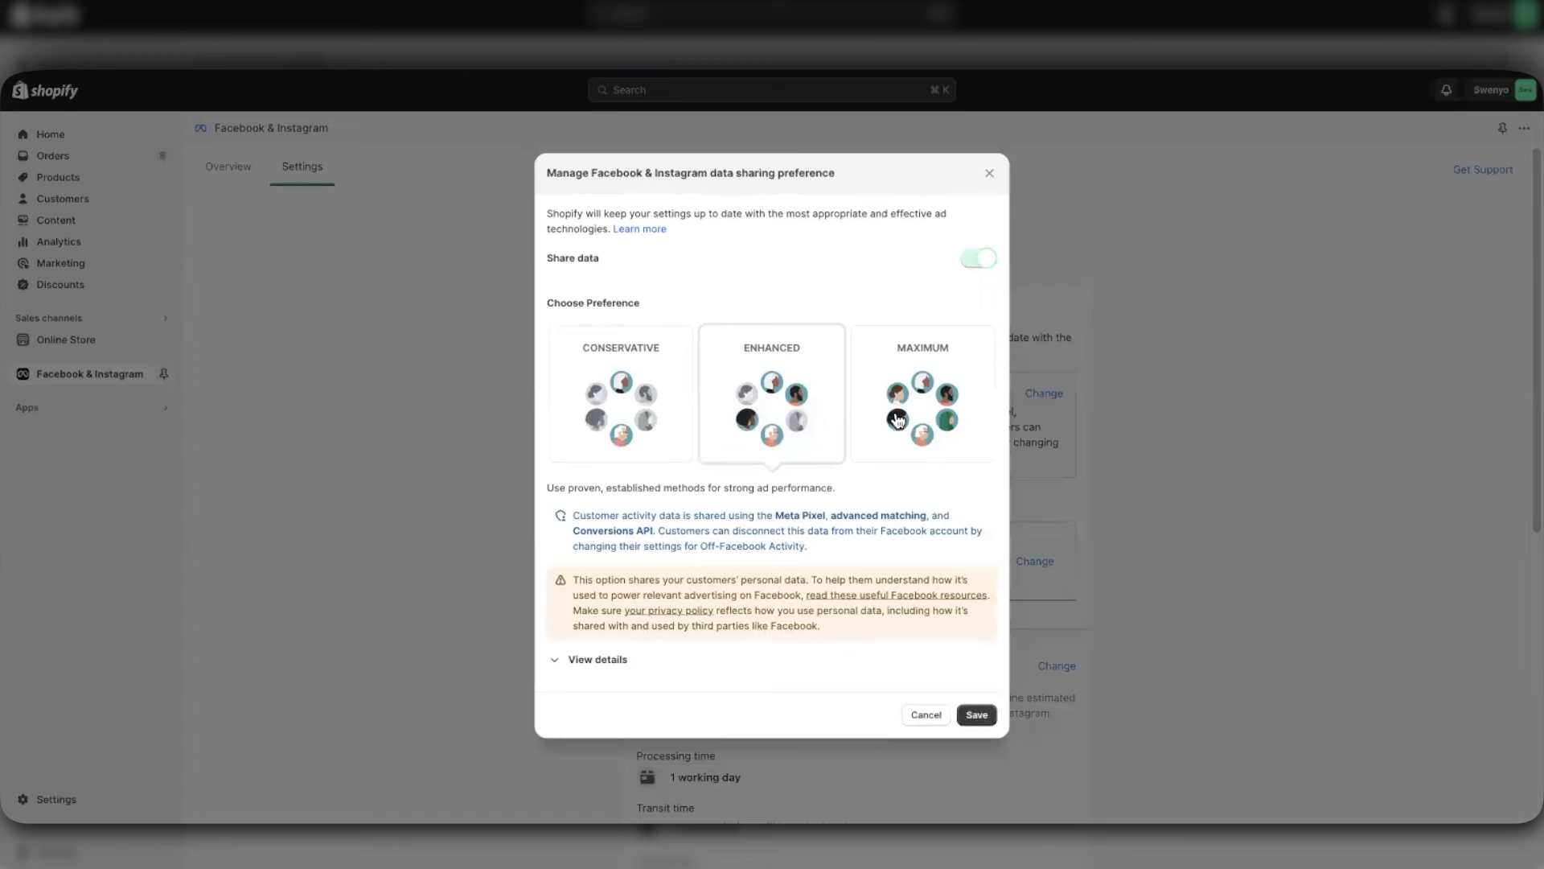
left_click(921, 390)
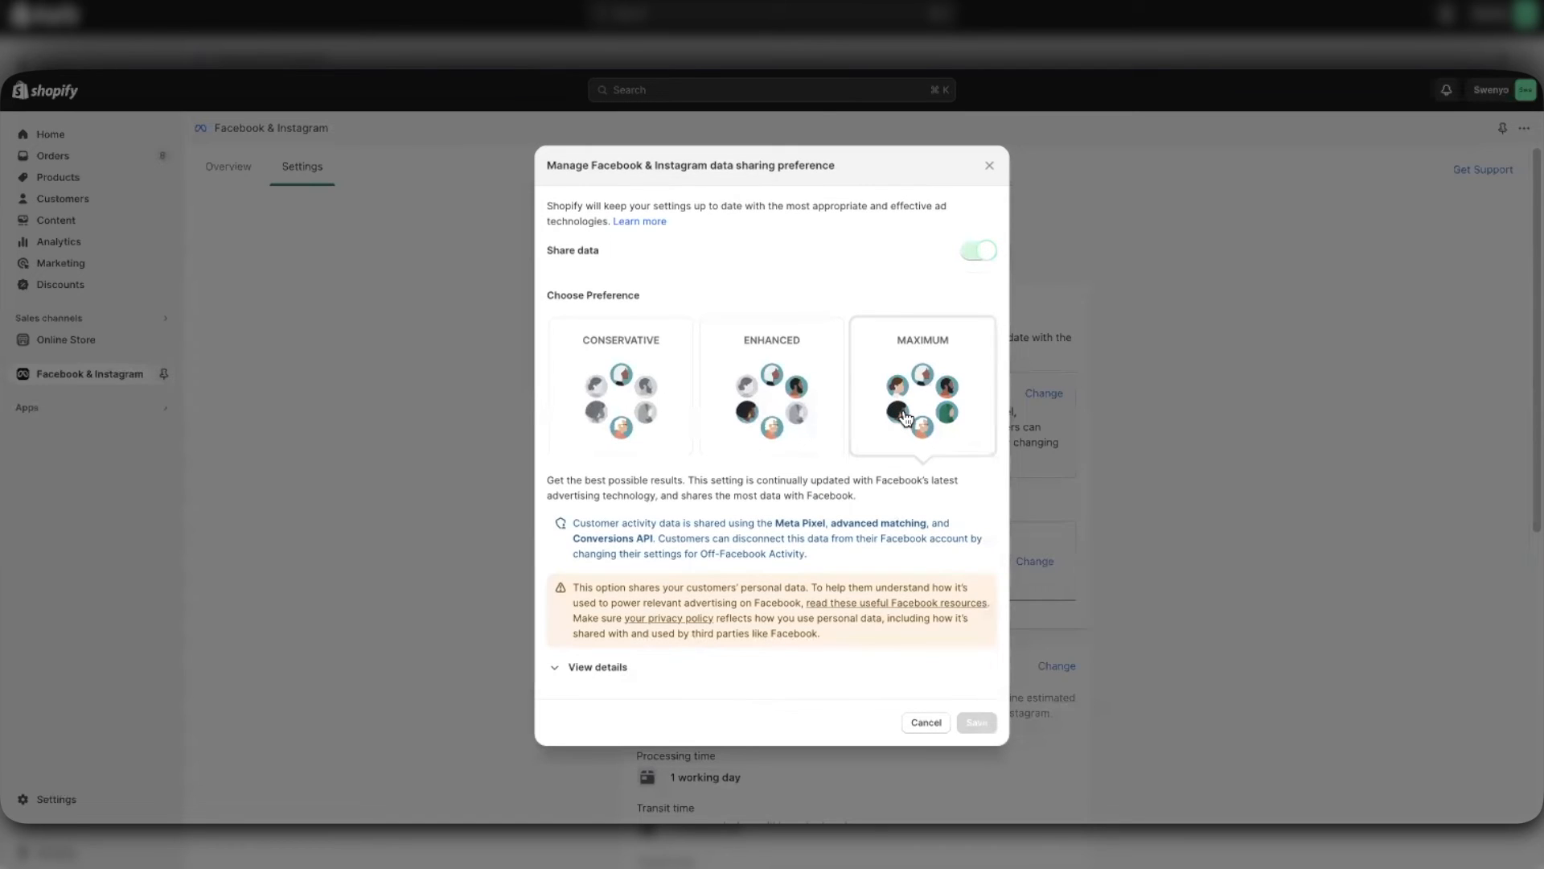
mouse_move(922, 446)
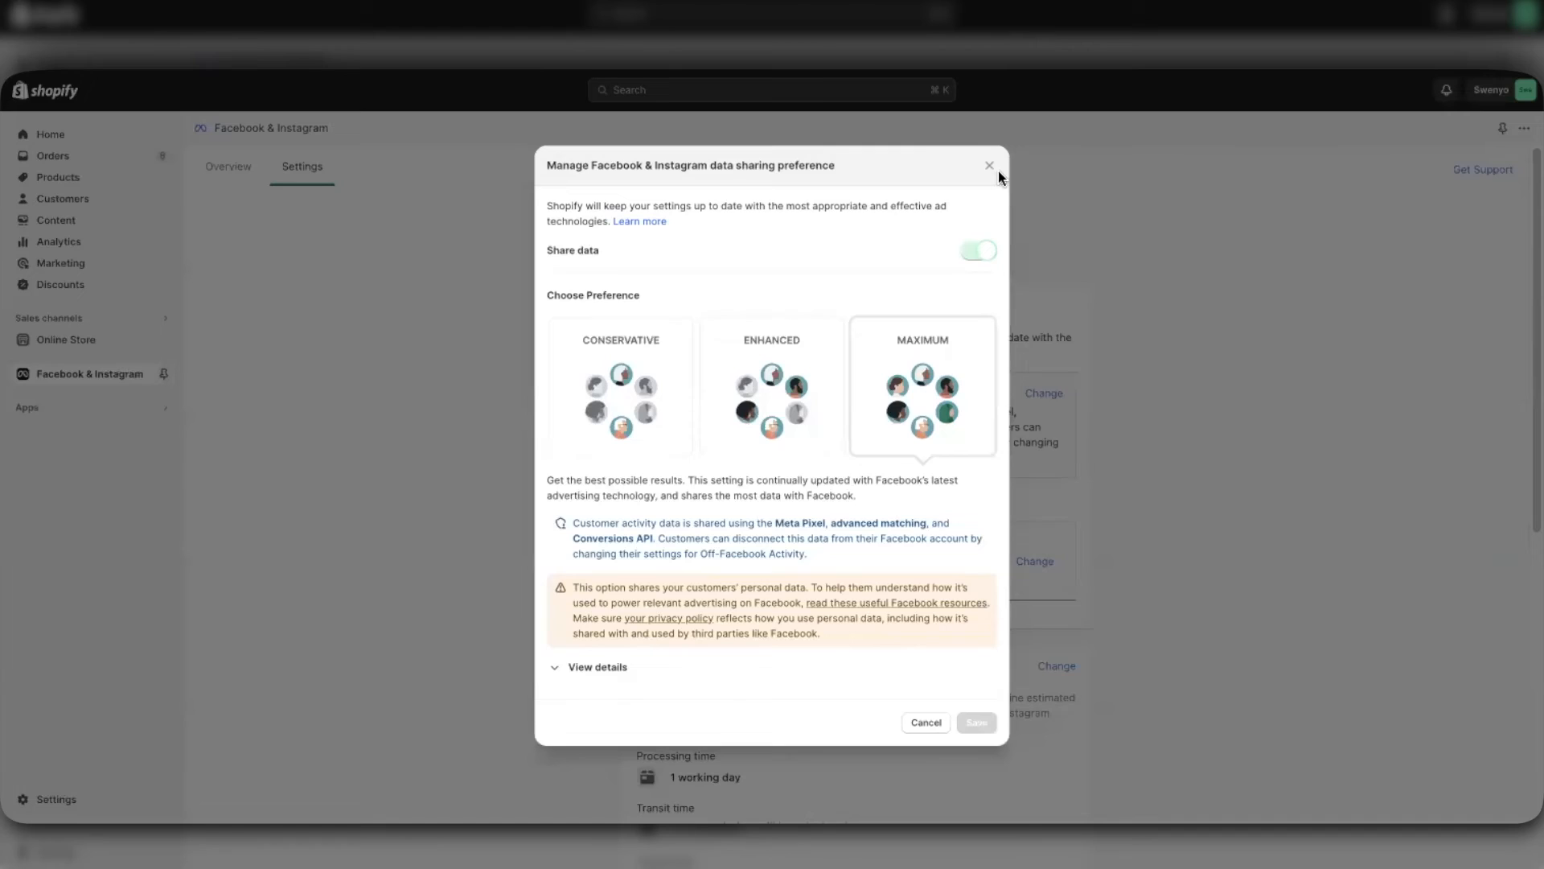
left_click(988, 164)
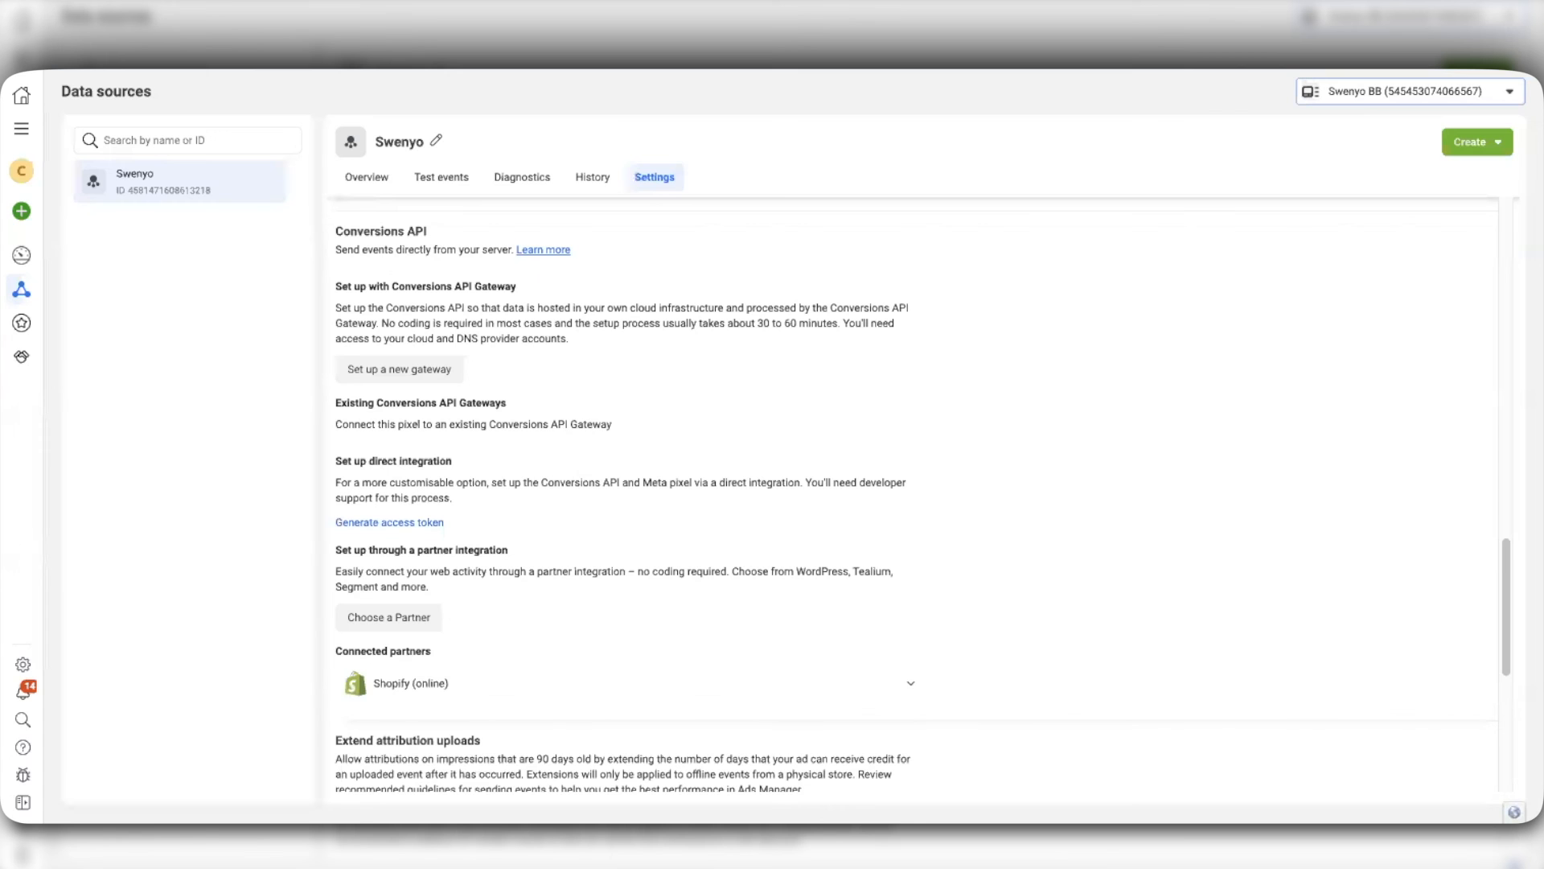
mouse_move(427, 684)
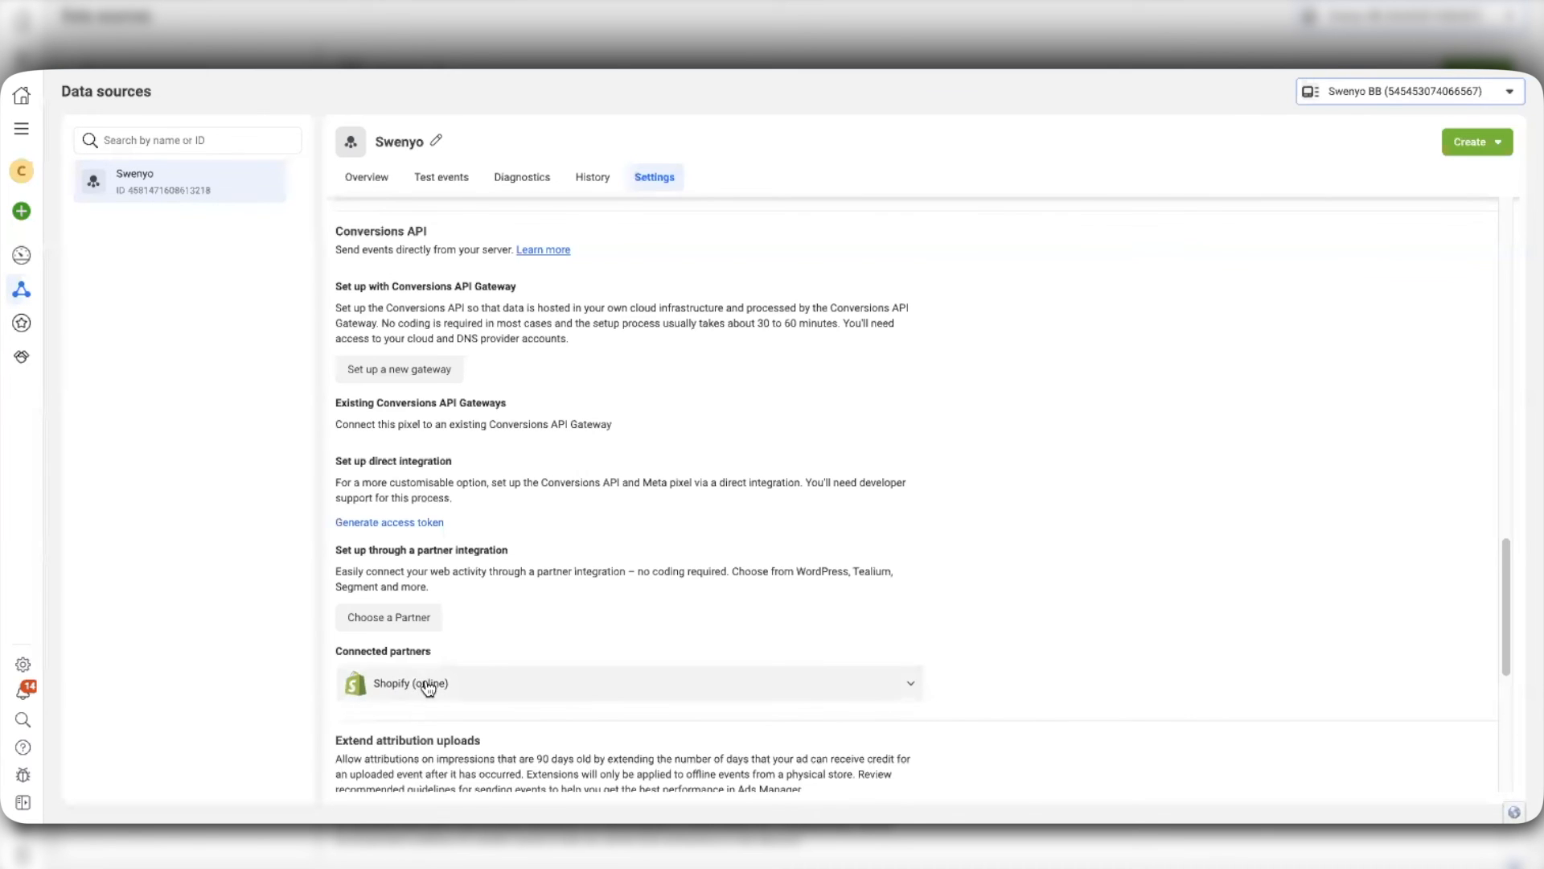
mouse_move(493, 652)
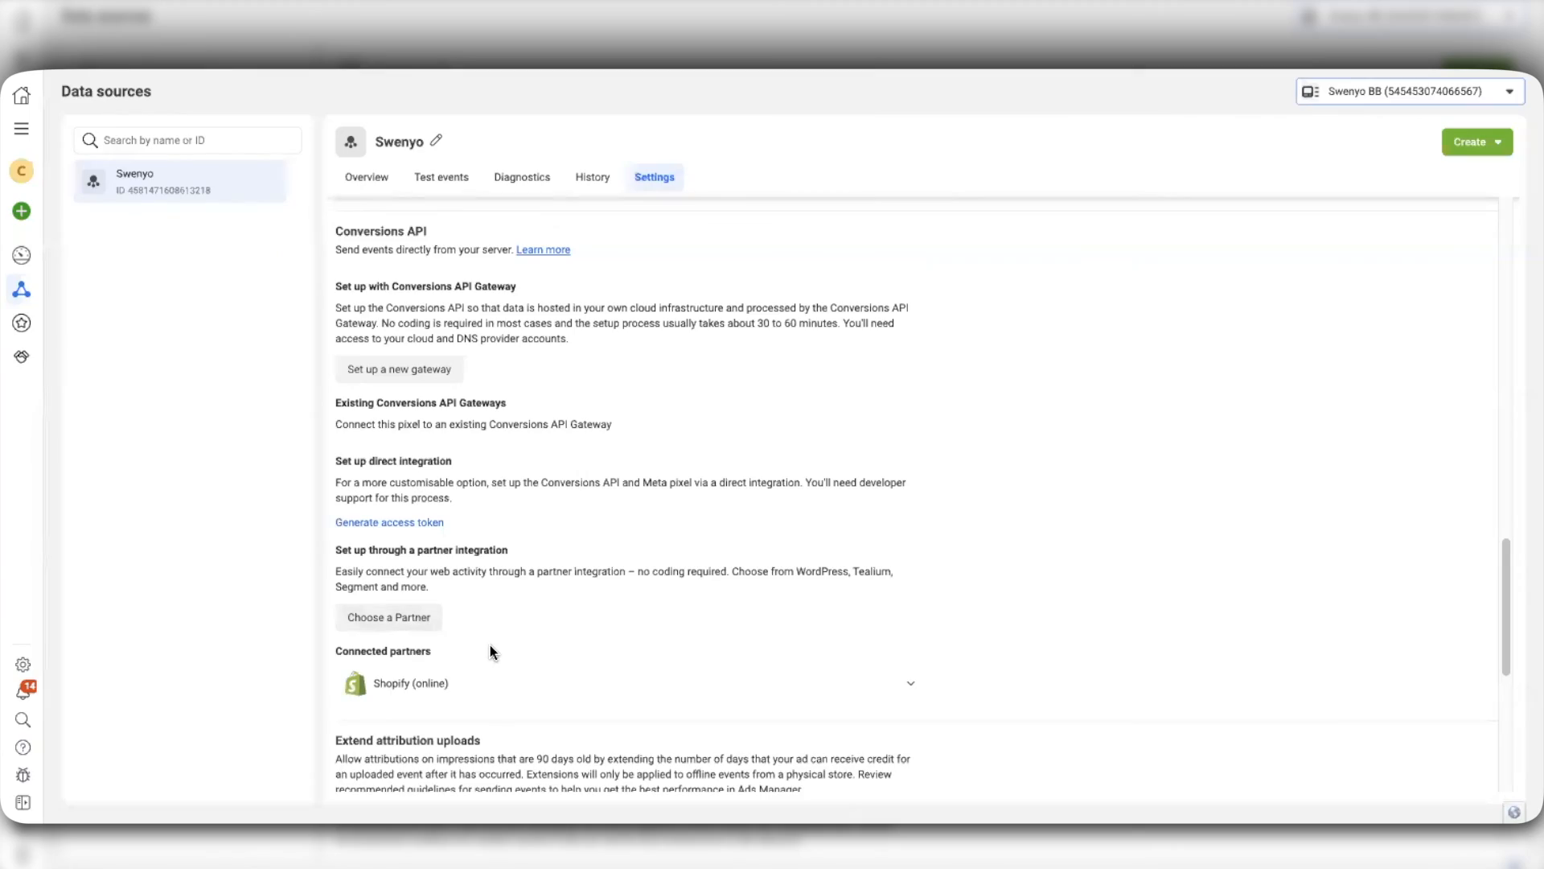